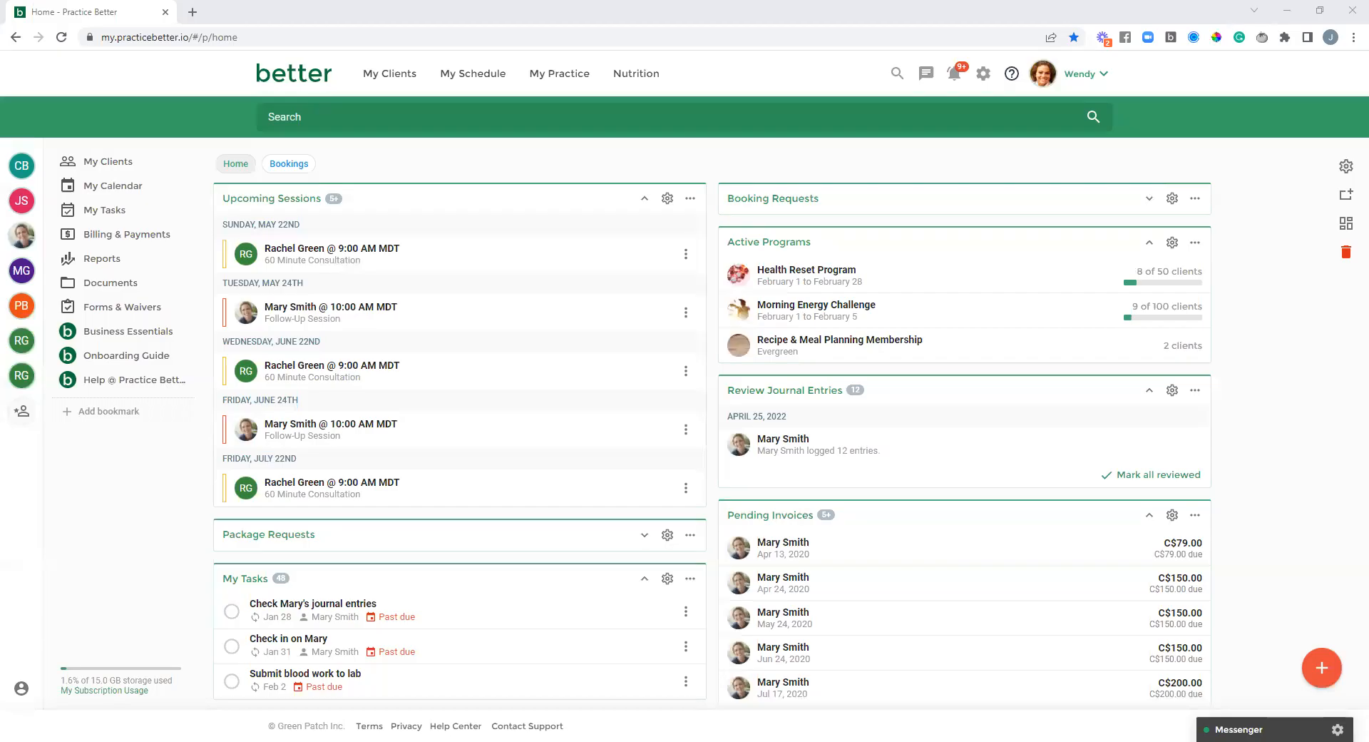
mouse_move(921, 175)
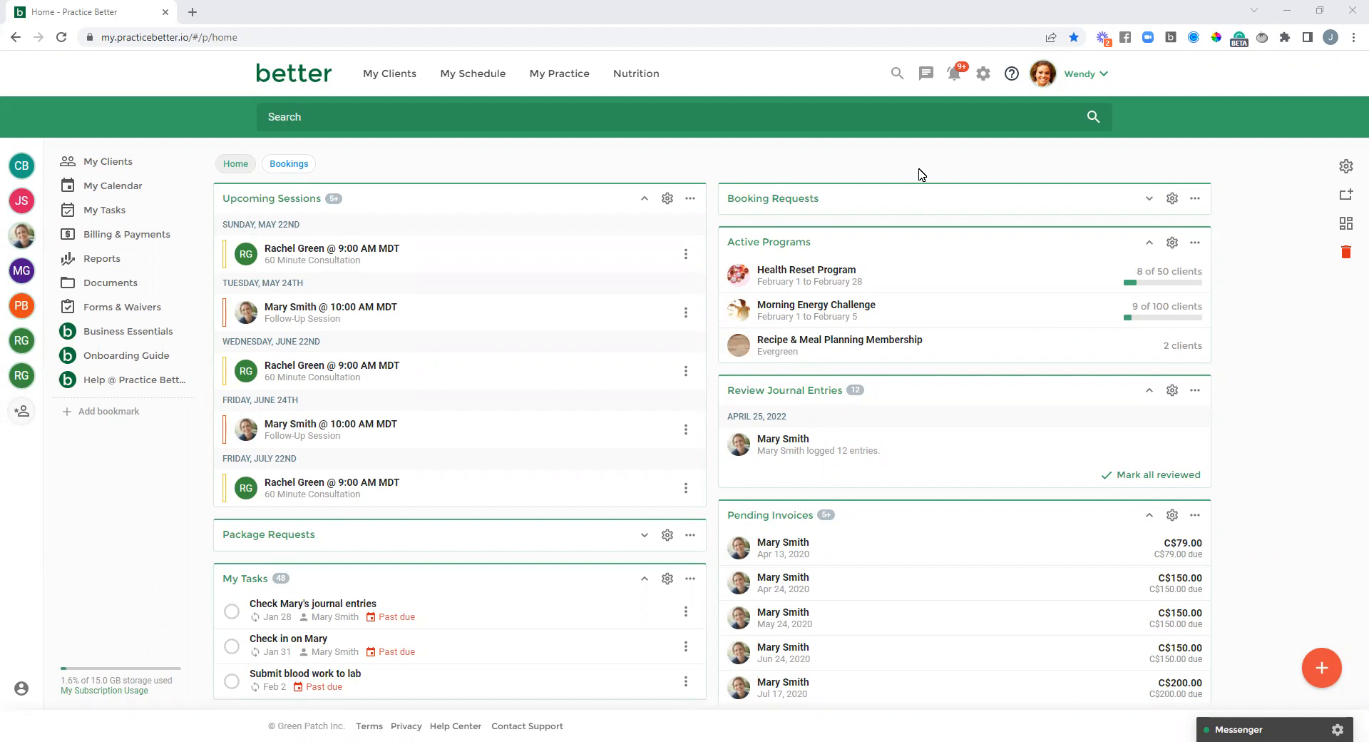
mouse_move(946, 174)
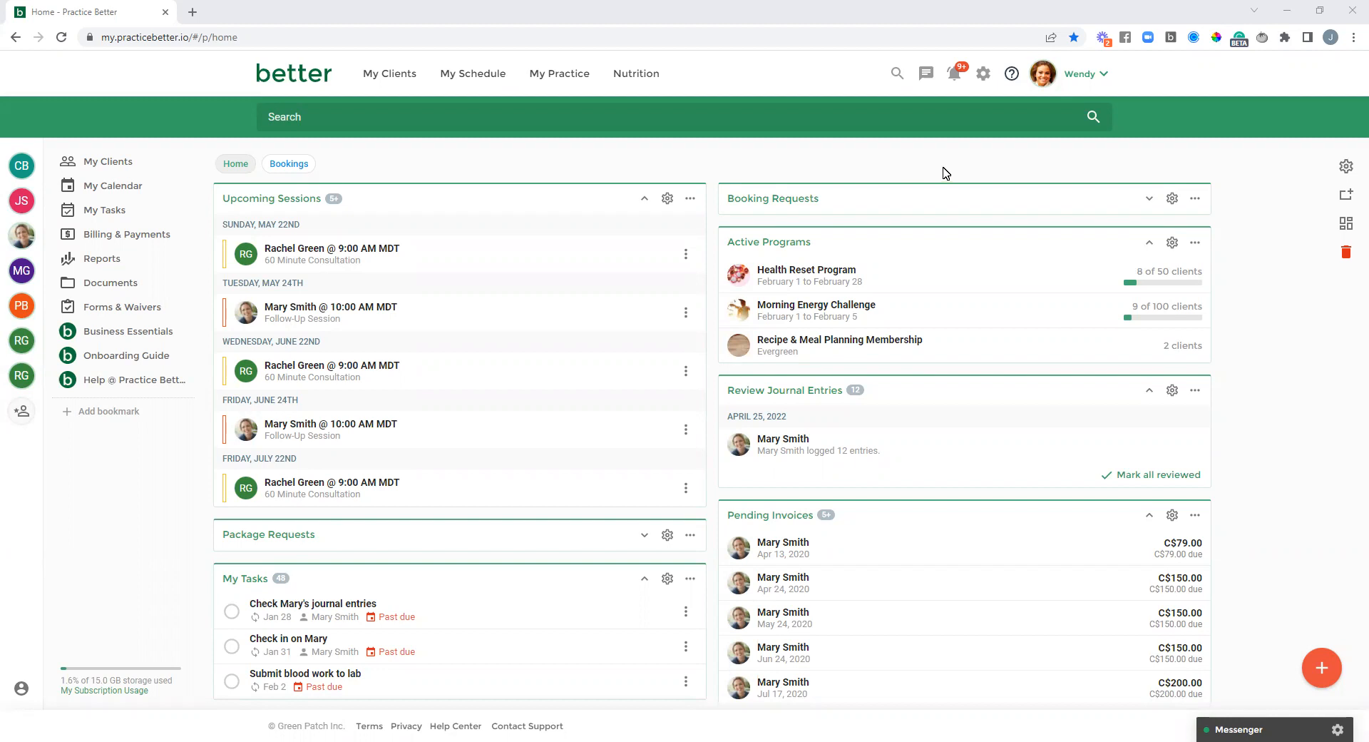
Open the 3rd Party Integration settings from the gear menu to review the Google Drive link
click(983, 74)
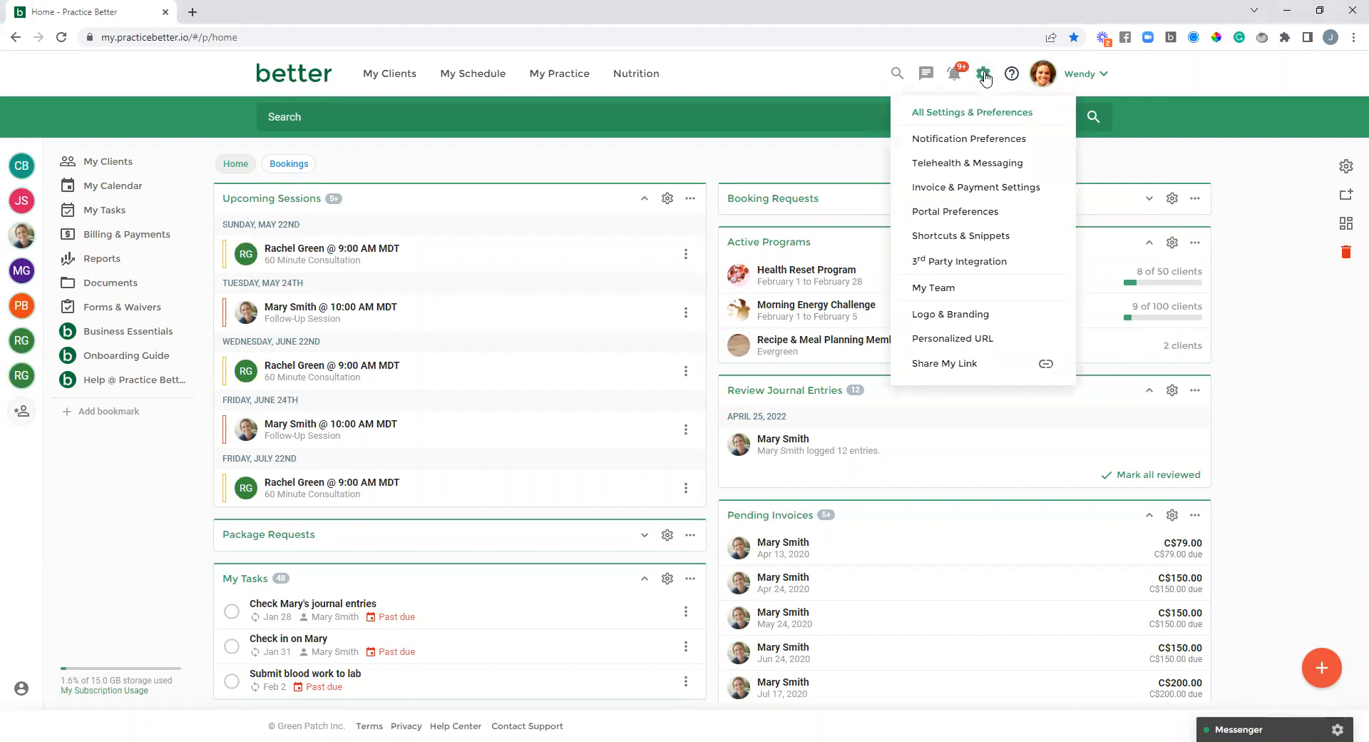
click(958, 261)
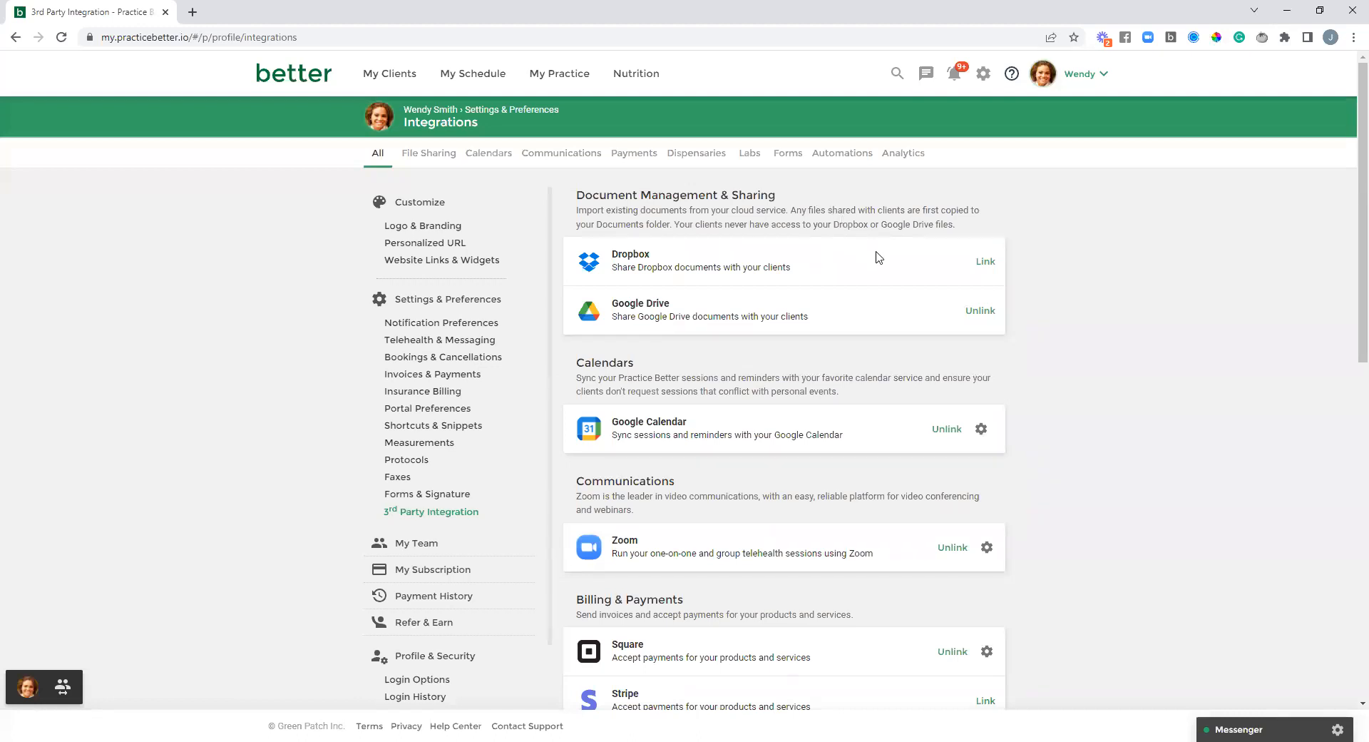
mouse_move(871, 263)
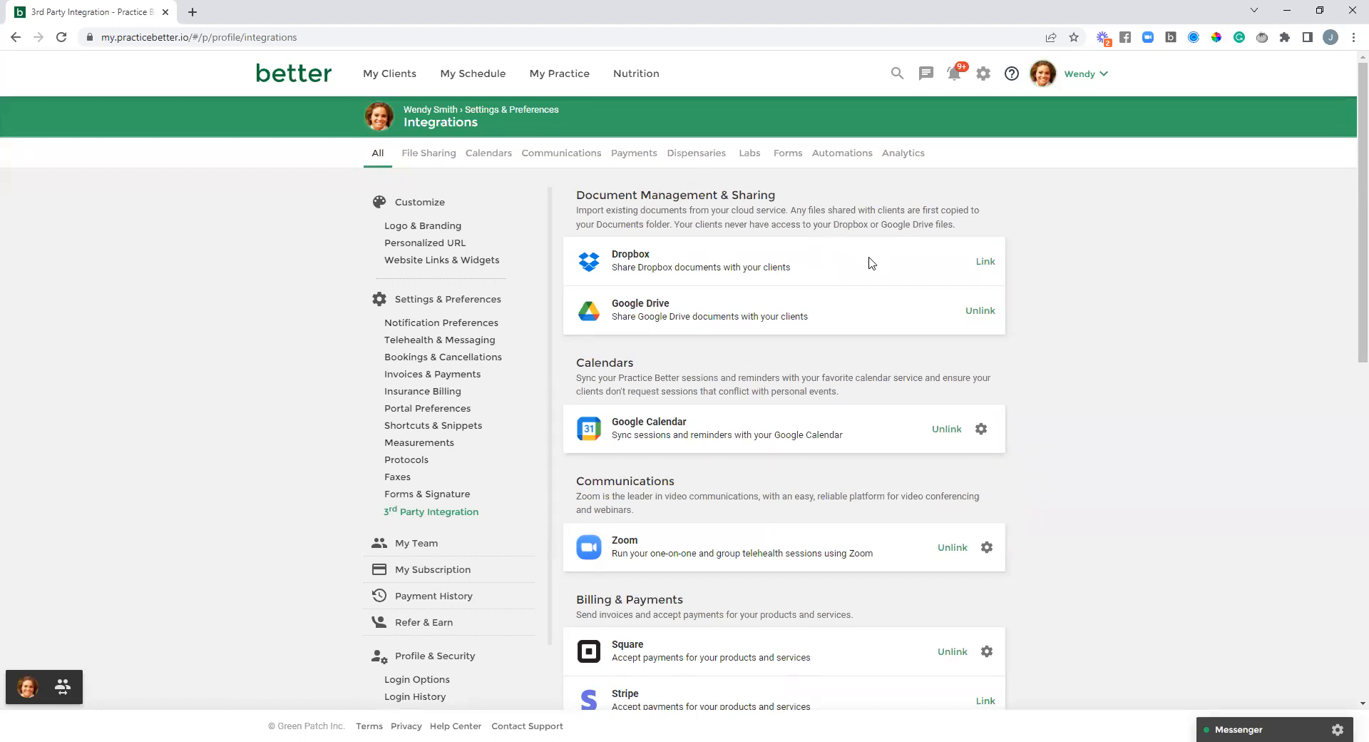
mouse_move(883, 313)
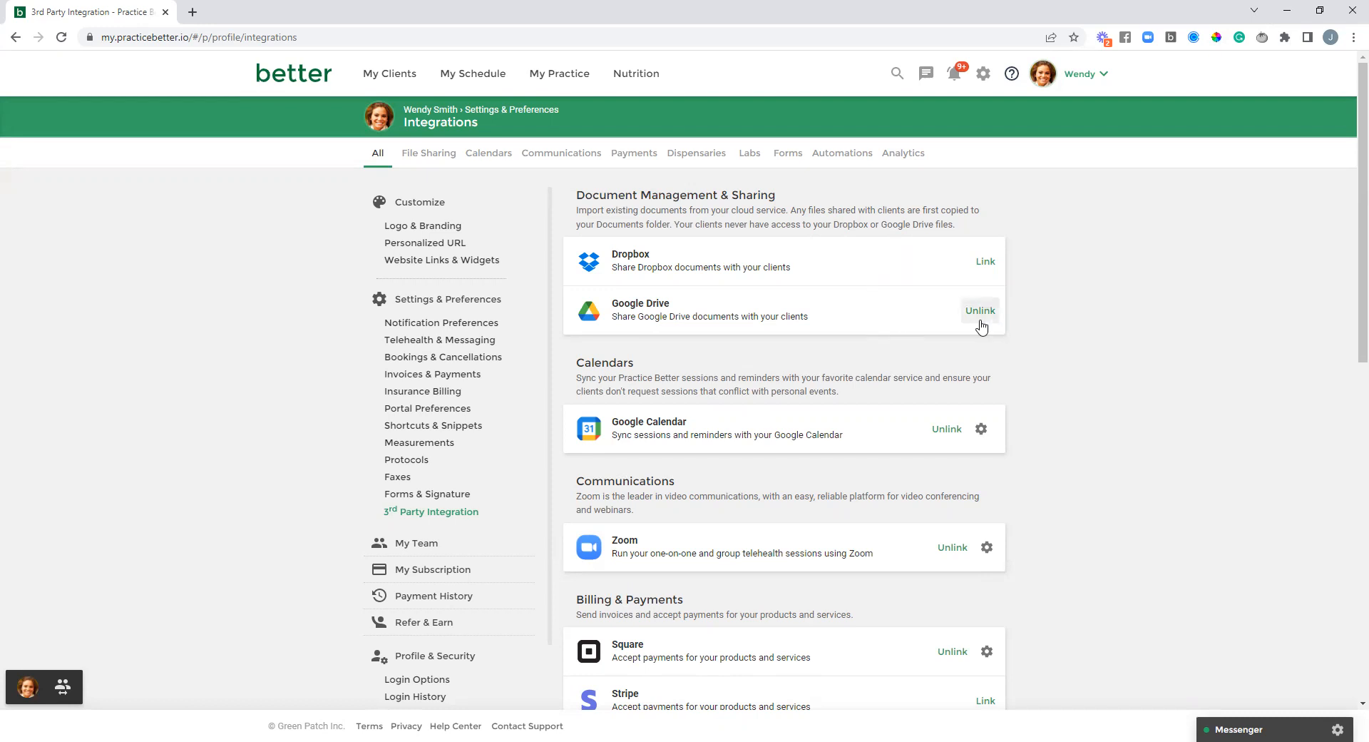
mouse_move(889, 324)
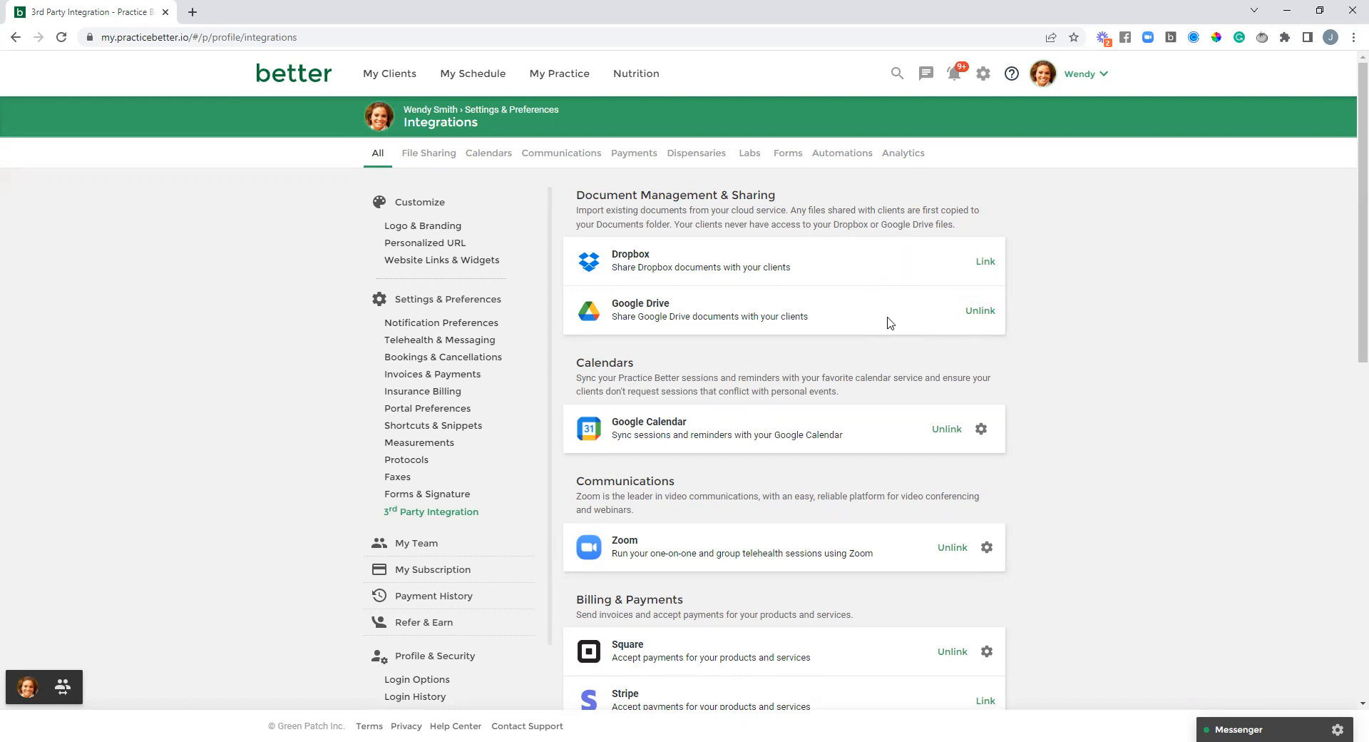
mouse_move(985, 261)
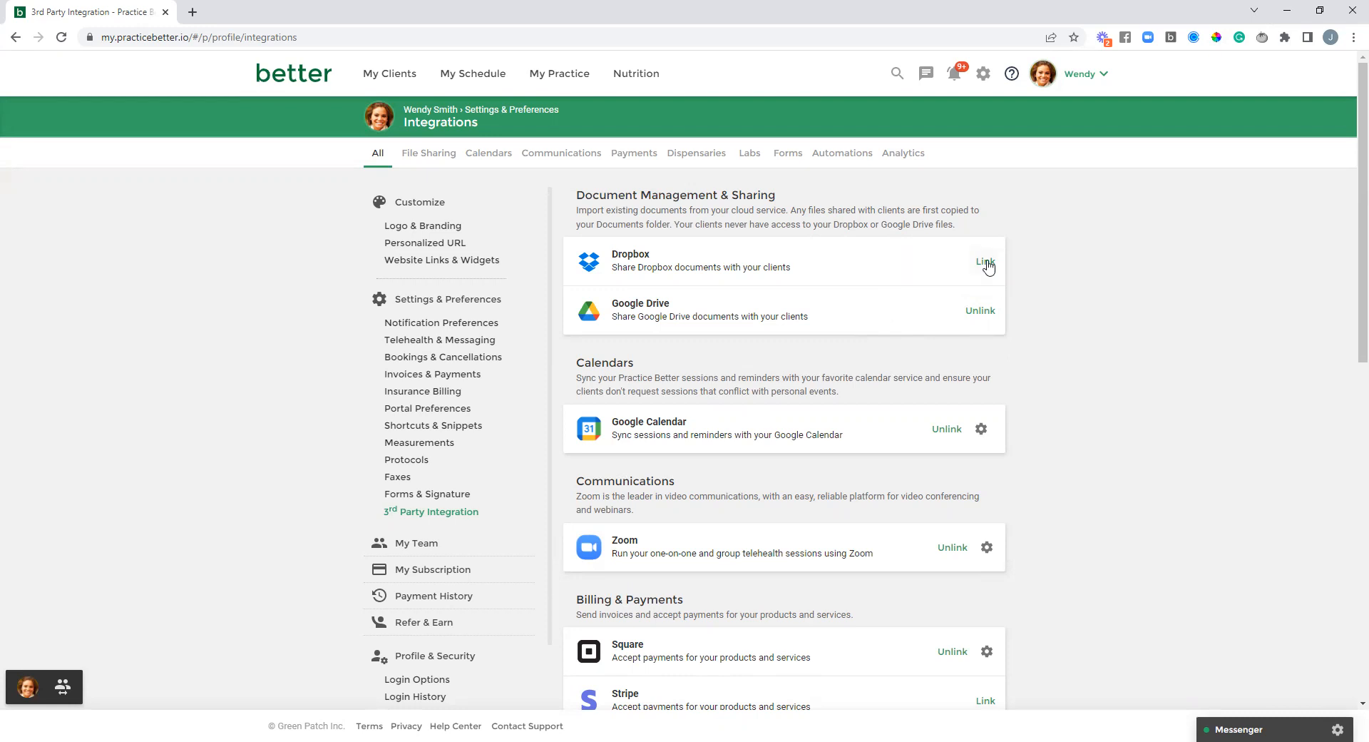
mouse_move(900, 271)
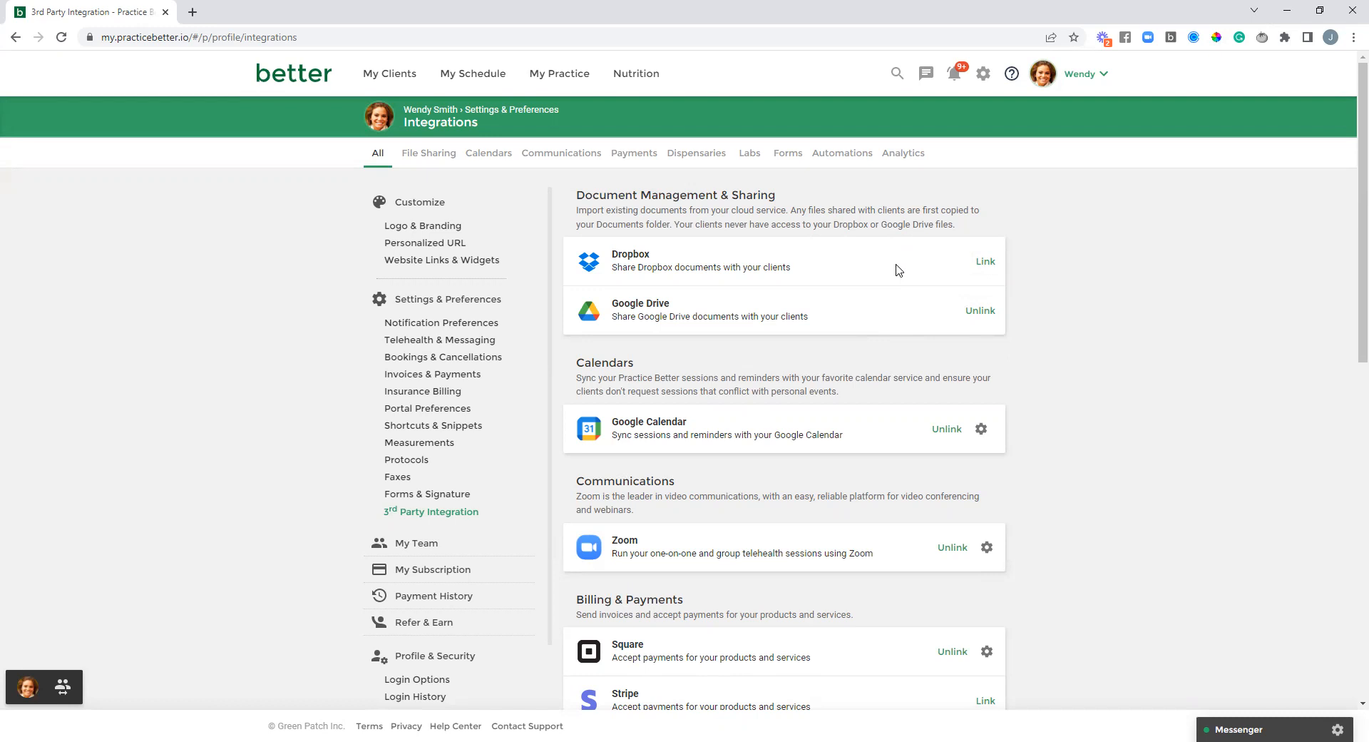
mouse_move(888, 272)
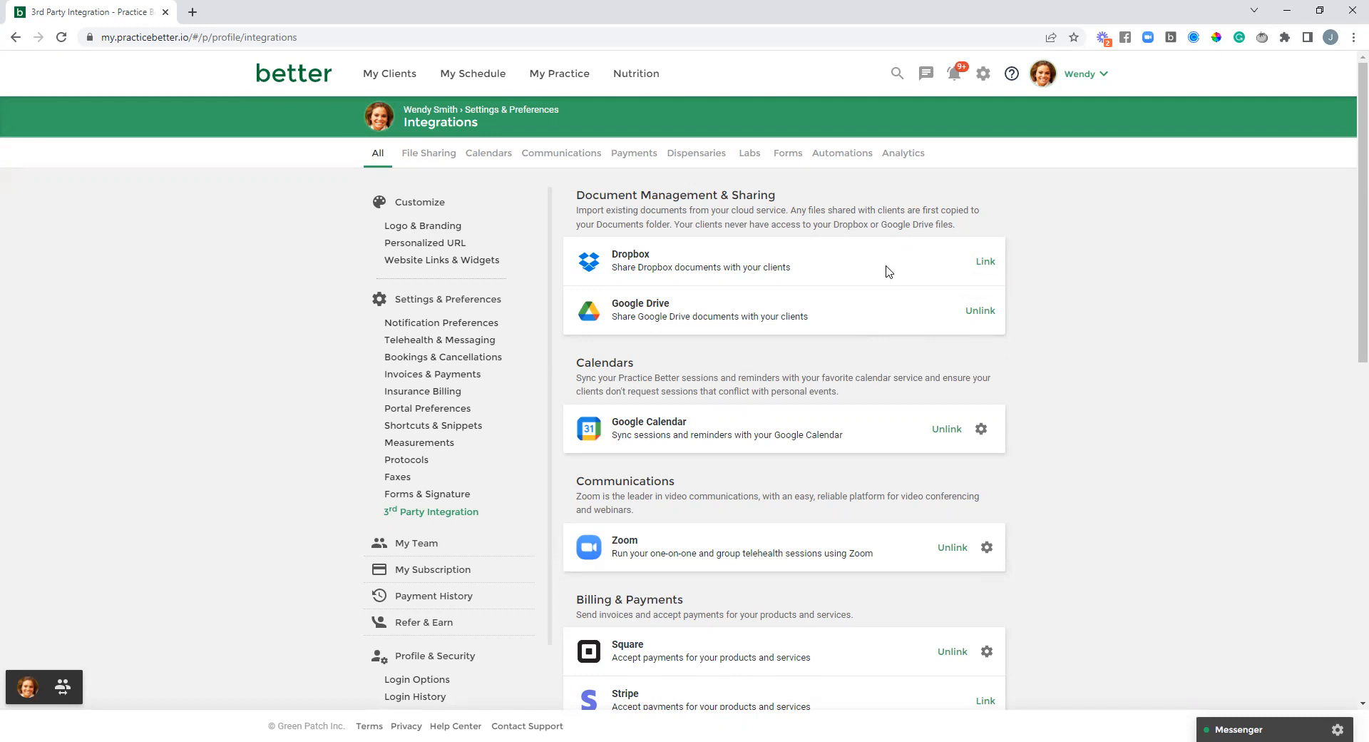
mouse_move(585, 89)
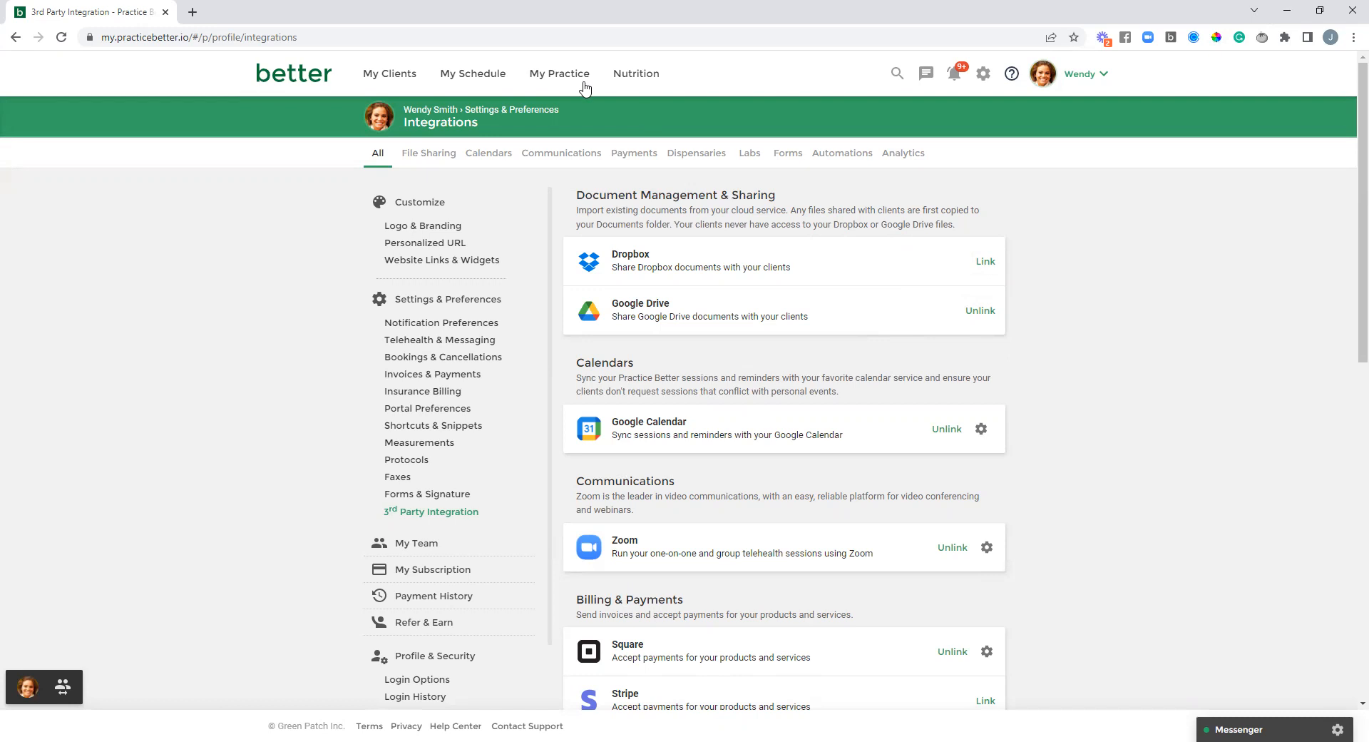
Browse the linked Google Drive folder under My Practice > Documents
click(560, 74)
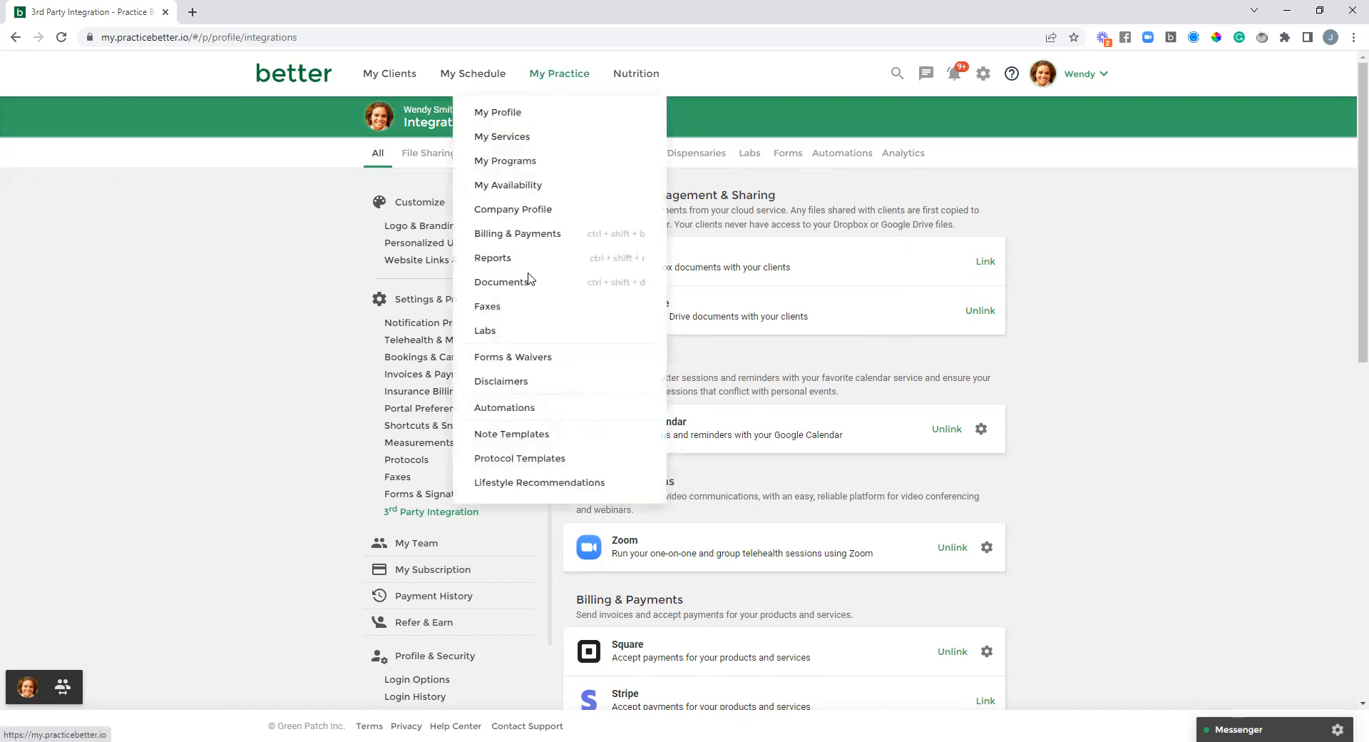
click(505, 281)
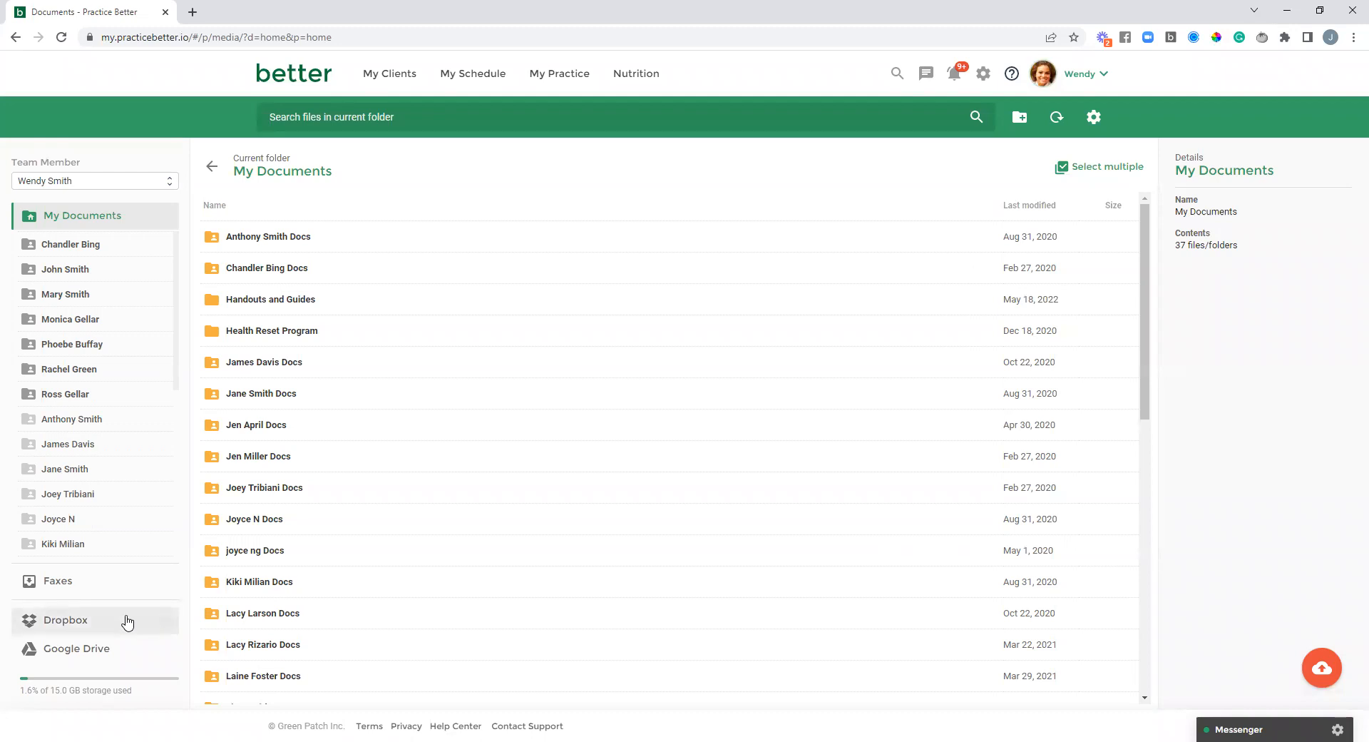
mouse_move(124, 657)
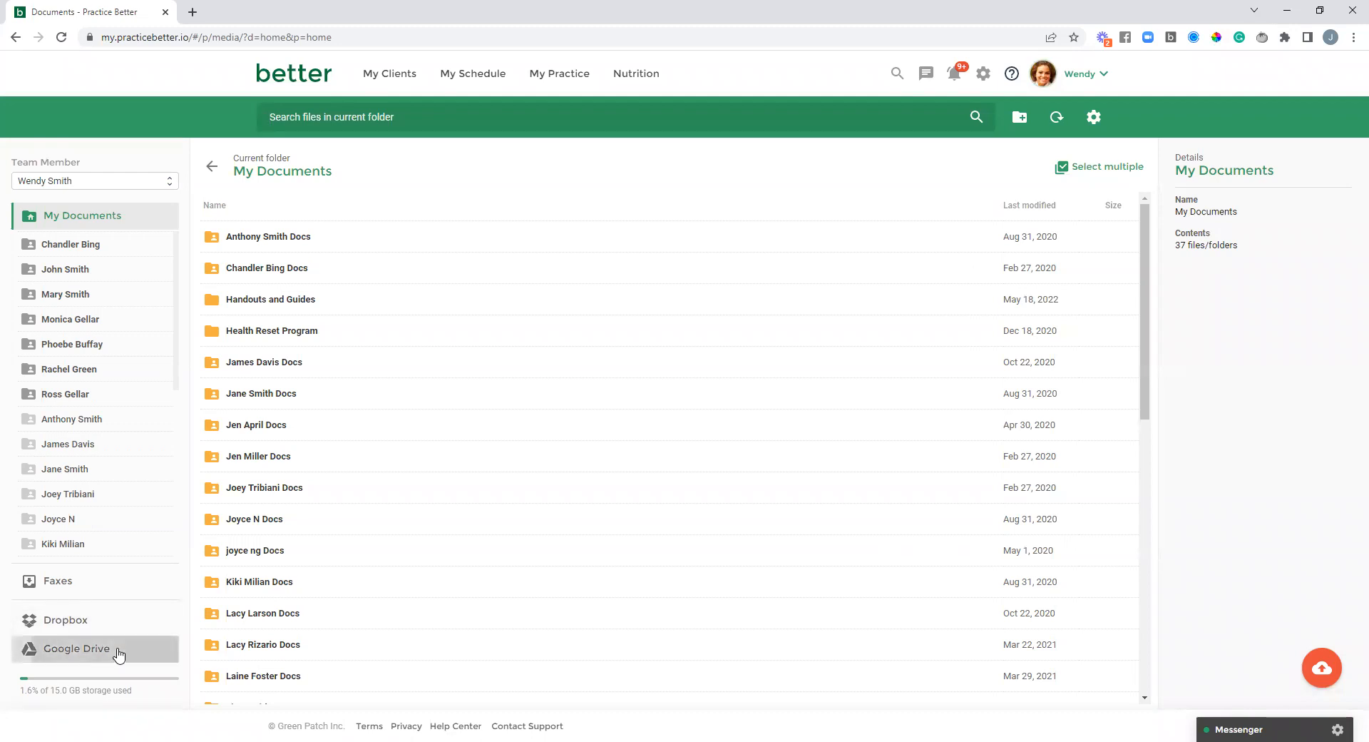
click(77, 648)
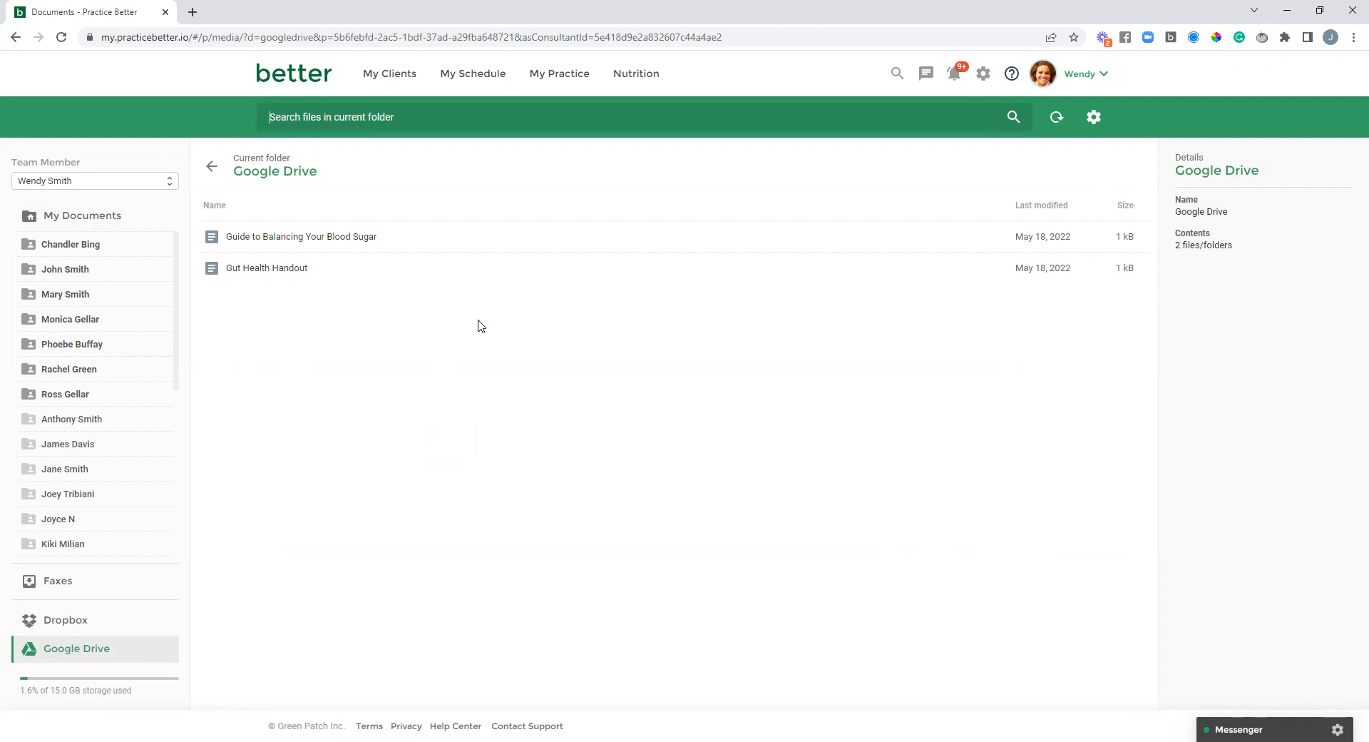
mouse_move(471, 334)
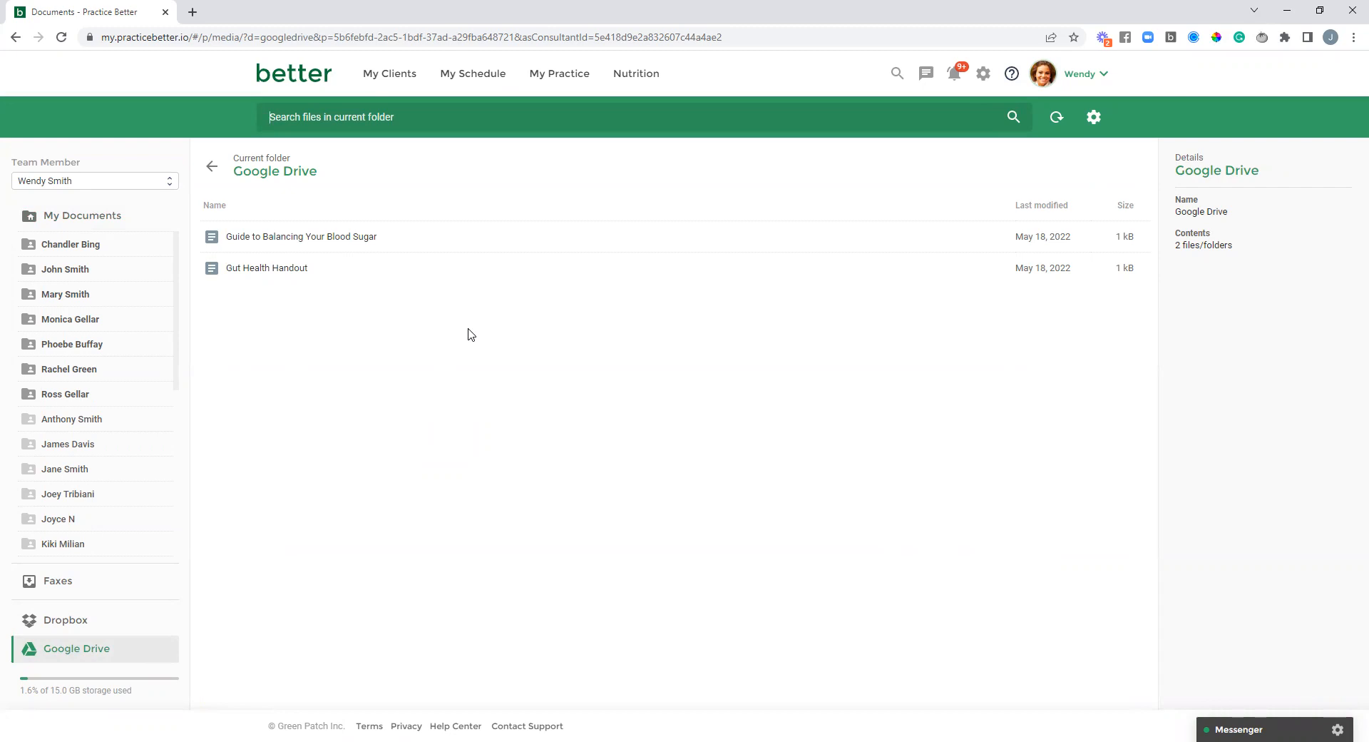
mouse_move(469, 334)
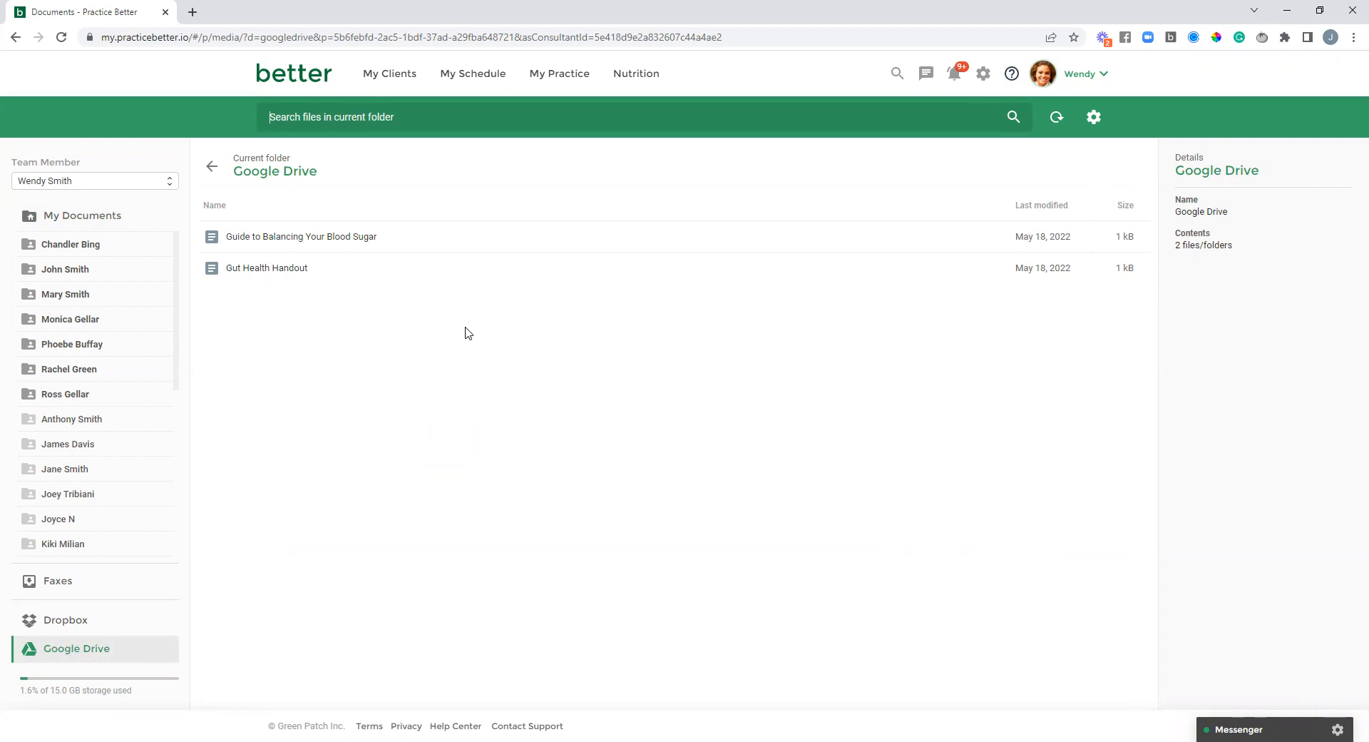
mouse_move(398, 241)
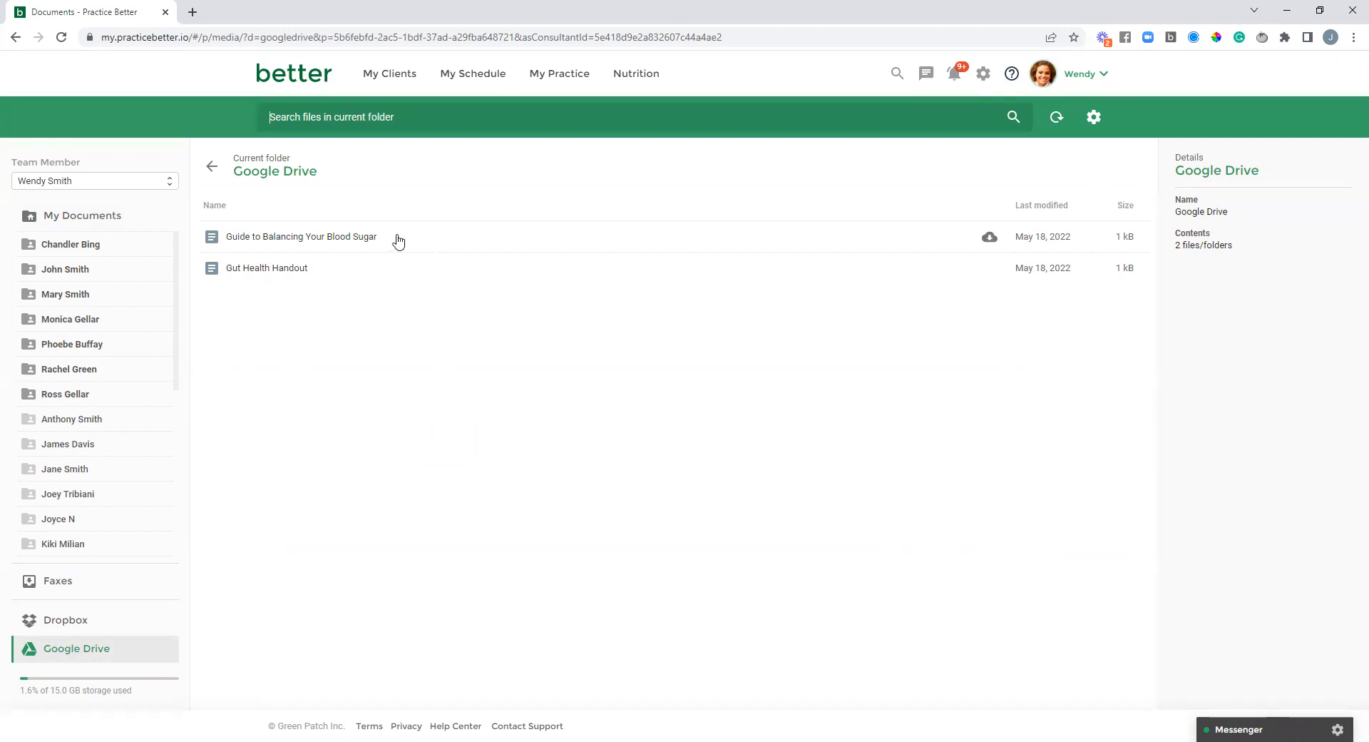
mouse_move(908, 242)
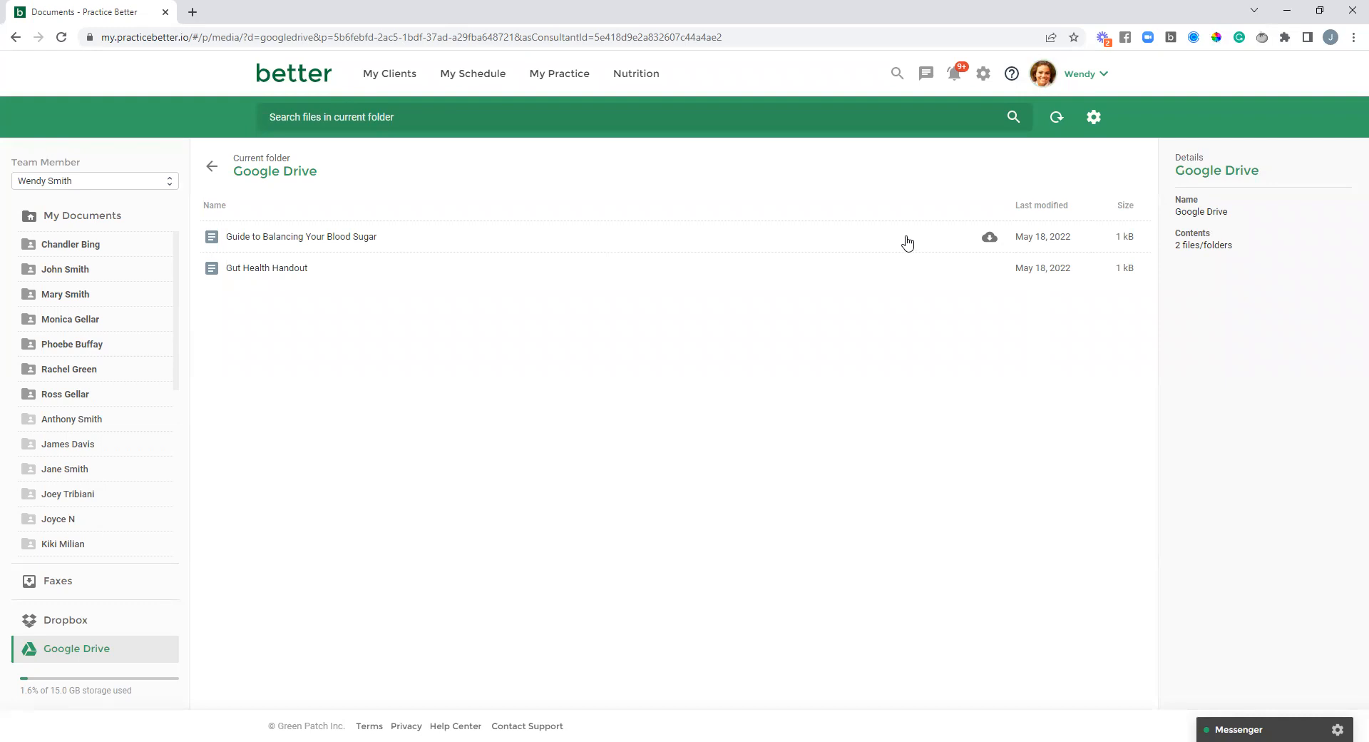
mouse_move(989, 238)
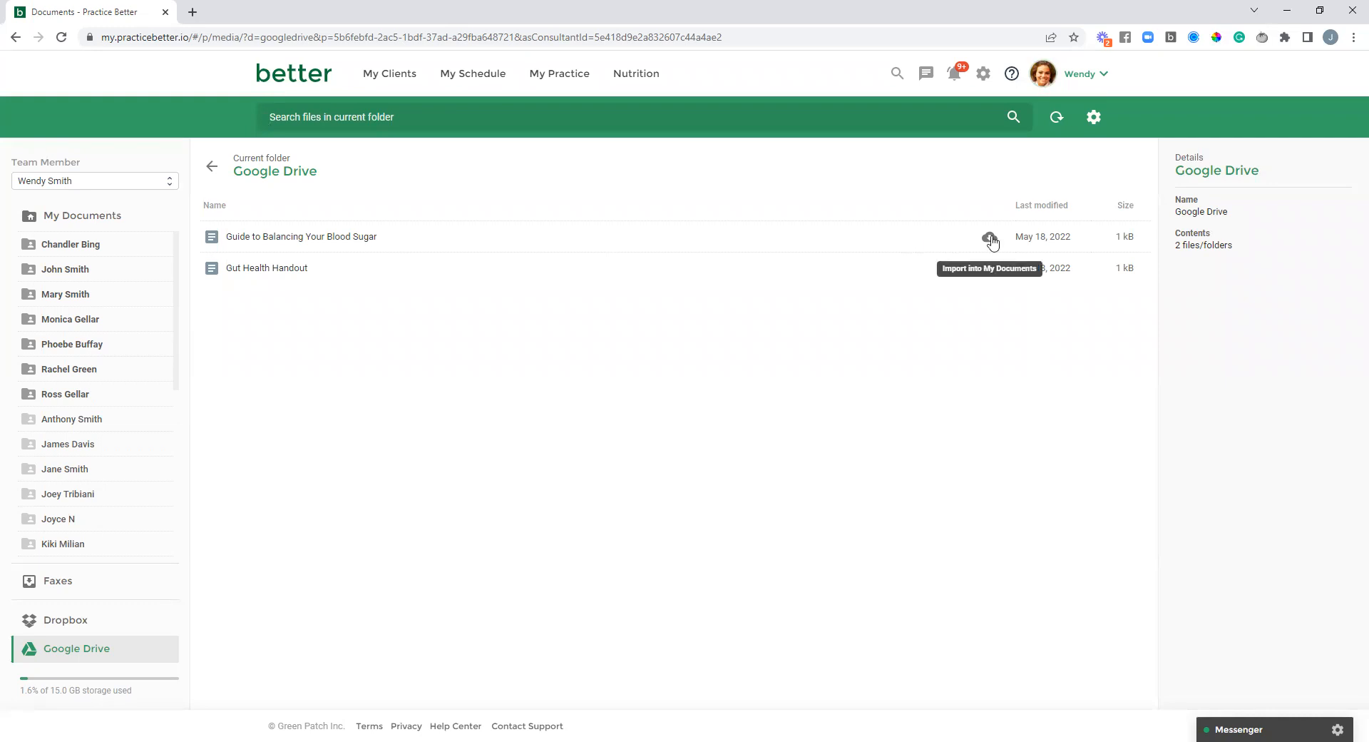
Import 'Guide to Balancing Your Blood Sugar' from Google Drive as Microsoft Word (.docx)
click(989, 237)
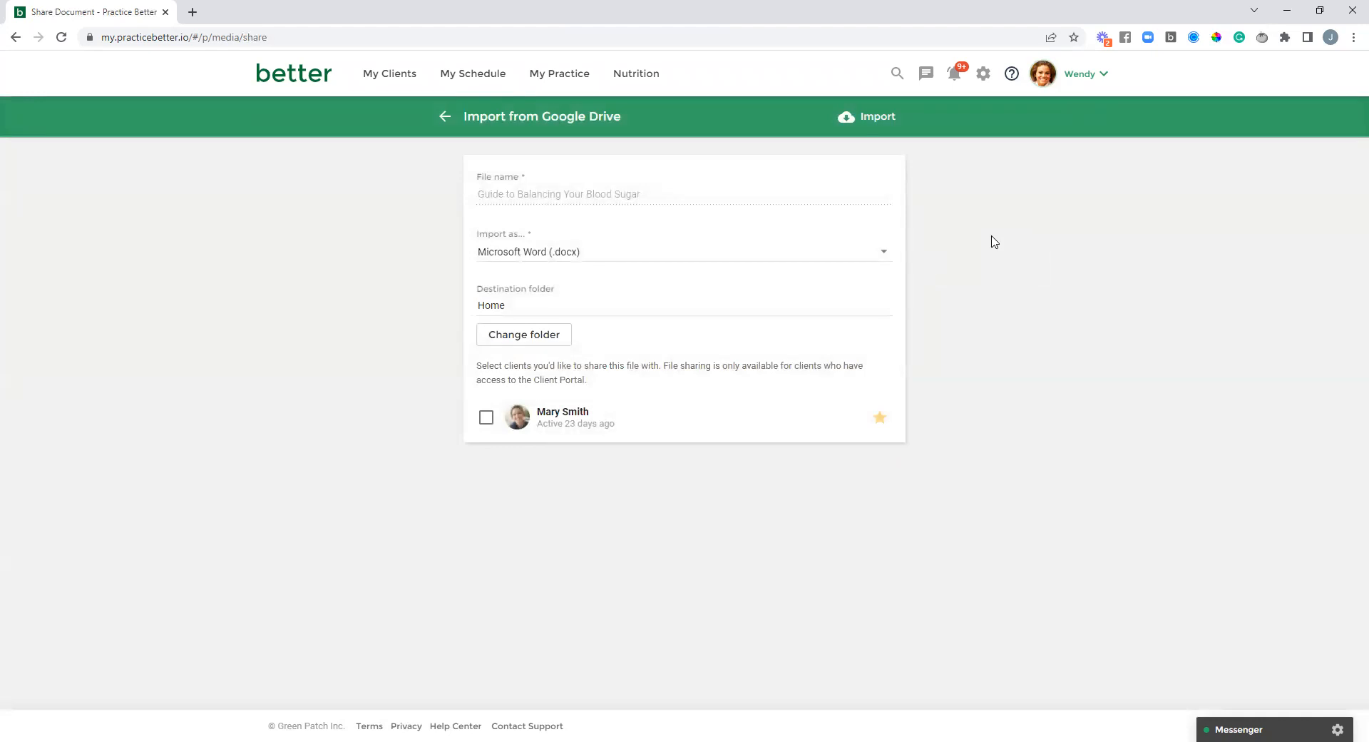
mouse_move(755, 245)
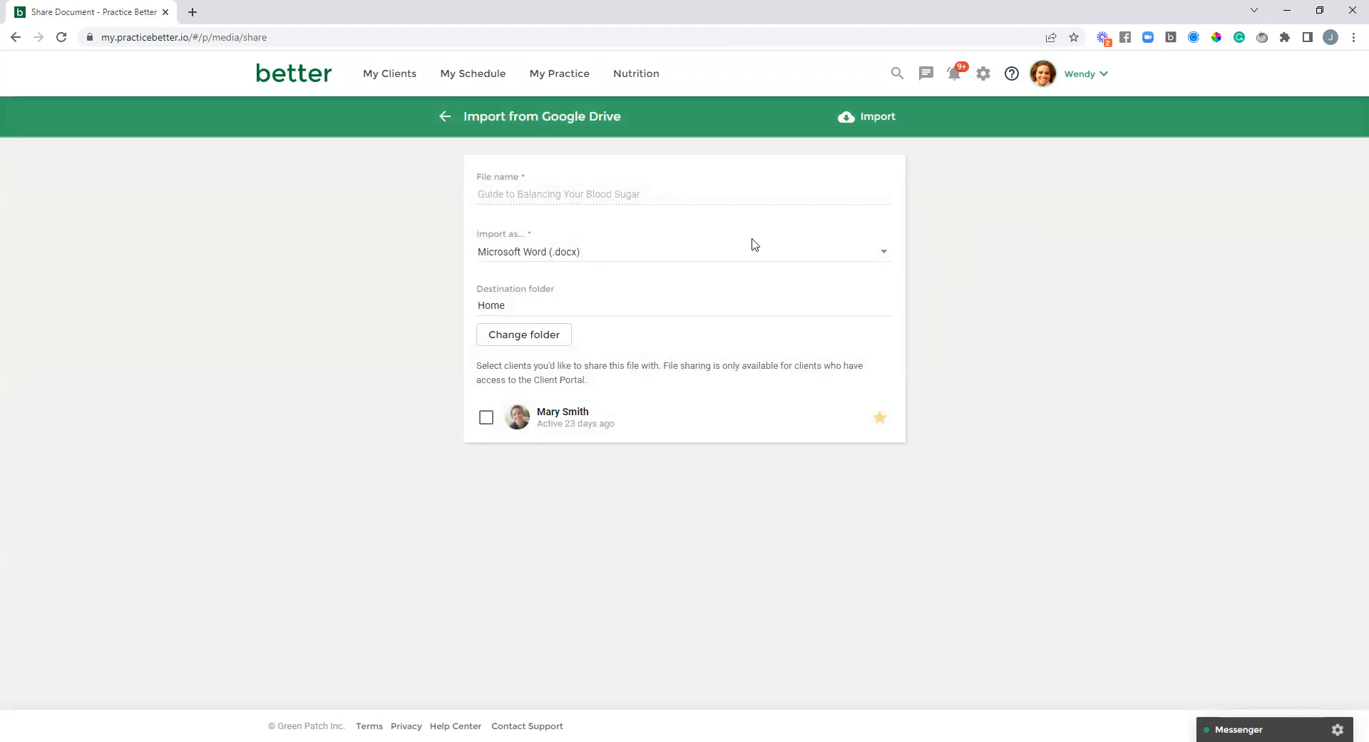
mouse_move(614, 259)
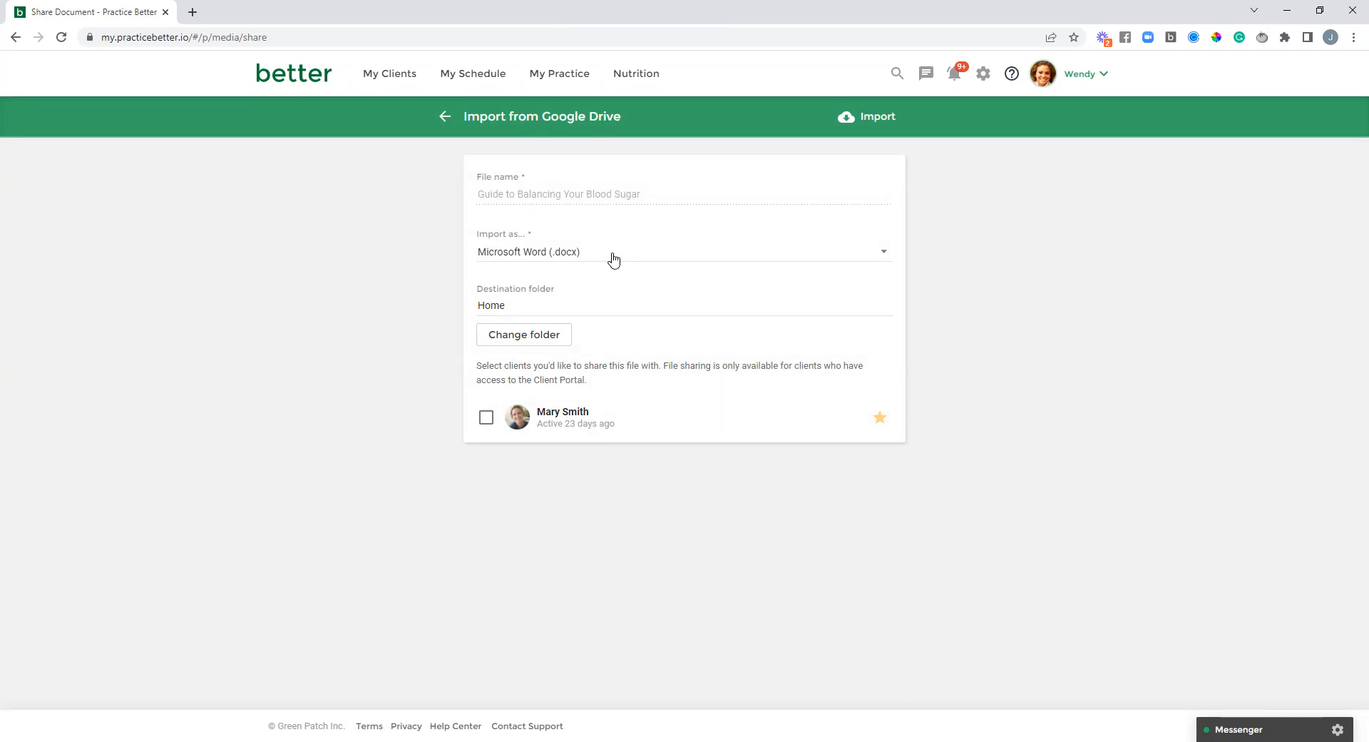
click(684, 252)
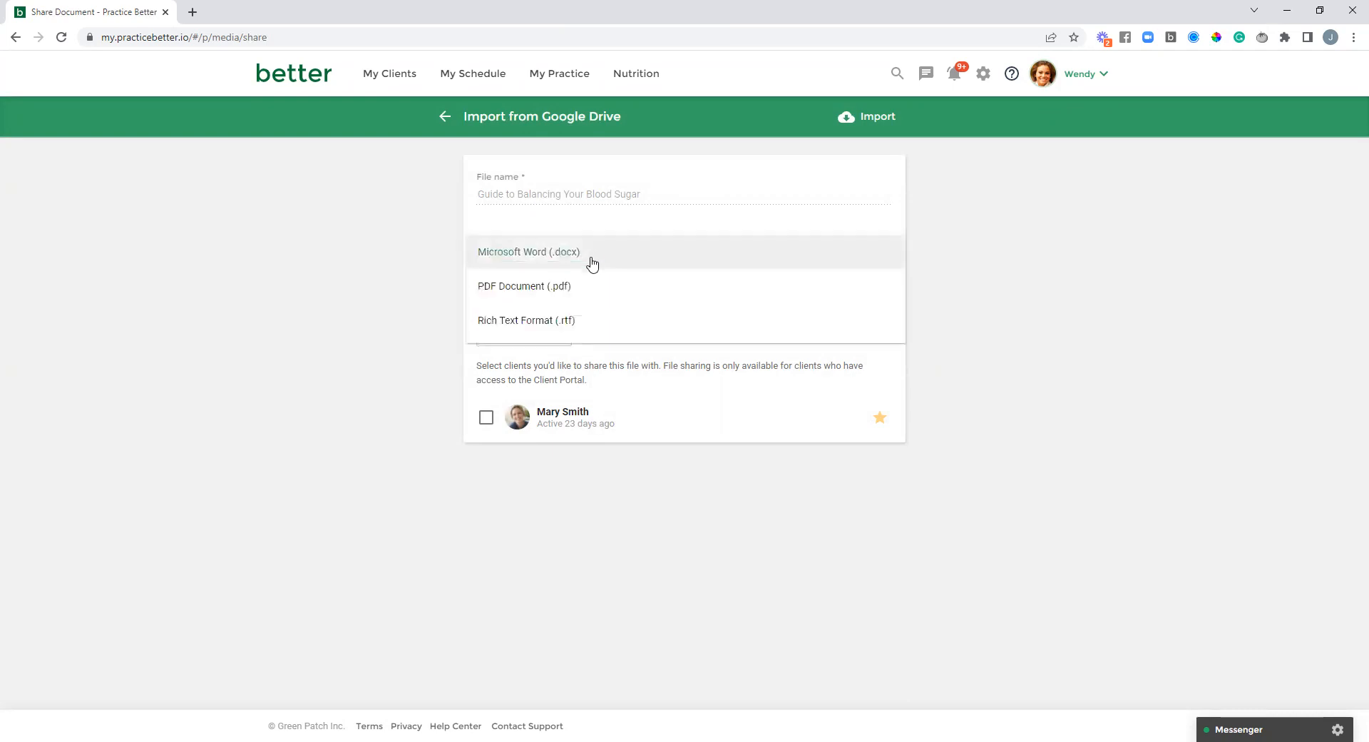
mouse_move(795, 255)
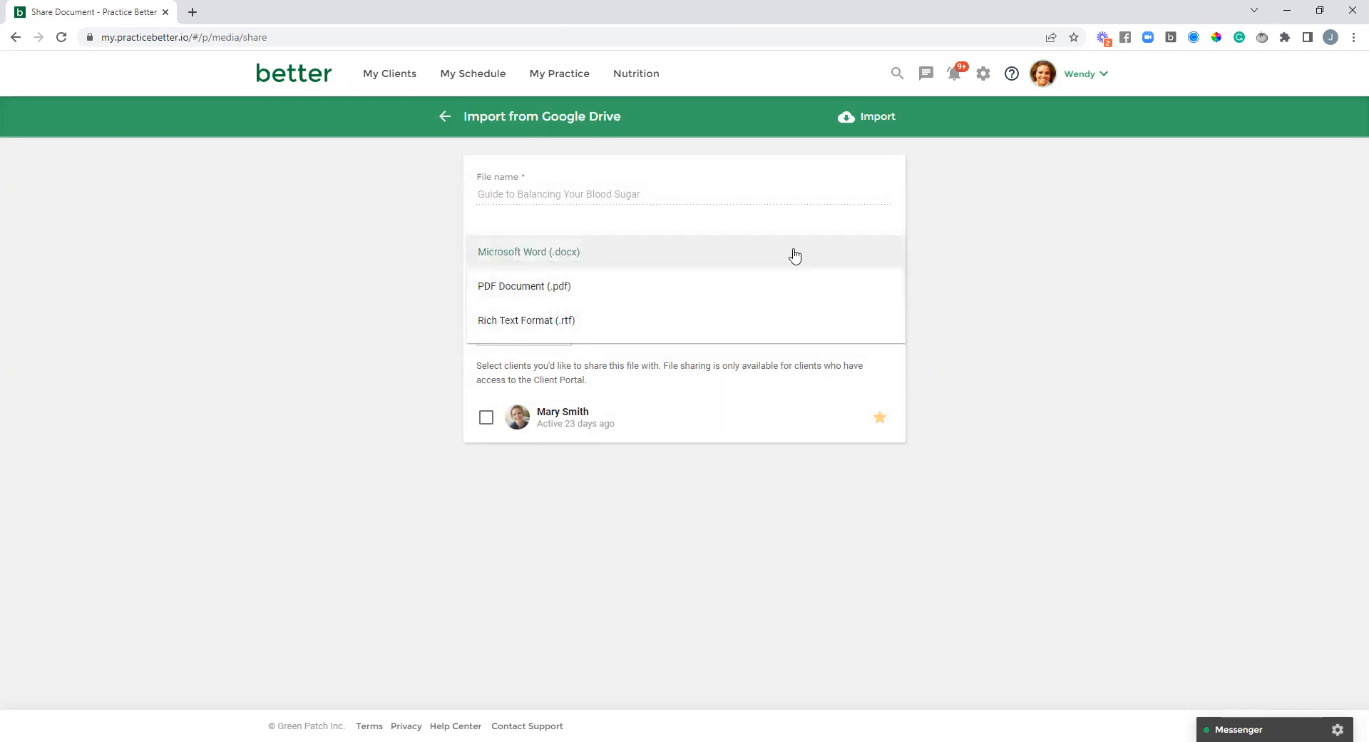
click(529, 251)
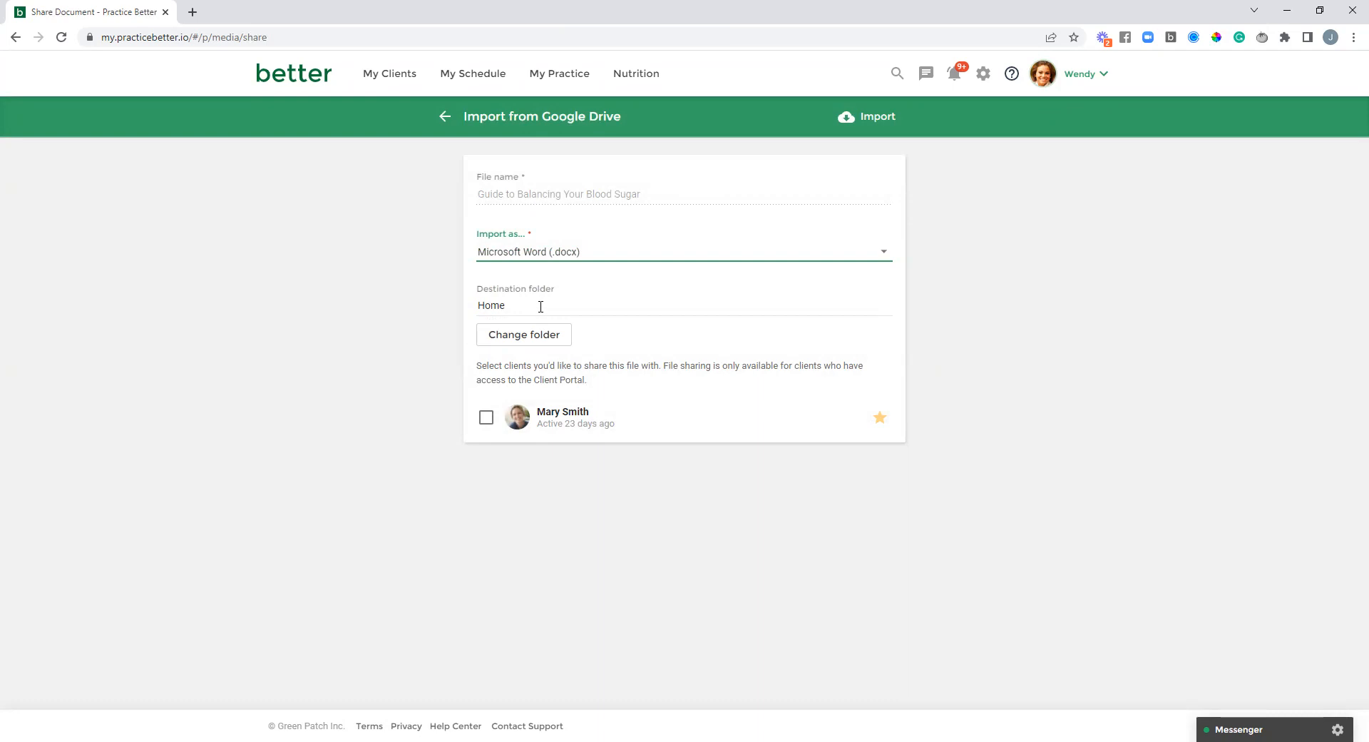
mouse_move(536, 343)
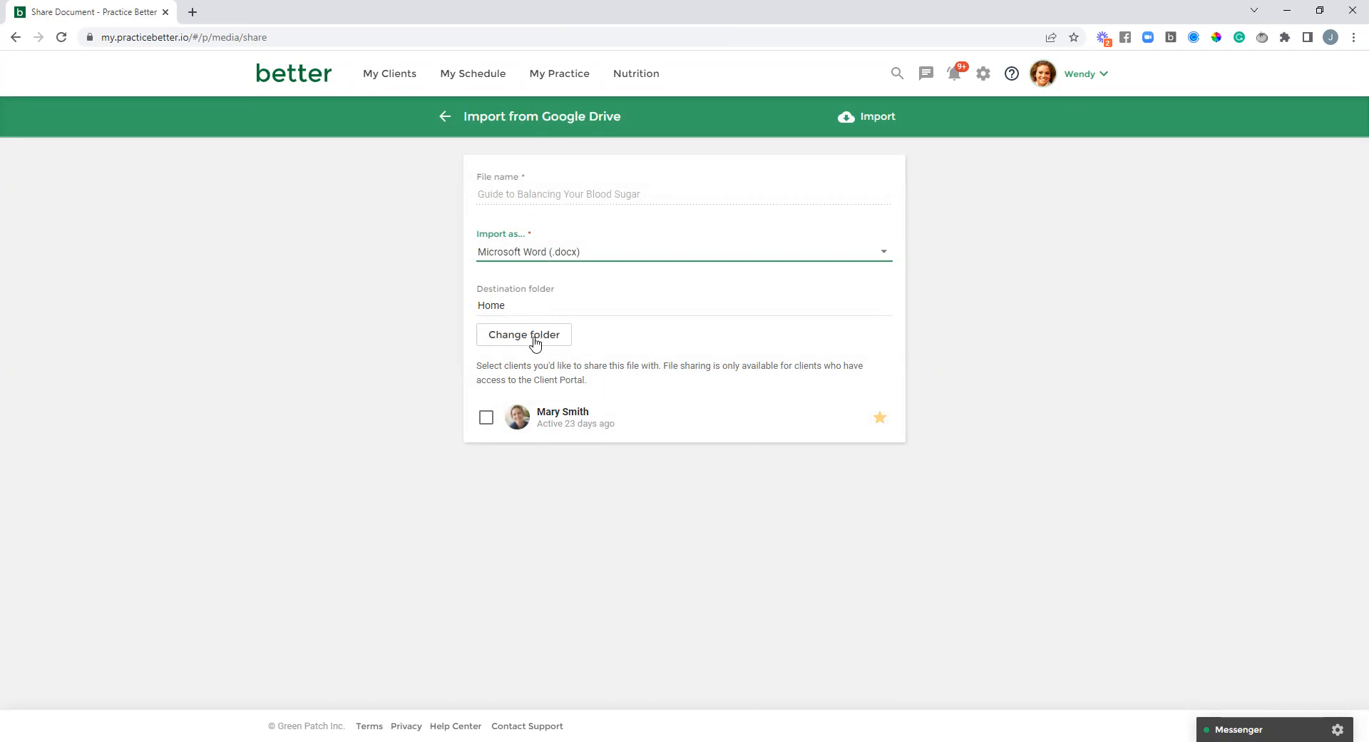
Change the import destination folder from Home to Handouts and Guides
click(523, 334)
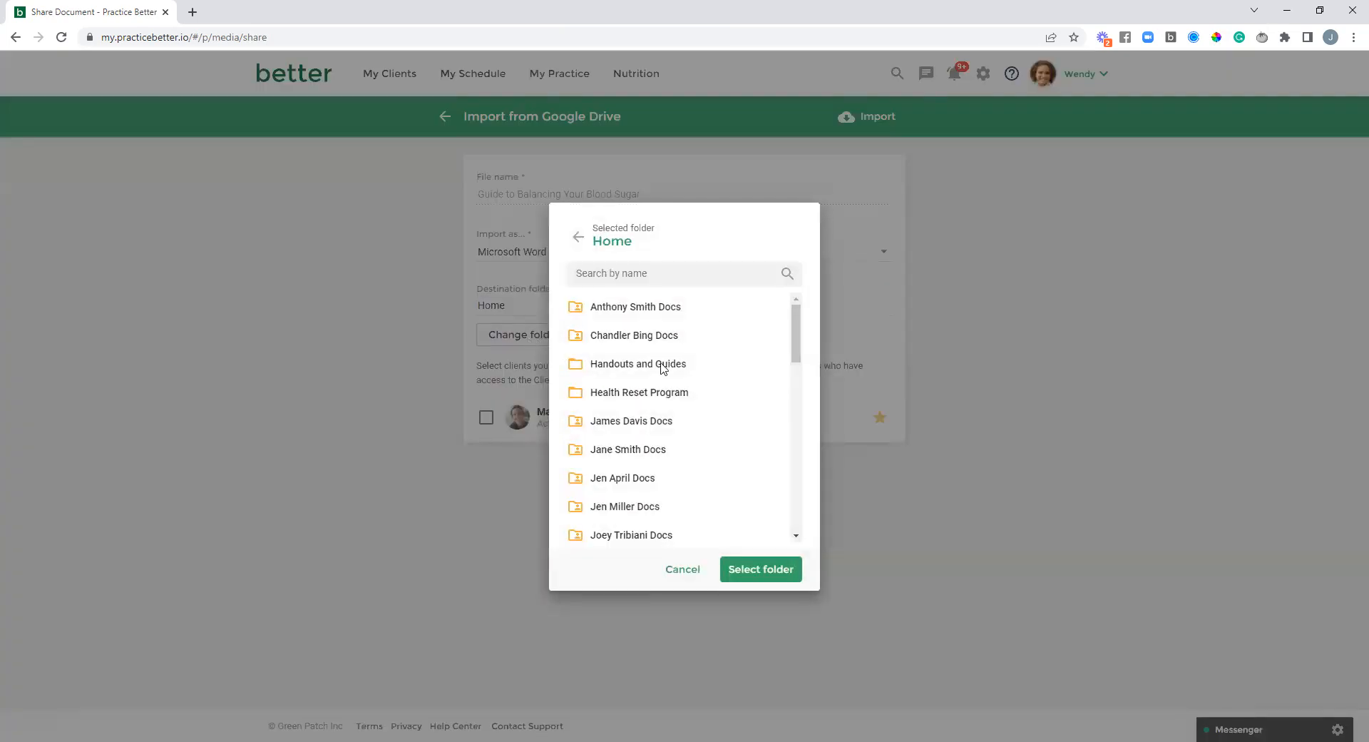
mouse_move(688, 370)
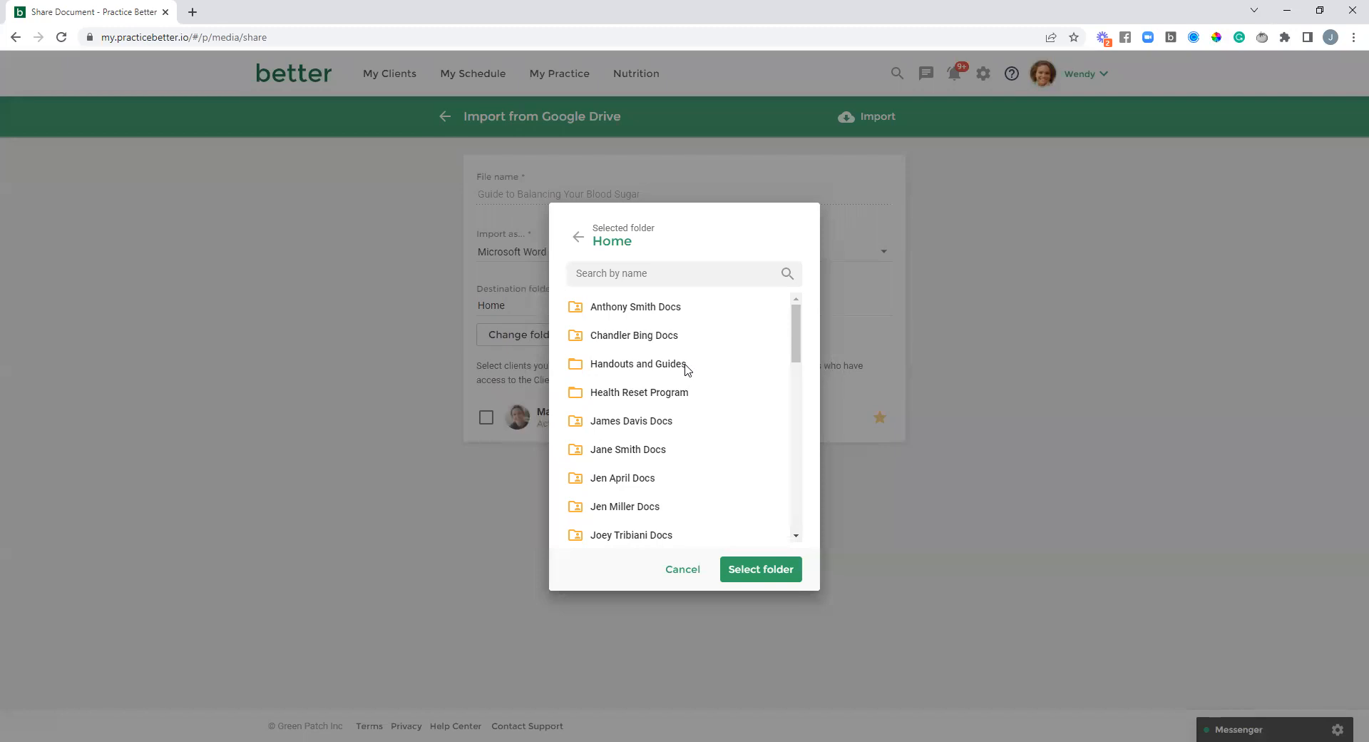
click(638, 363)
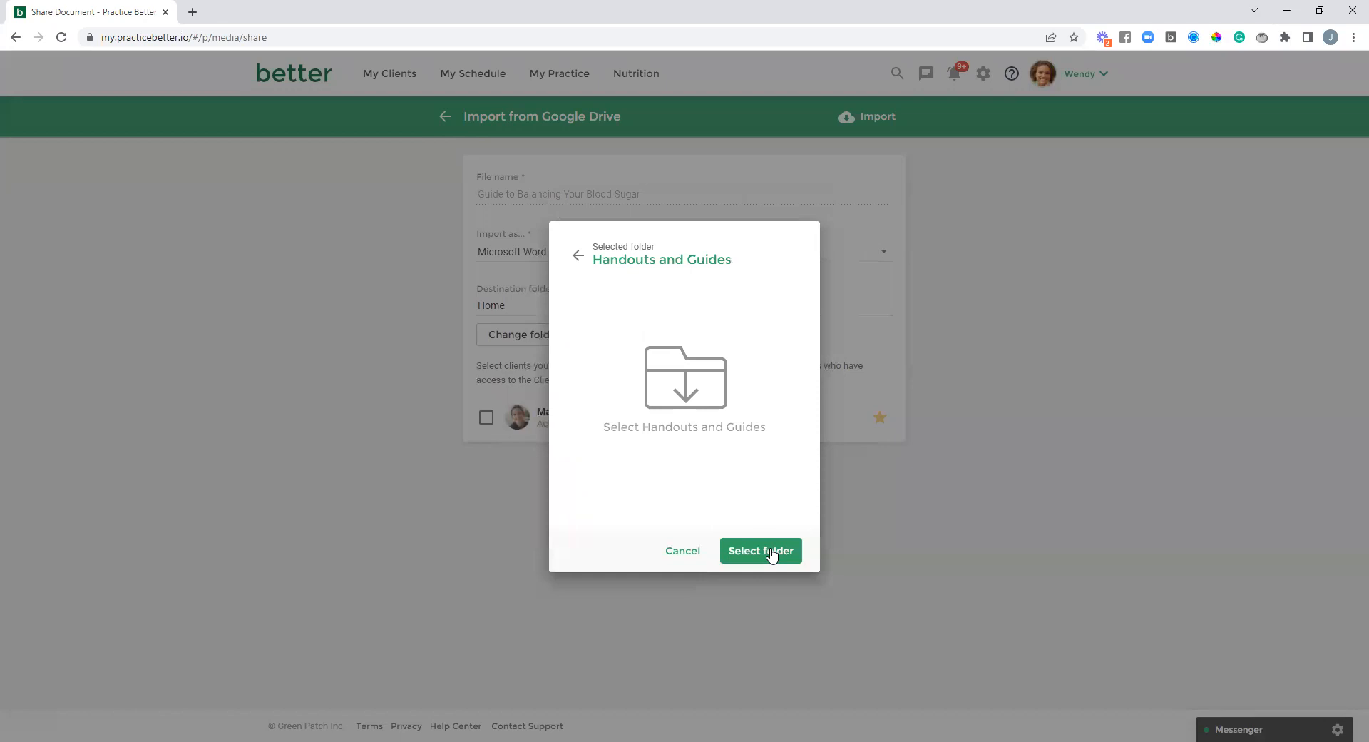
click(760, 550)
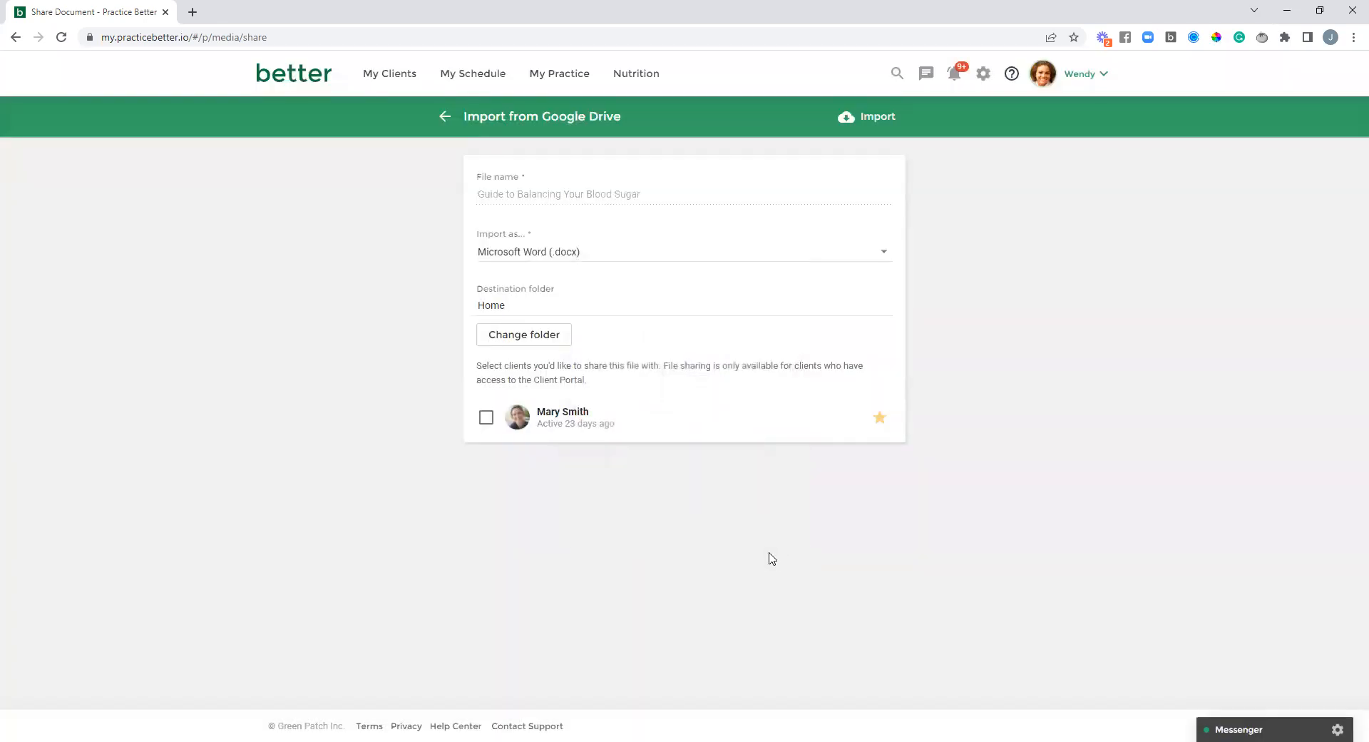
click(522, 334)
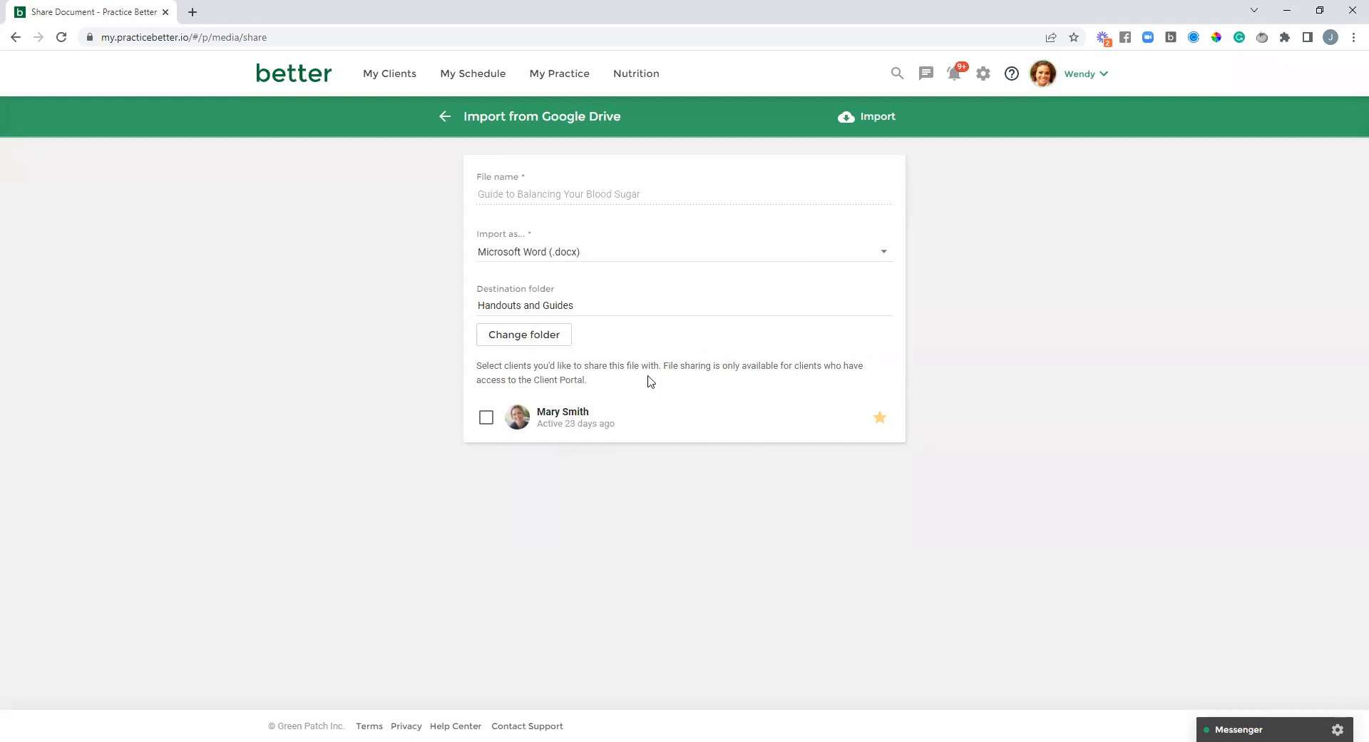
mouse_move(642, 380)
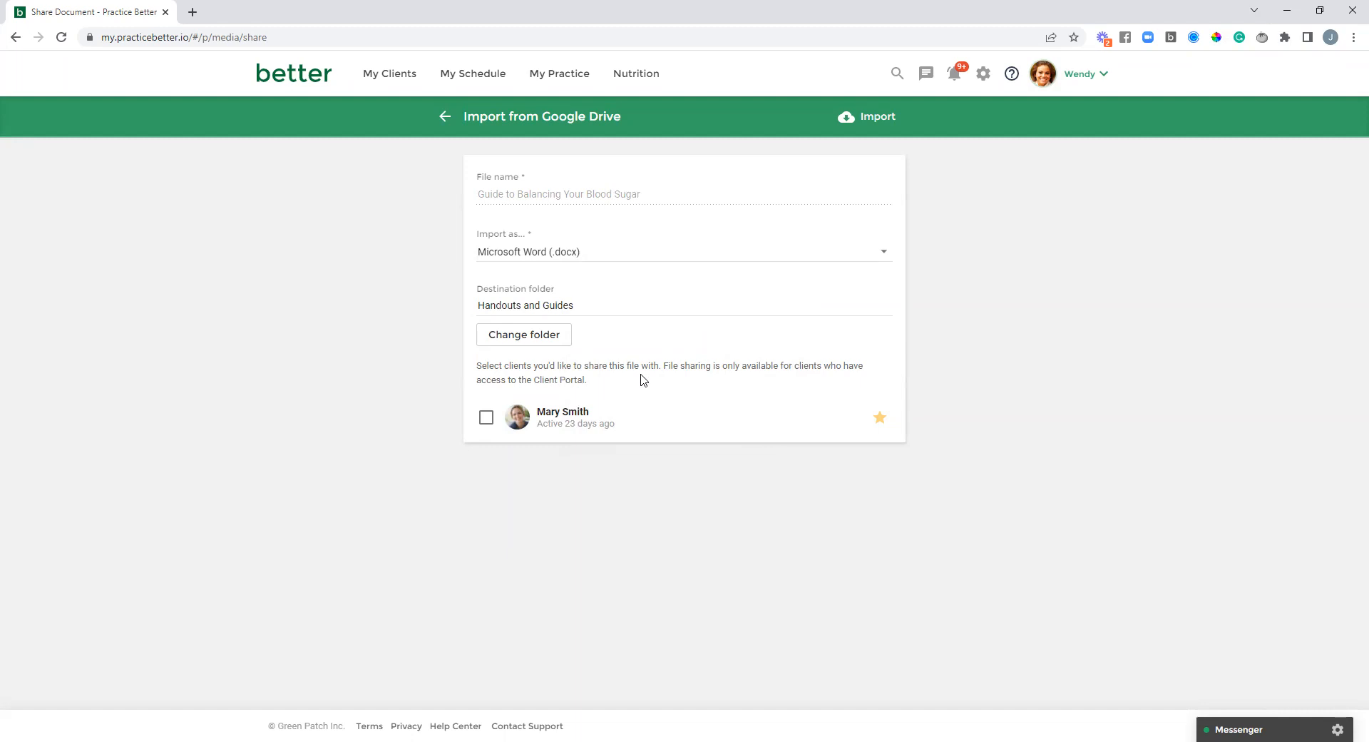
mouse_move(640, 388)
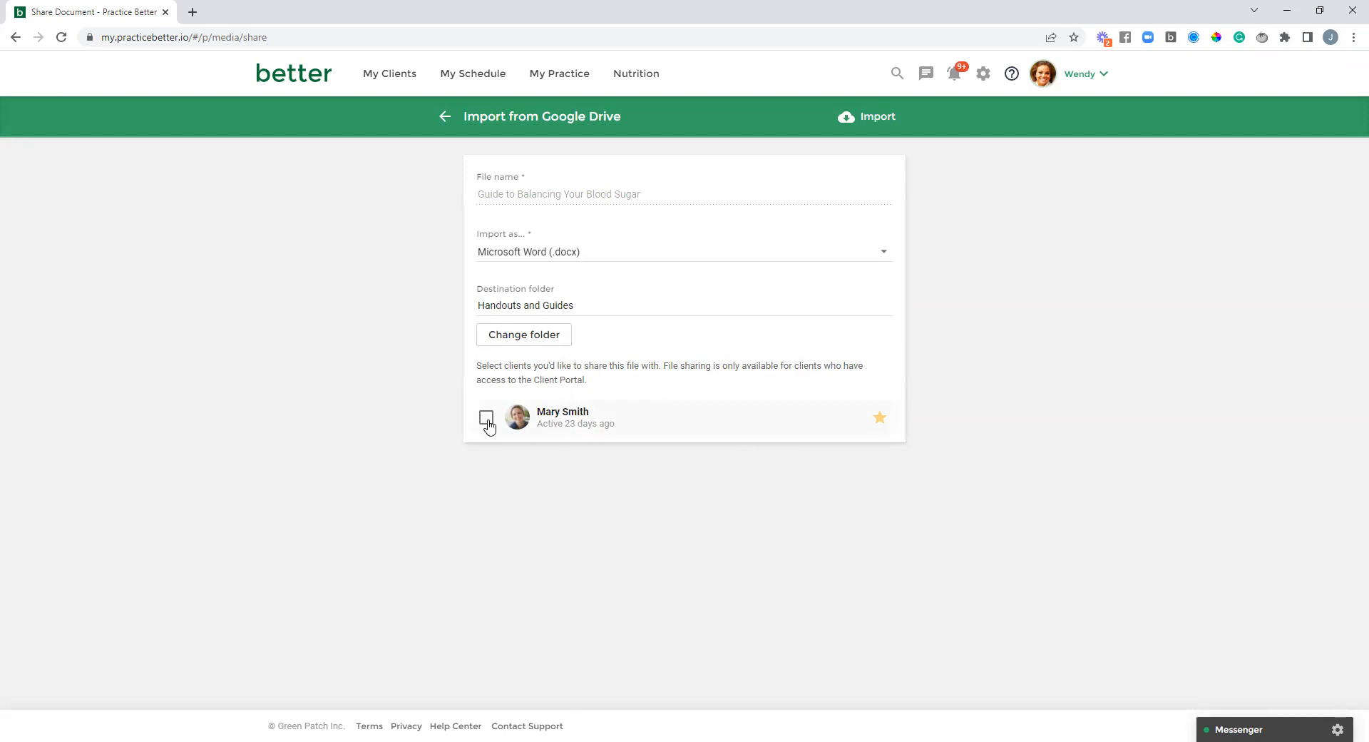
click(487, 416)
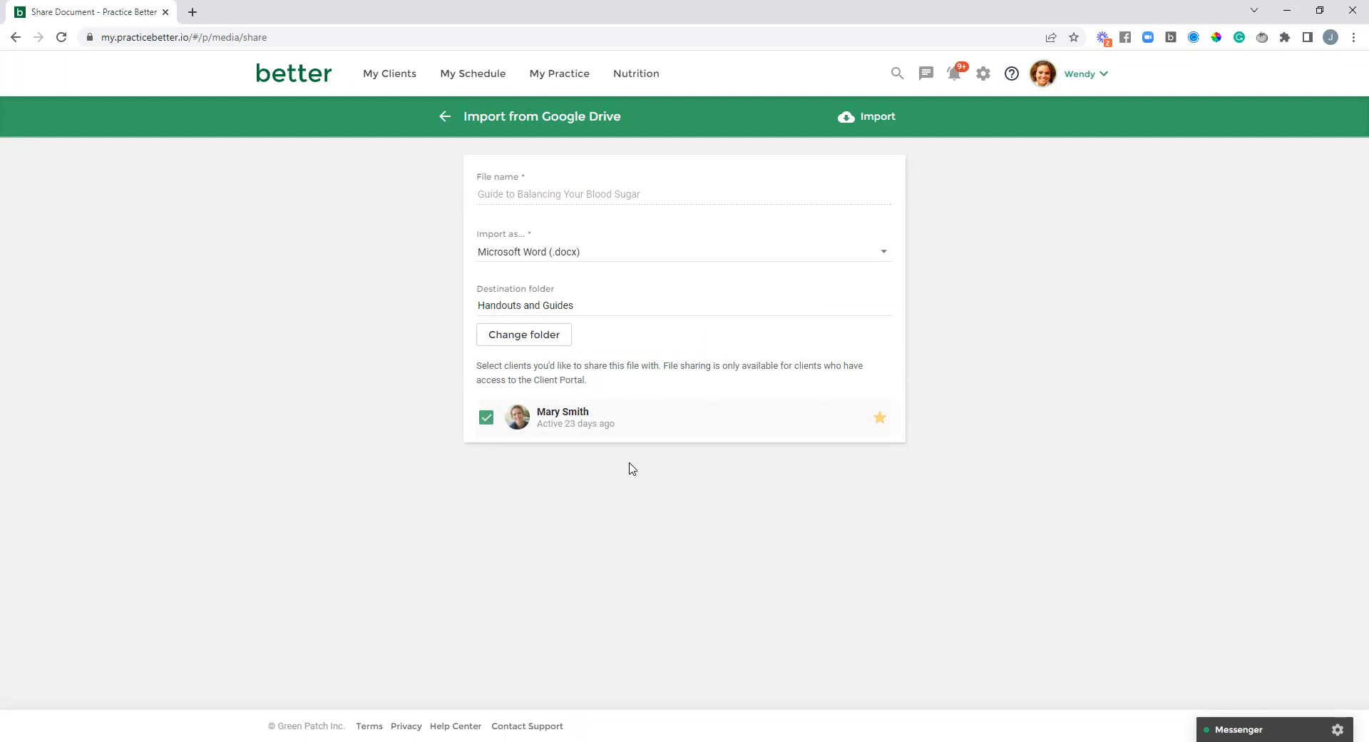
mouse_move(719, 469)
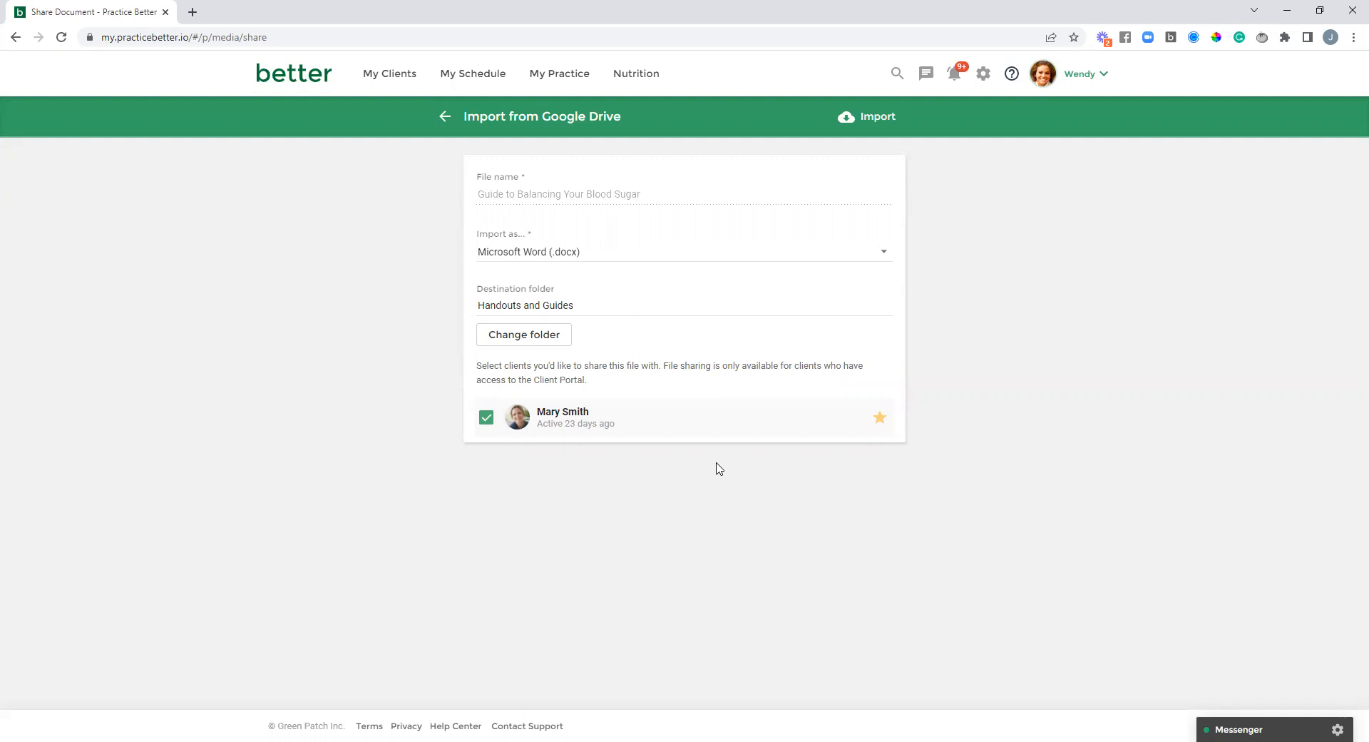
mouse_move(672, 423)
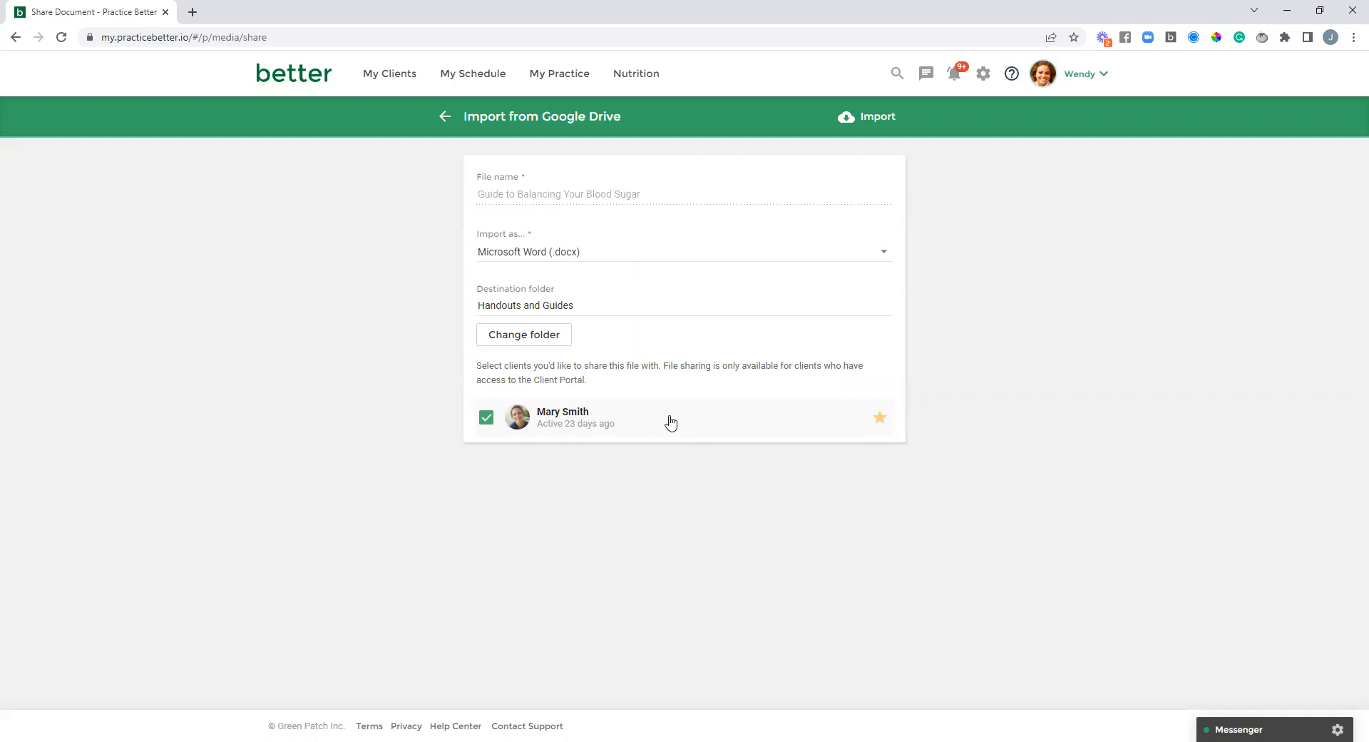
mouse_move(675, 423)
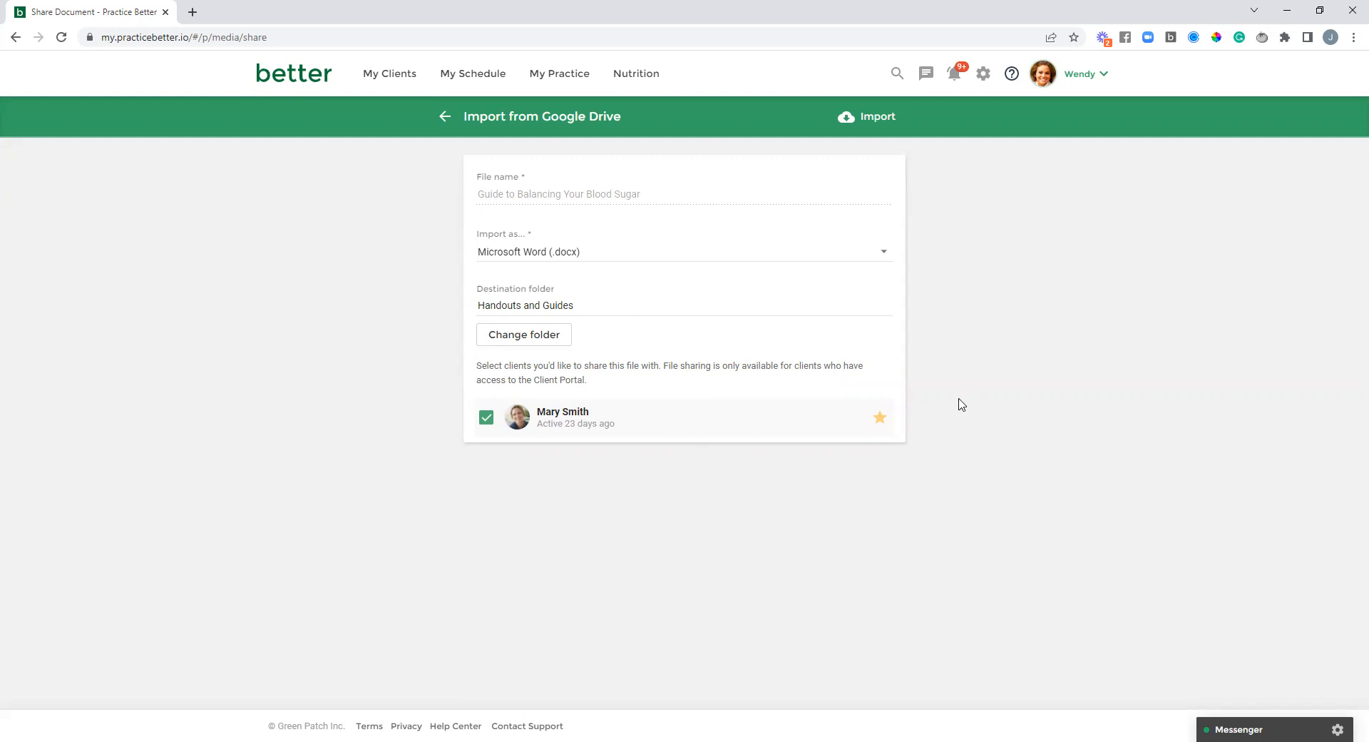
click(876, 117)
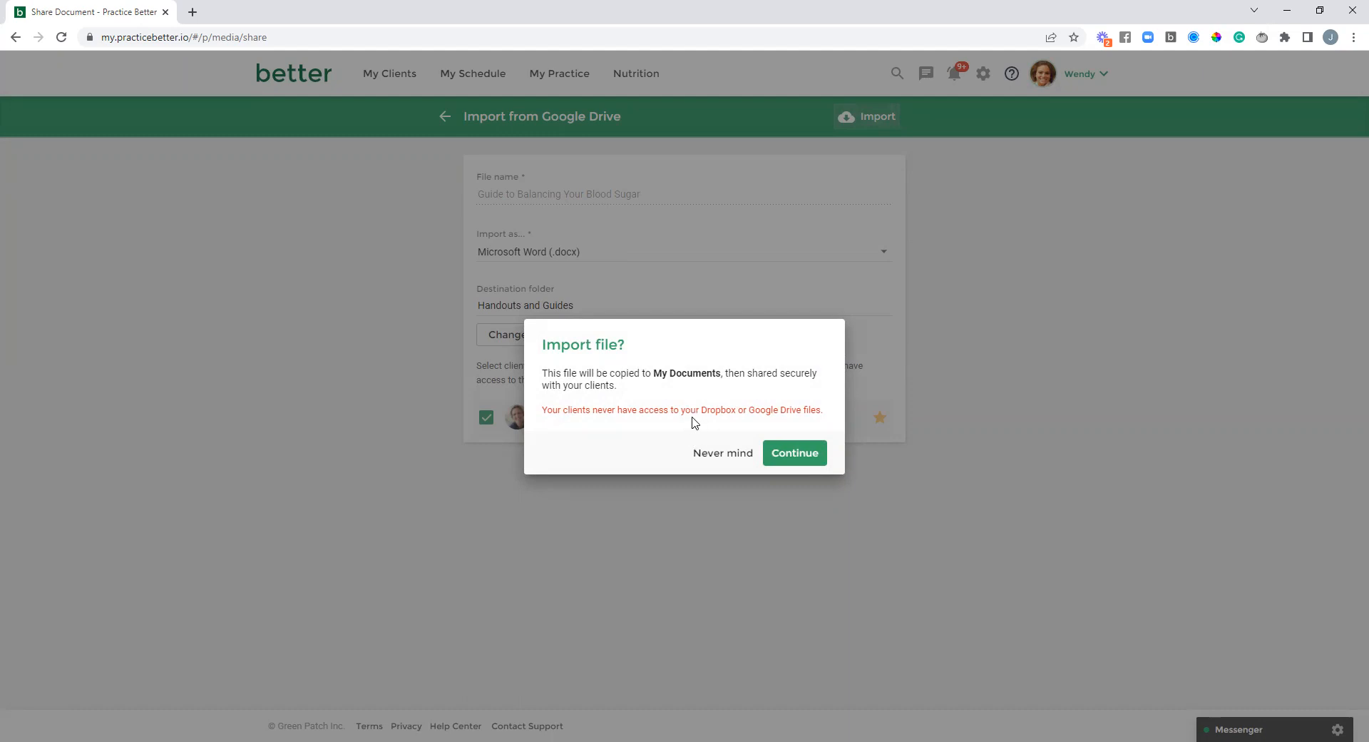
mouse_move(796, 423)
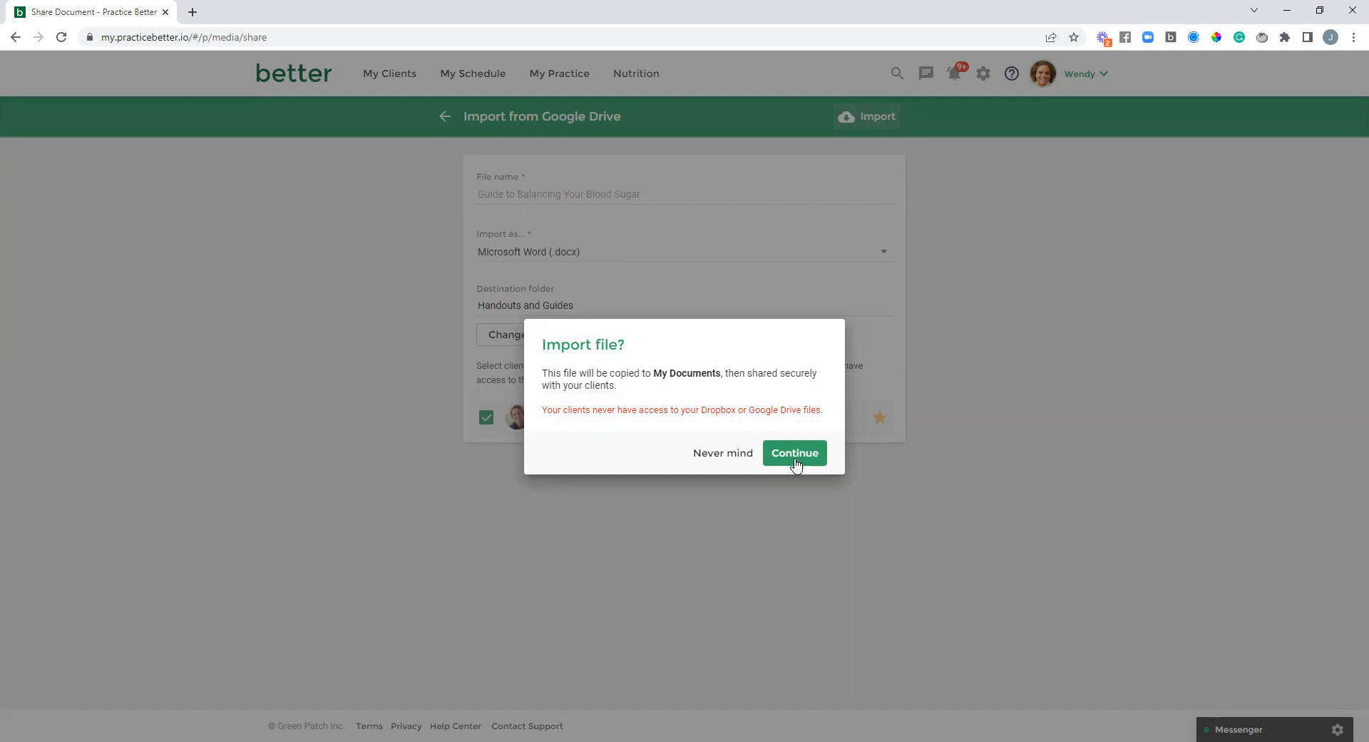
Confirm the 'Import file?' dialog with Continue
click(794, 453)
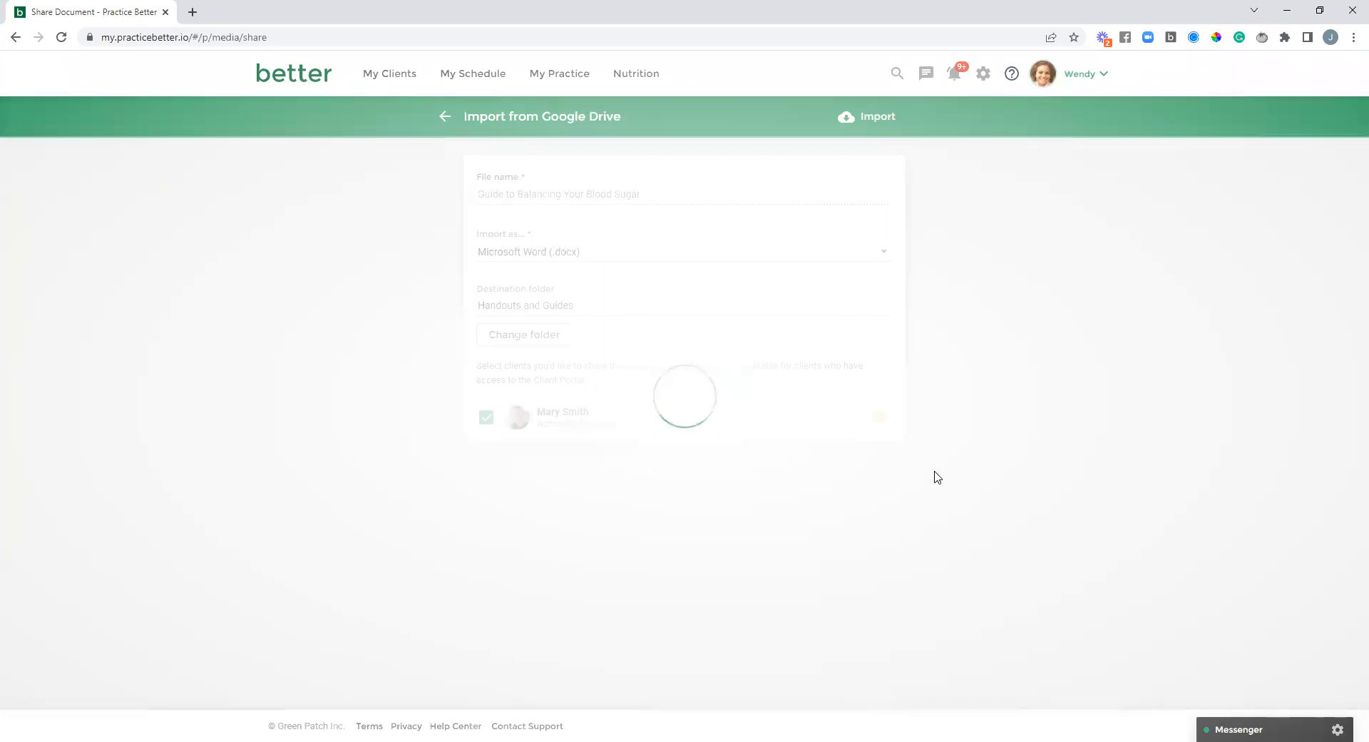
click(877, 116)
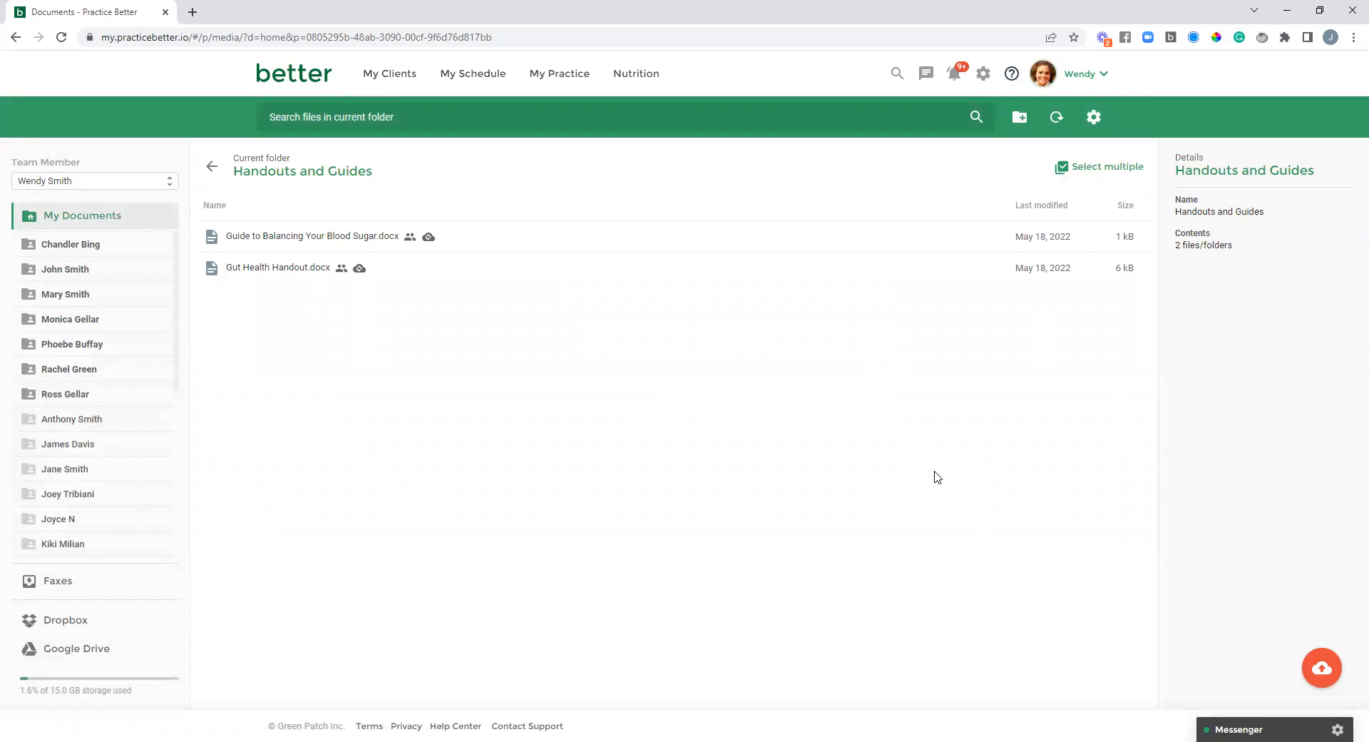
mouse_move(465, 249)
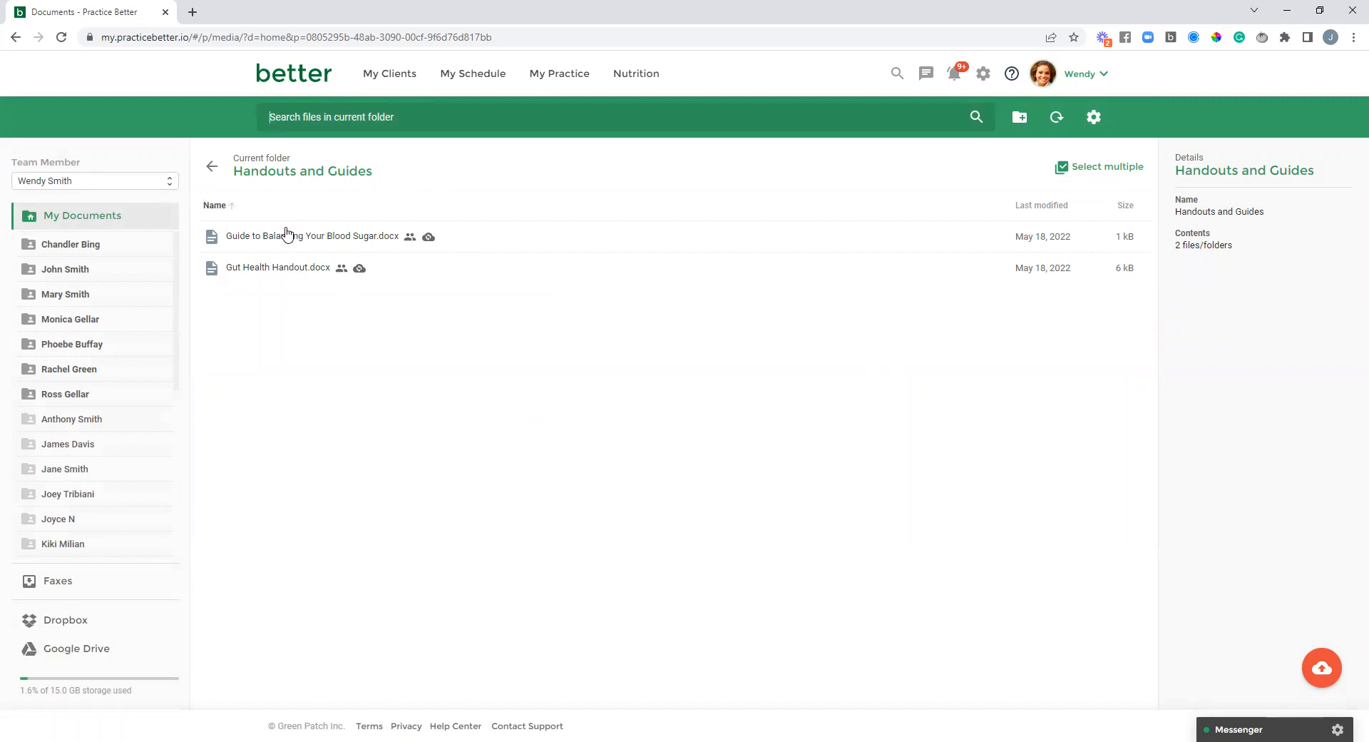
mouse_move(312, 236)
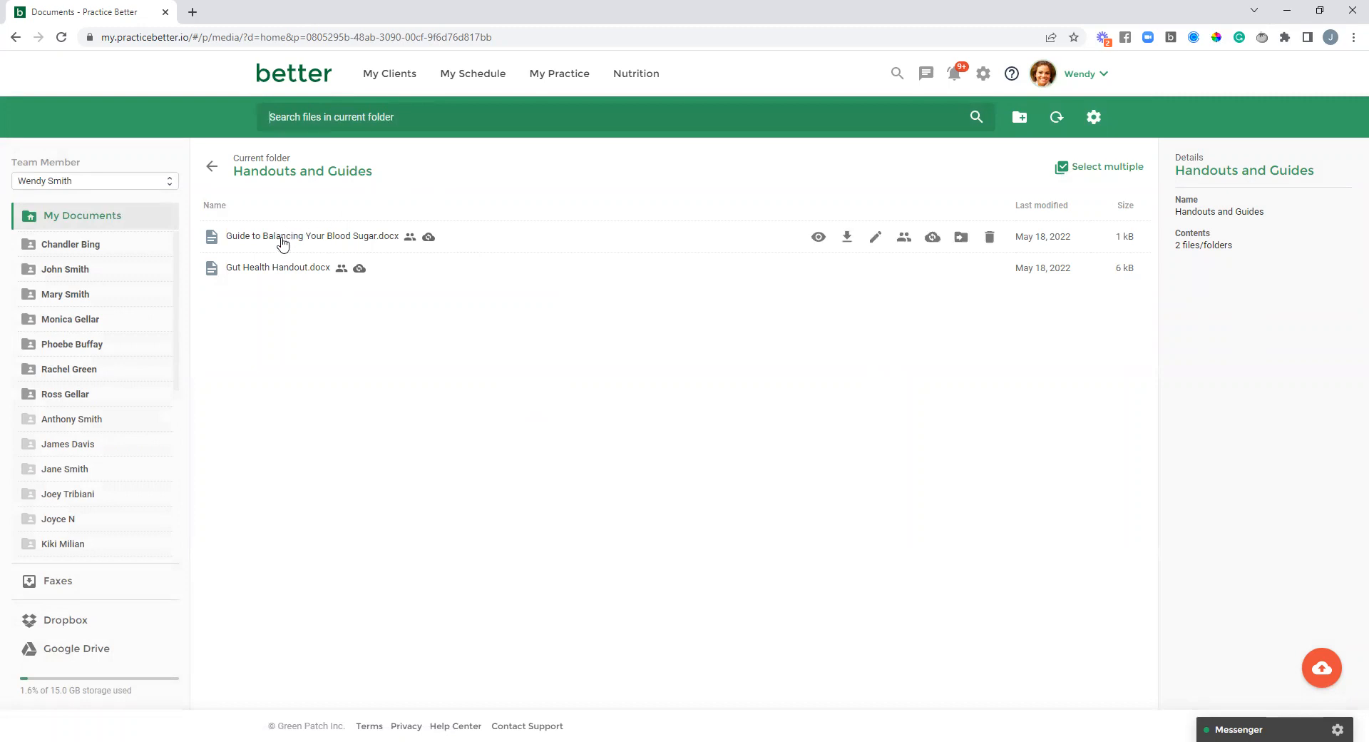
mouse_move(316, 243)
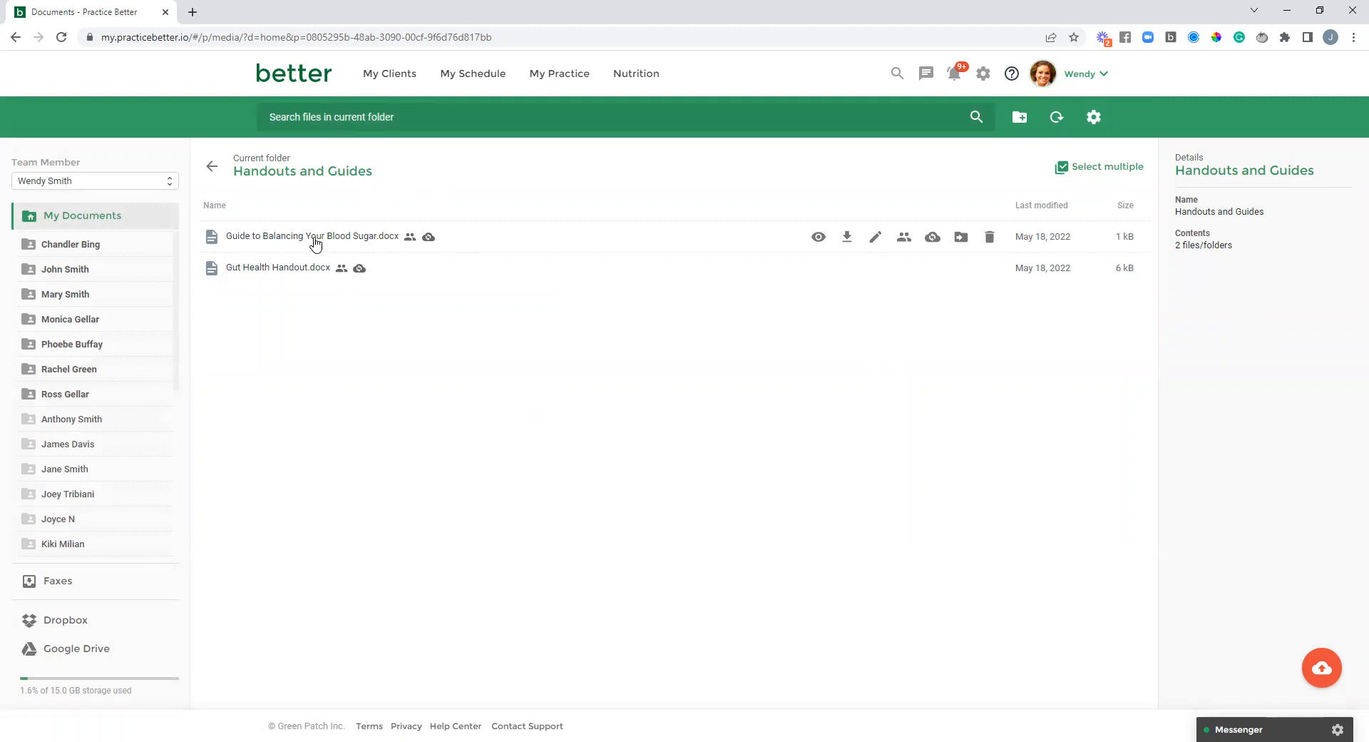
mouse_move(409, 241)
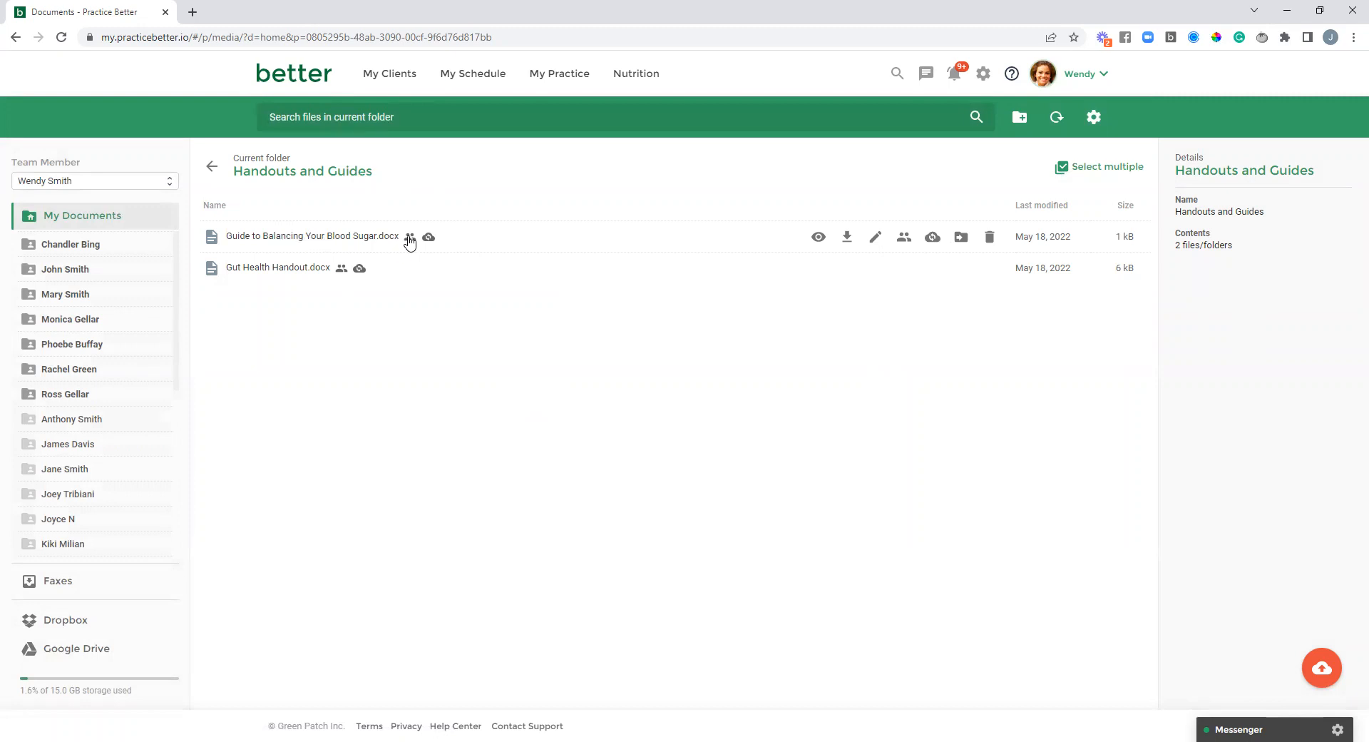
mouse_move(410, 237)
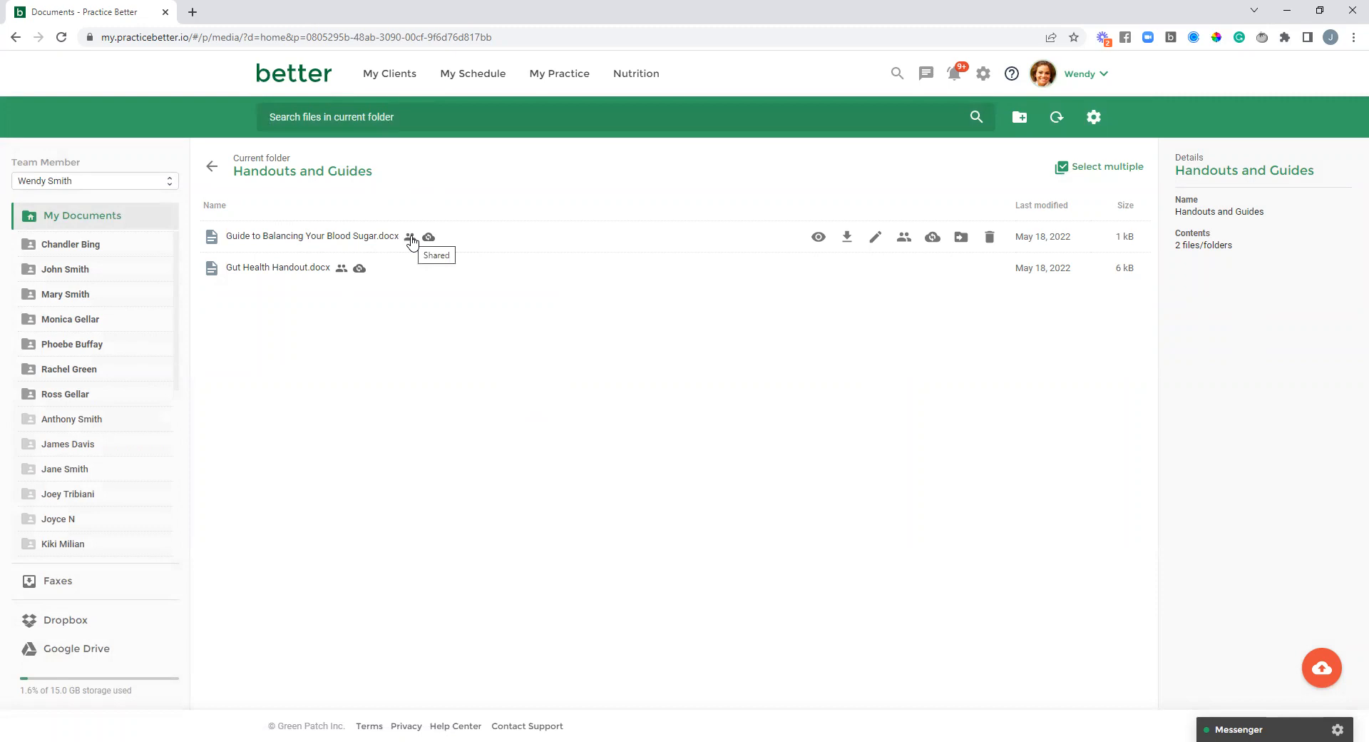
mouse_move(416, 244)
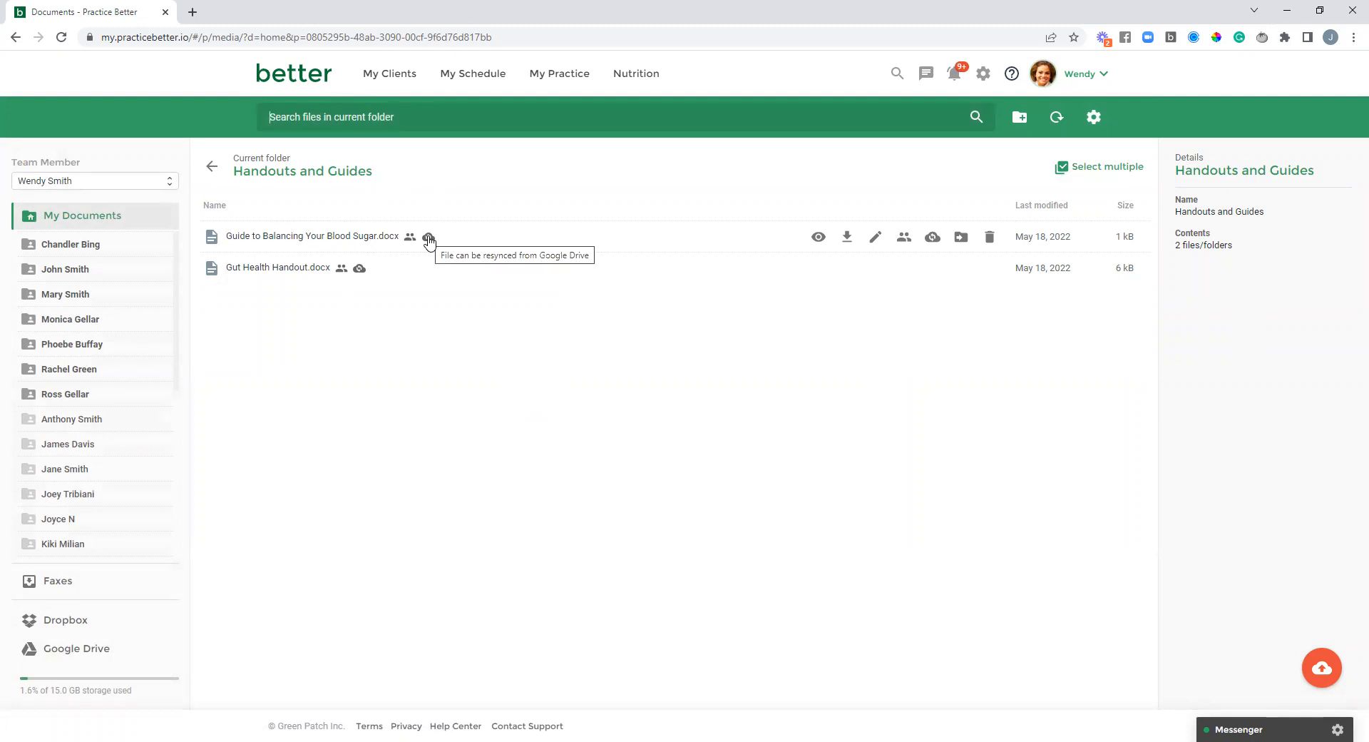
mouse_move(722, 242)
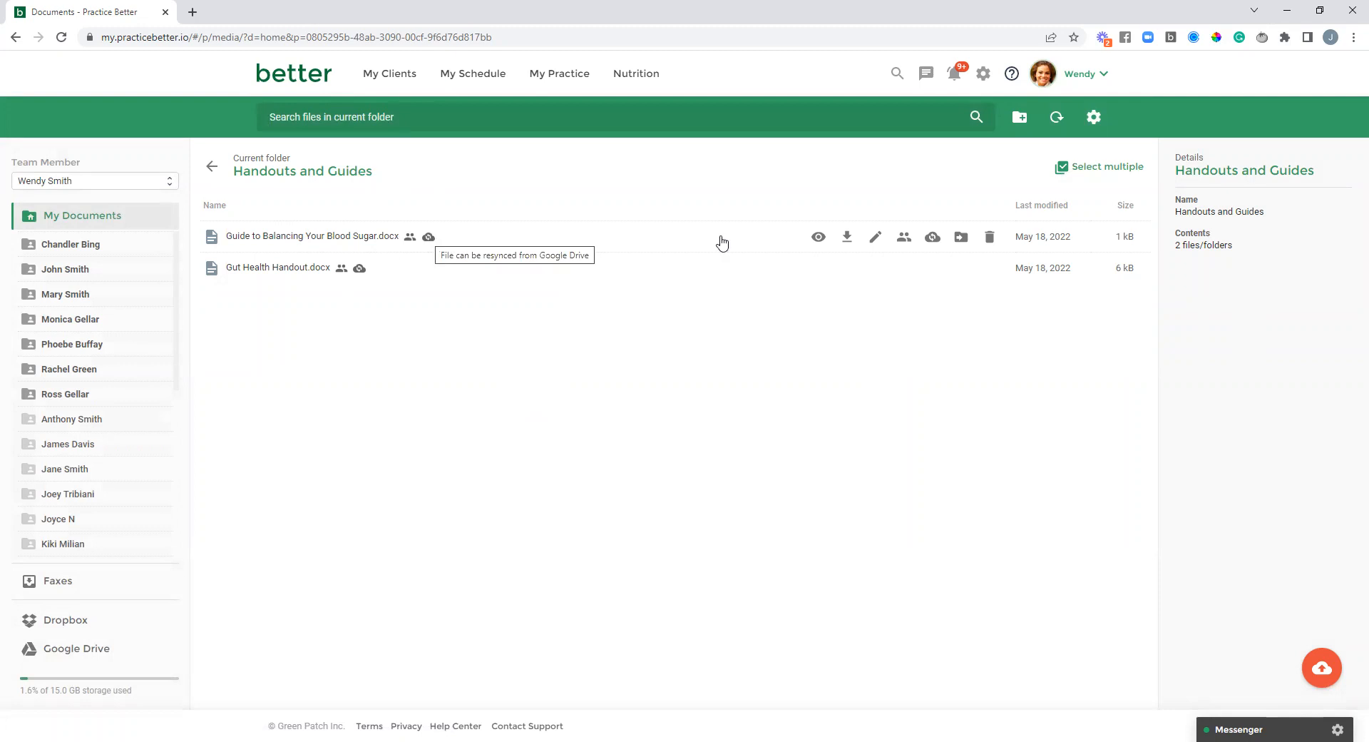
mouse_move(799, 243)
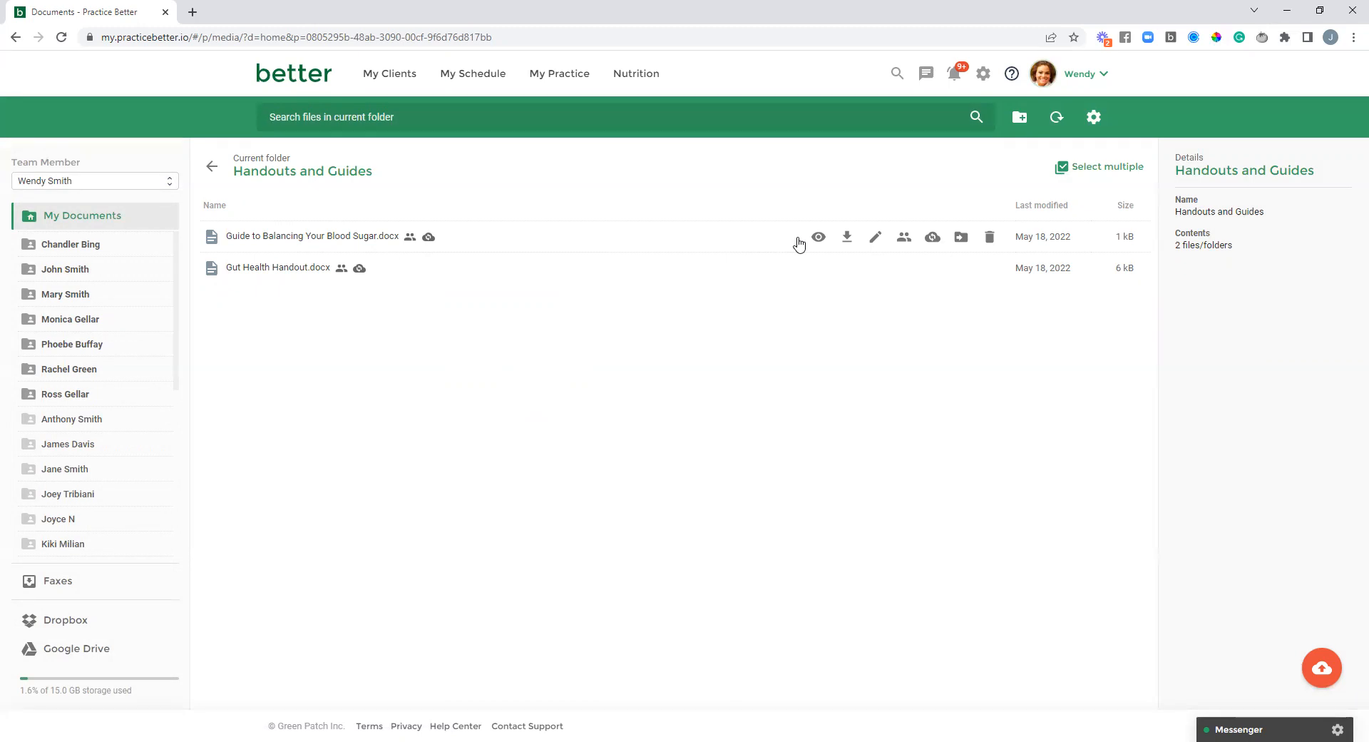
mouse_move(798, 243)
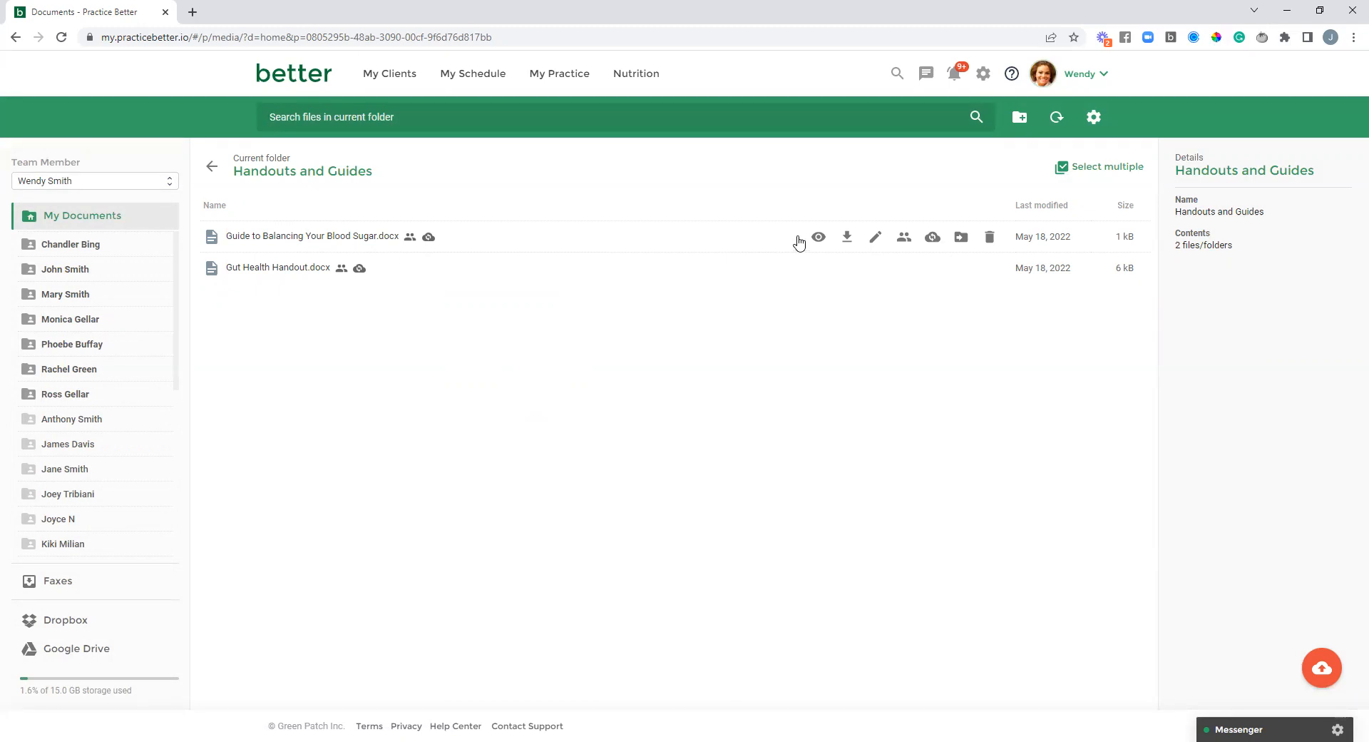
mouse_move(819, 237)
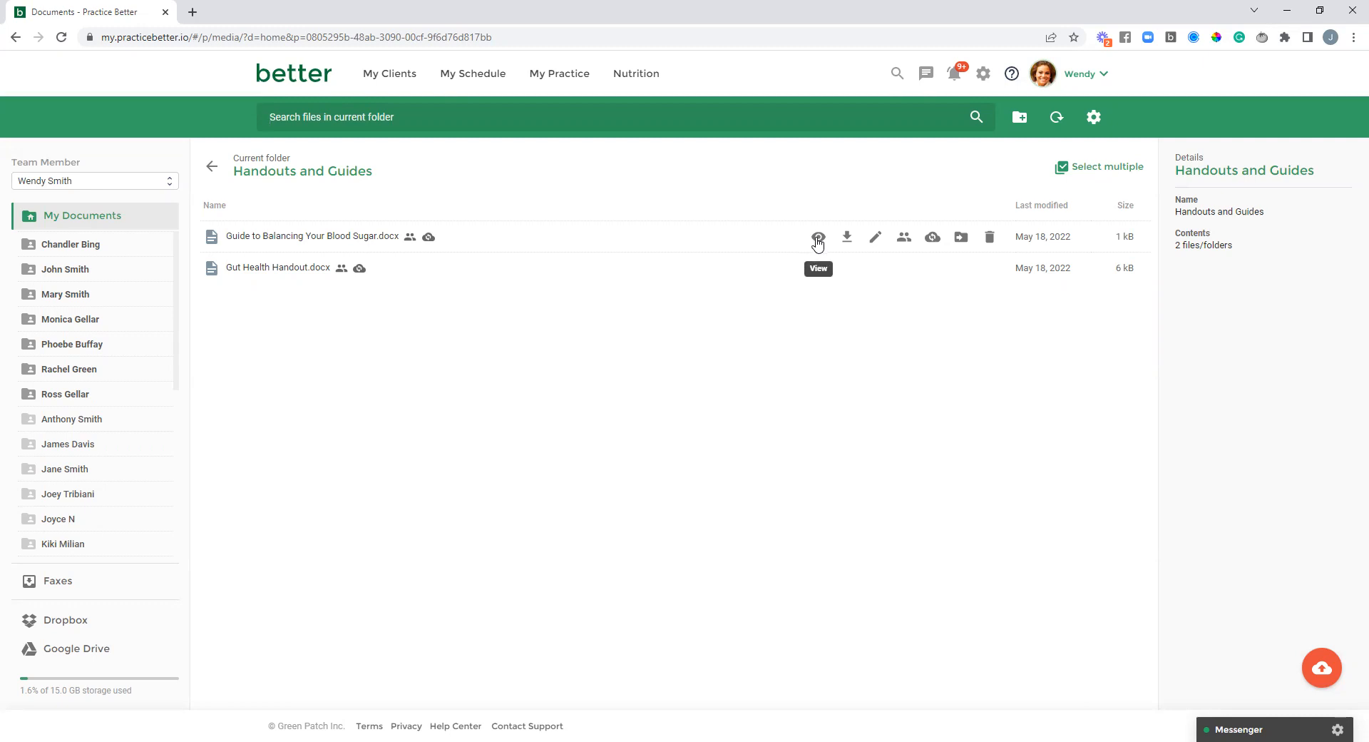
mouse_move(847, 237)
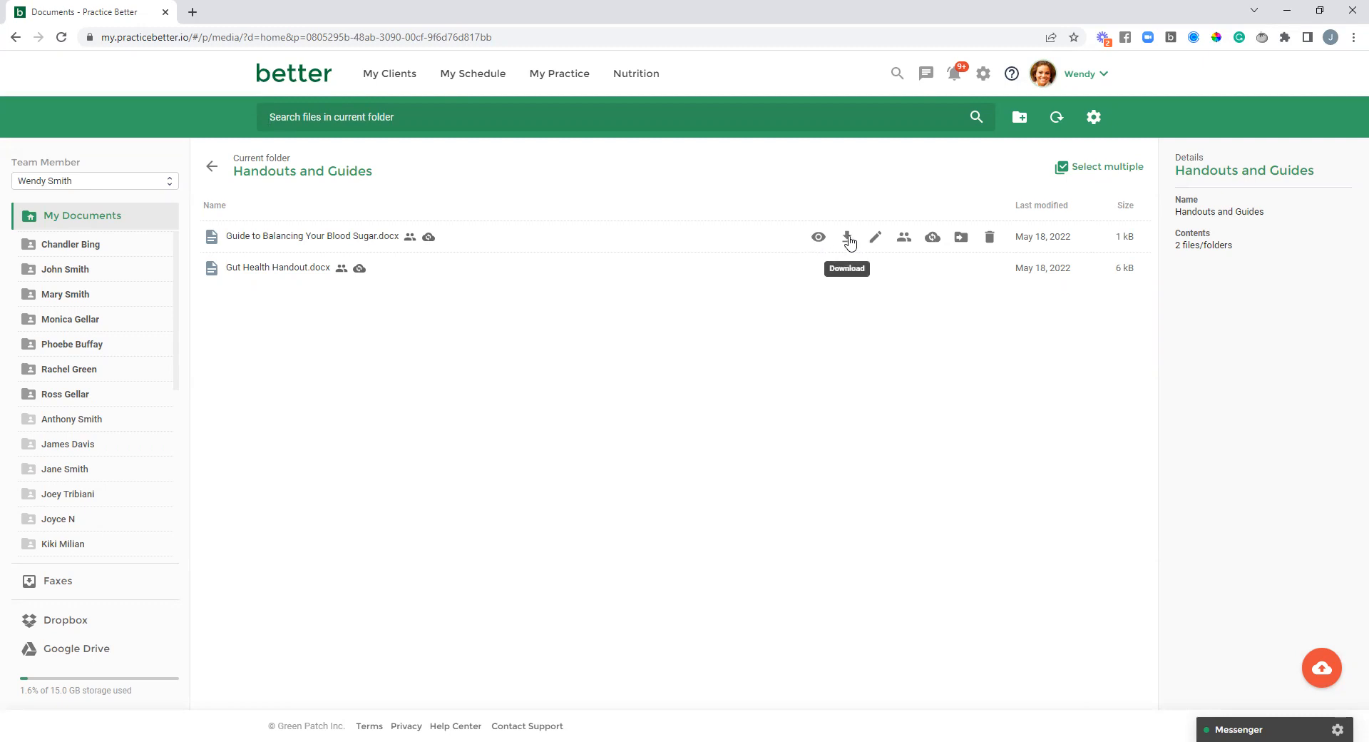
mouse_move(875, 236)
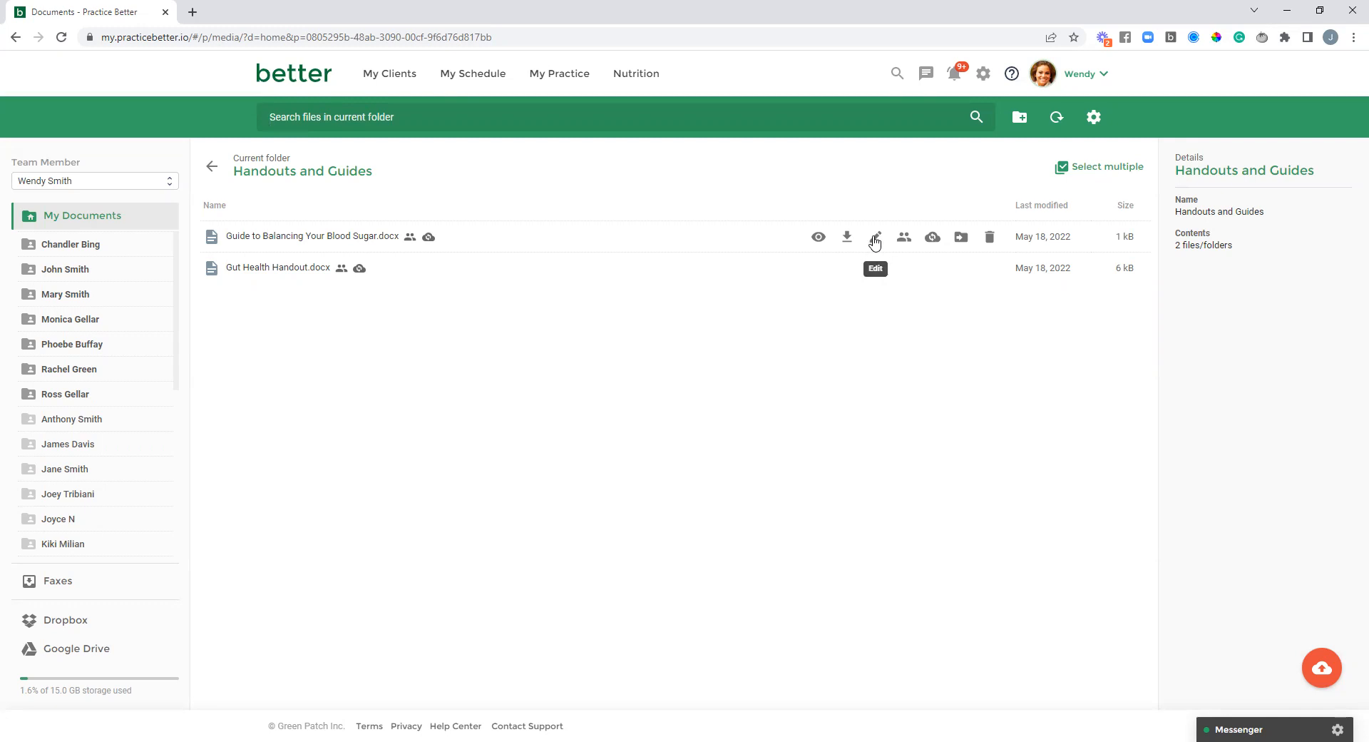
mouse_move(904, 237)
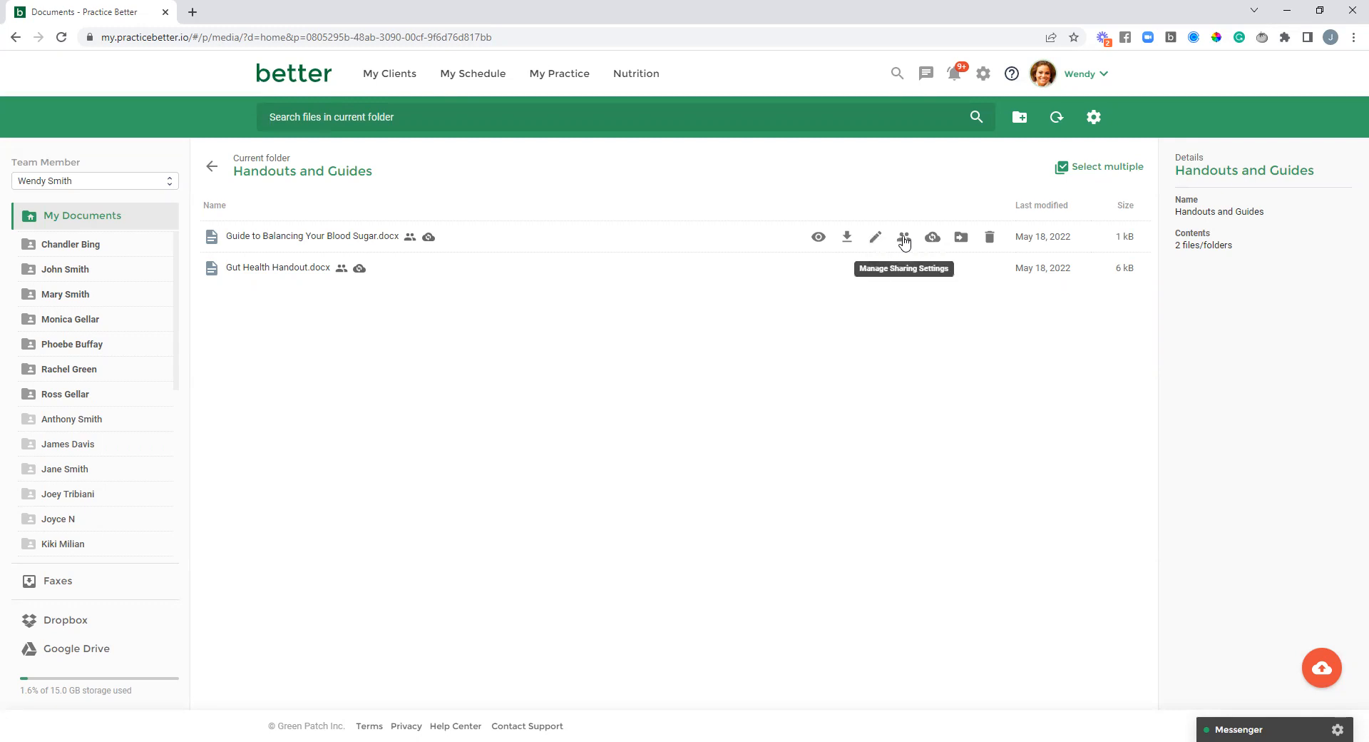
View the blood sugar guide's sharing settings and its share-with options
click(904, 237)
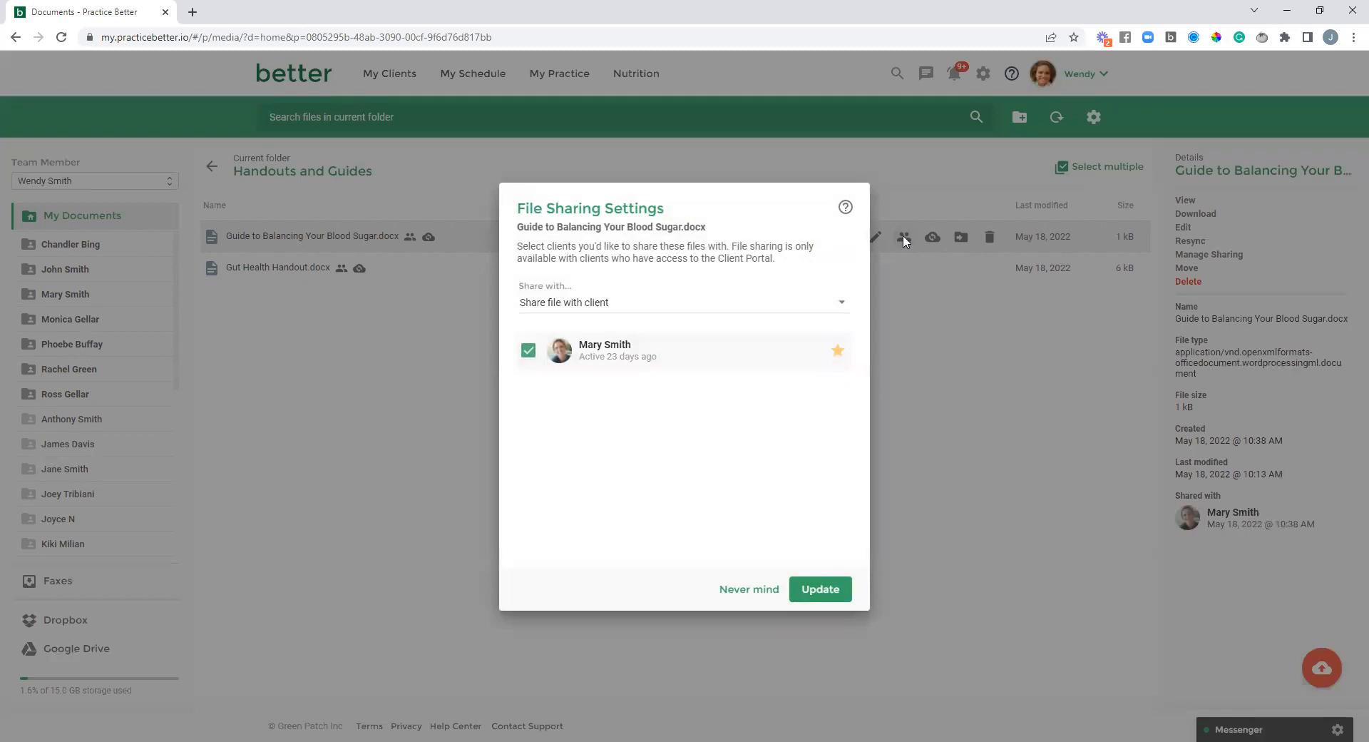
mouse_move(793, 249)
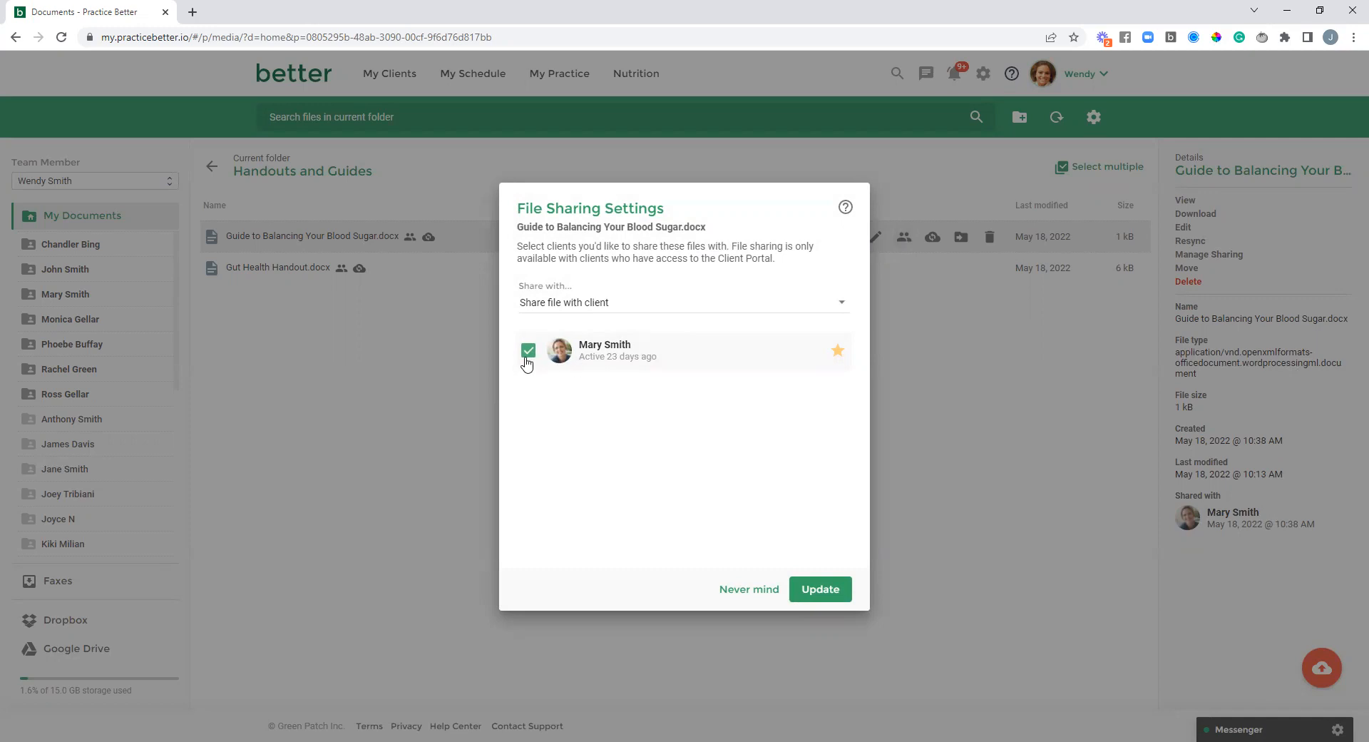
click(684, 302)
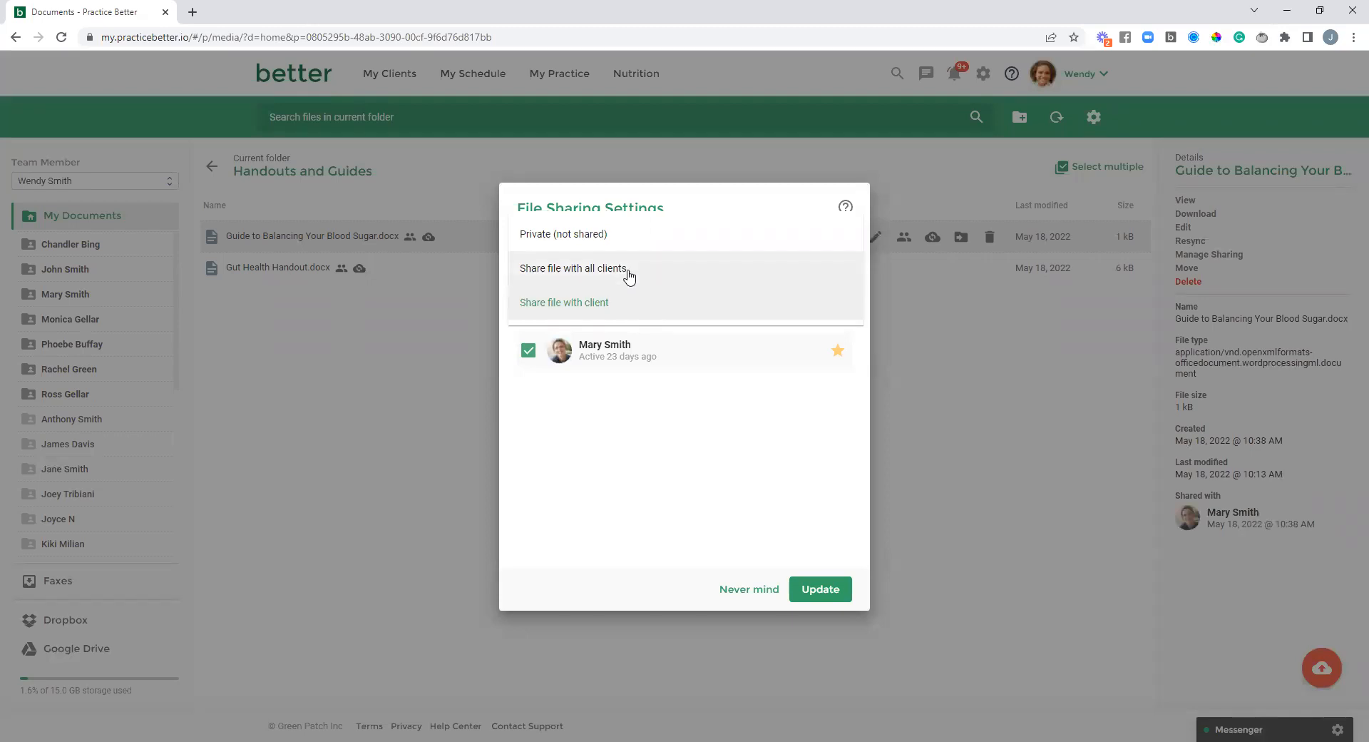
mouse_move(563, 233)
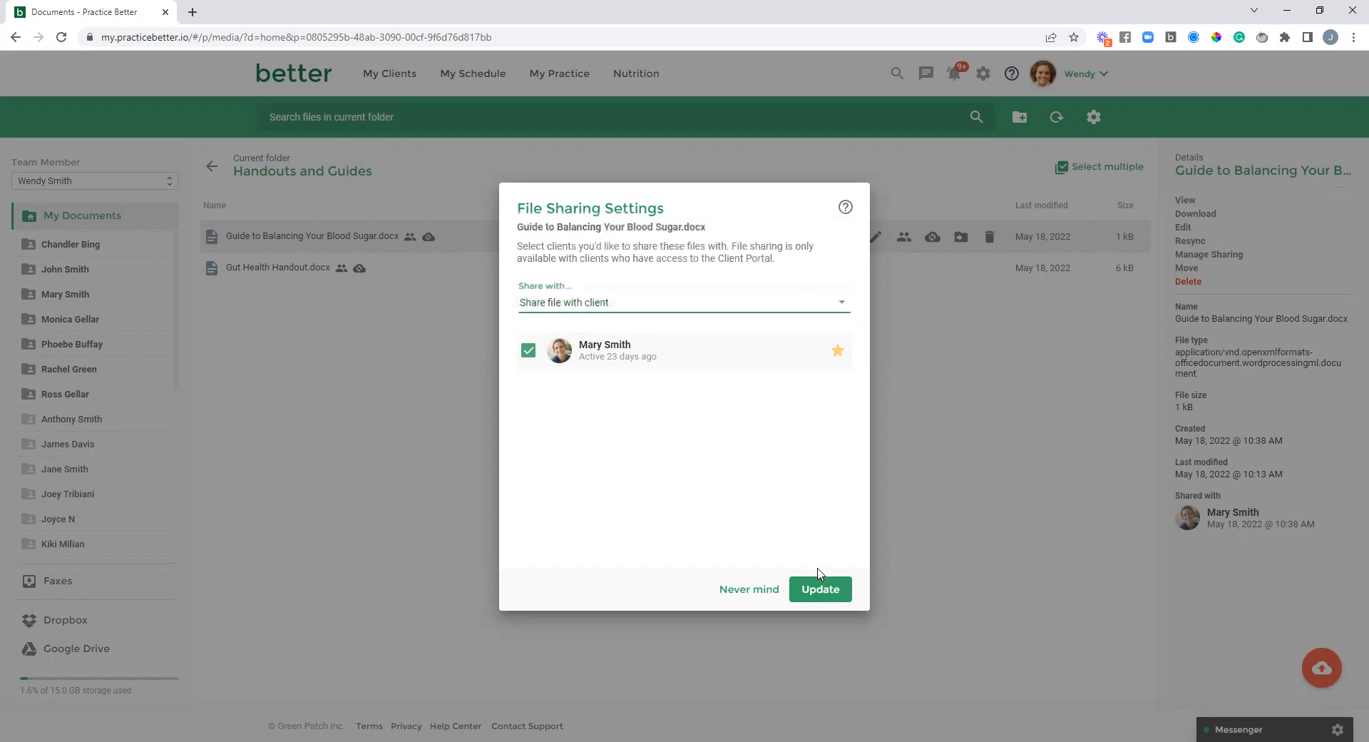
click(820, 589)
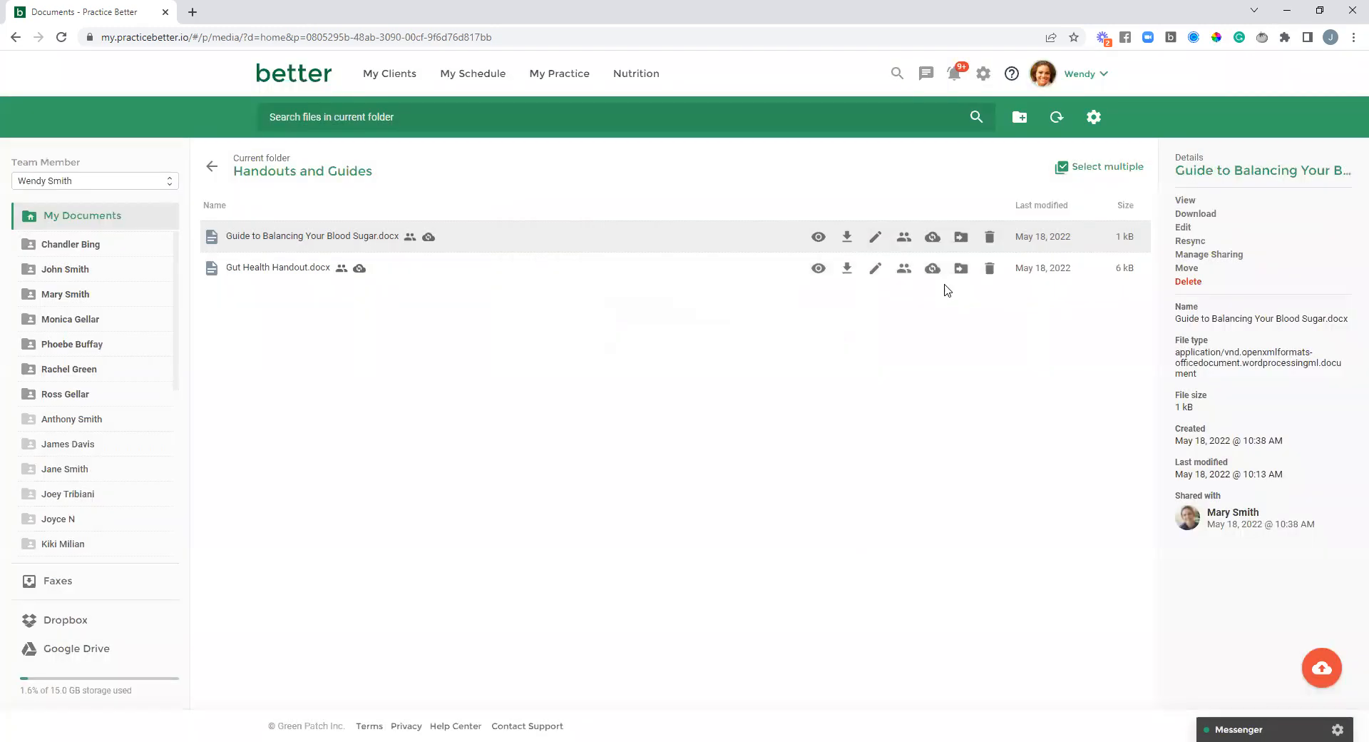
mouse_move(933, 237)
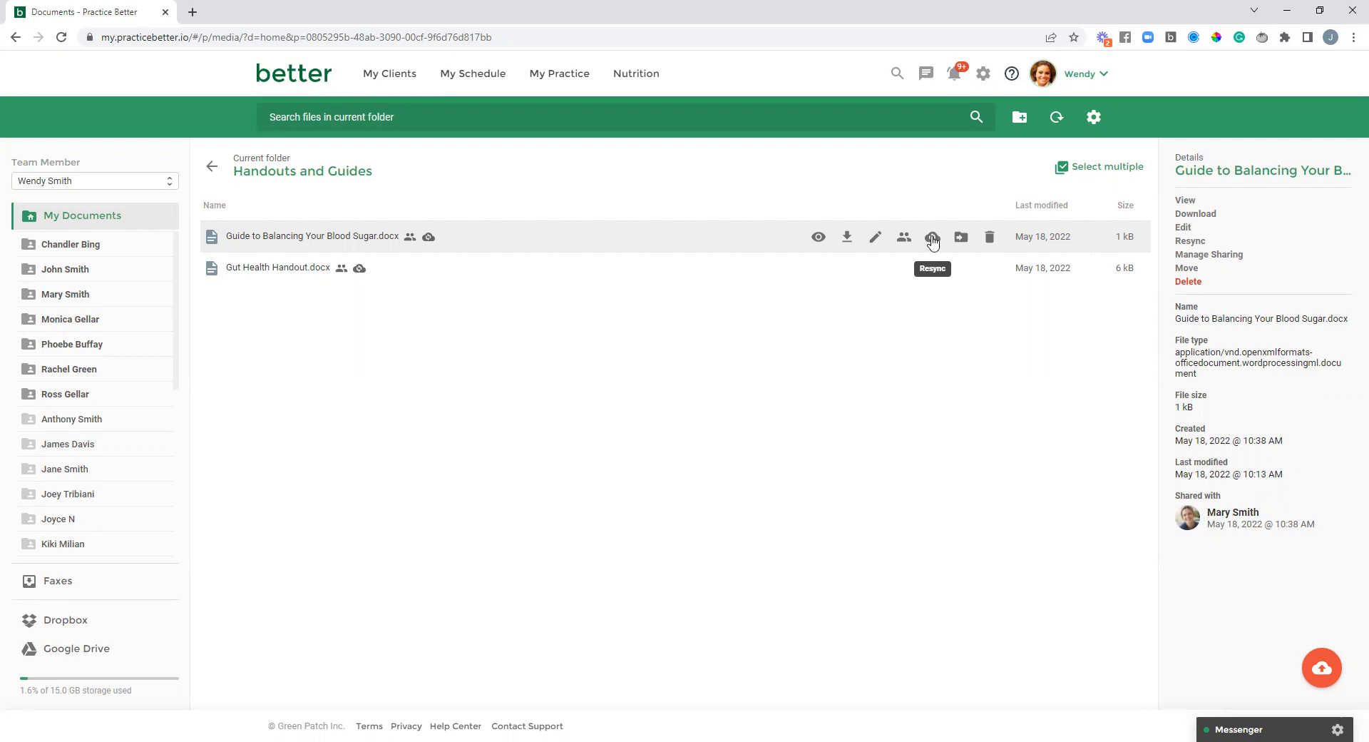
Resync the blood sugar guide and confirm pulling the latest Google Drive version
click(932, 237)
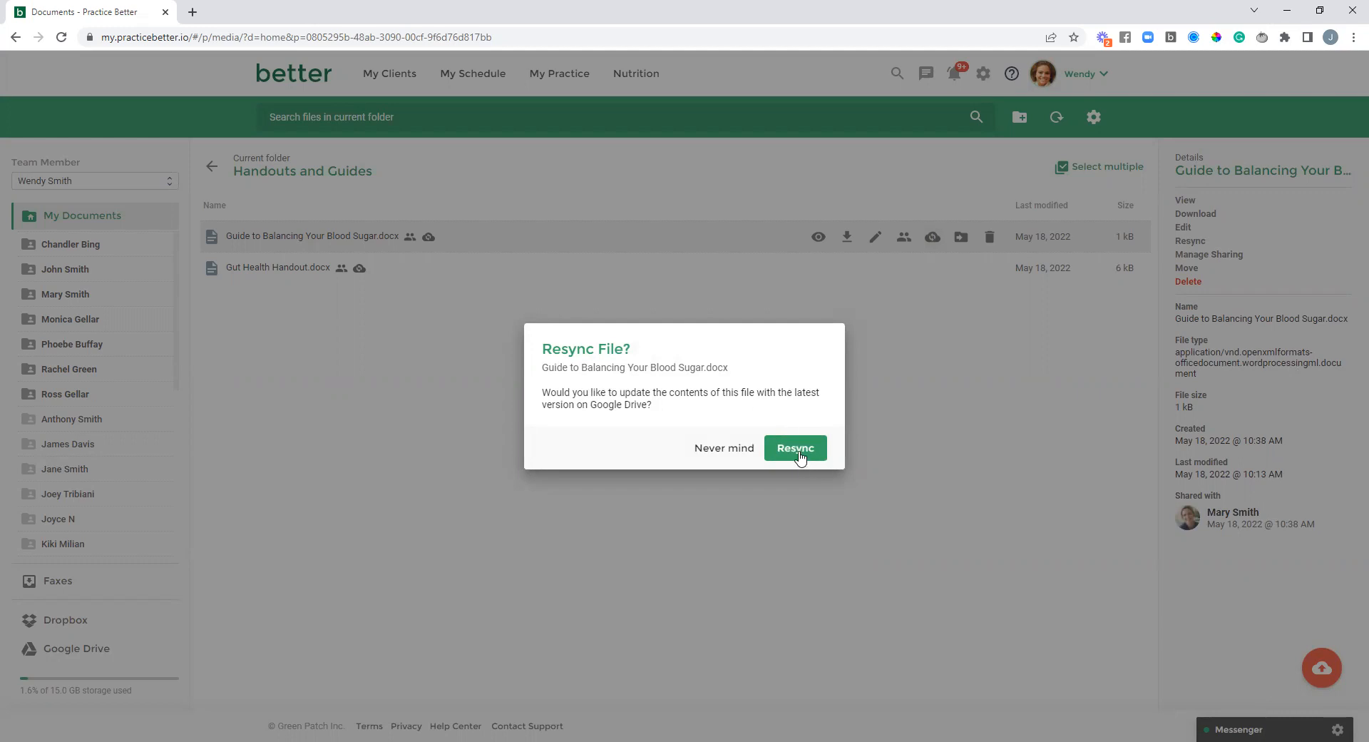
click(794, 447)
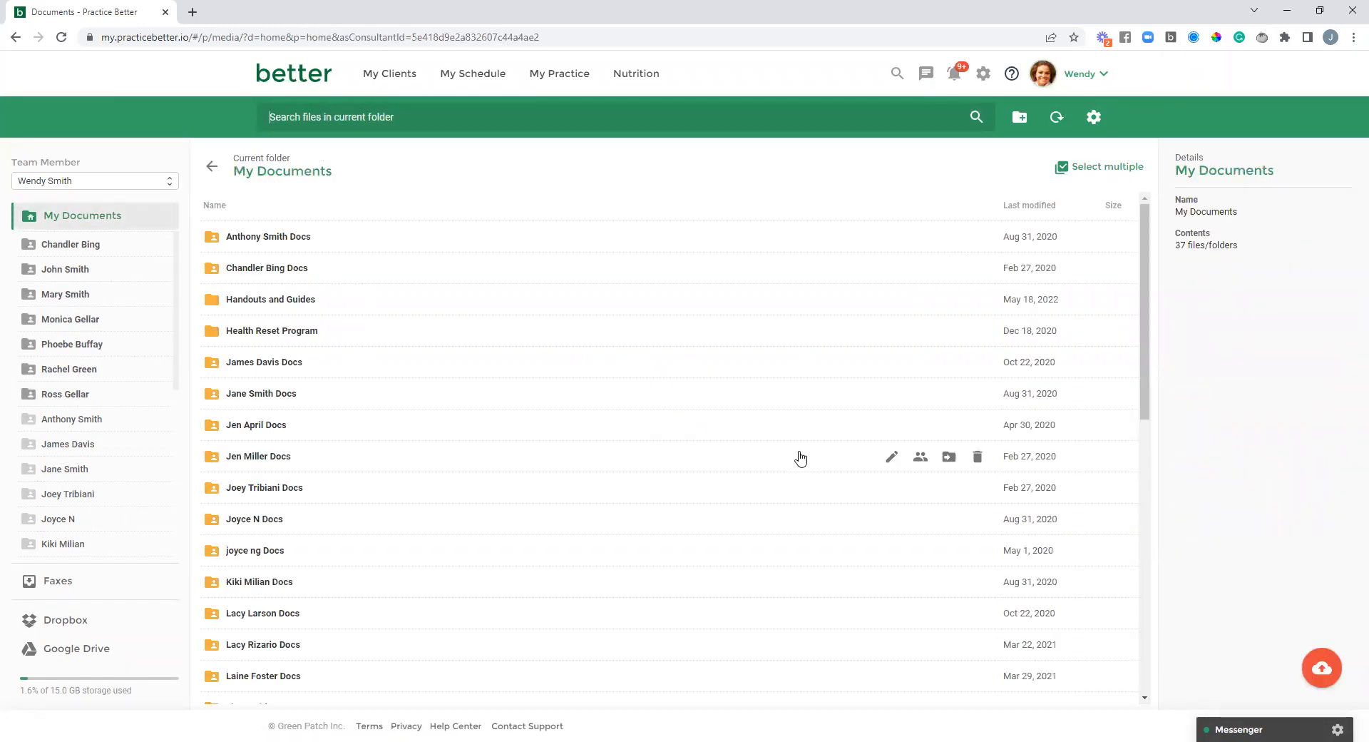
mouse_move(316, 305)
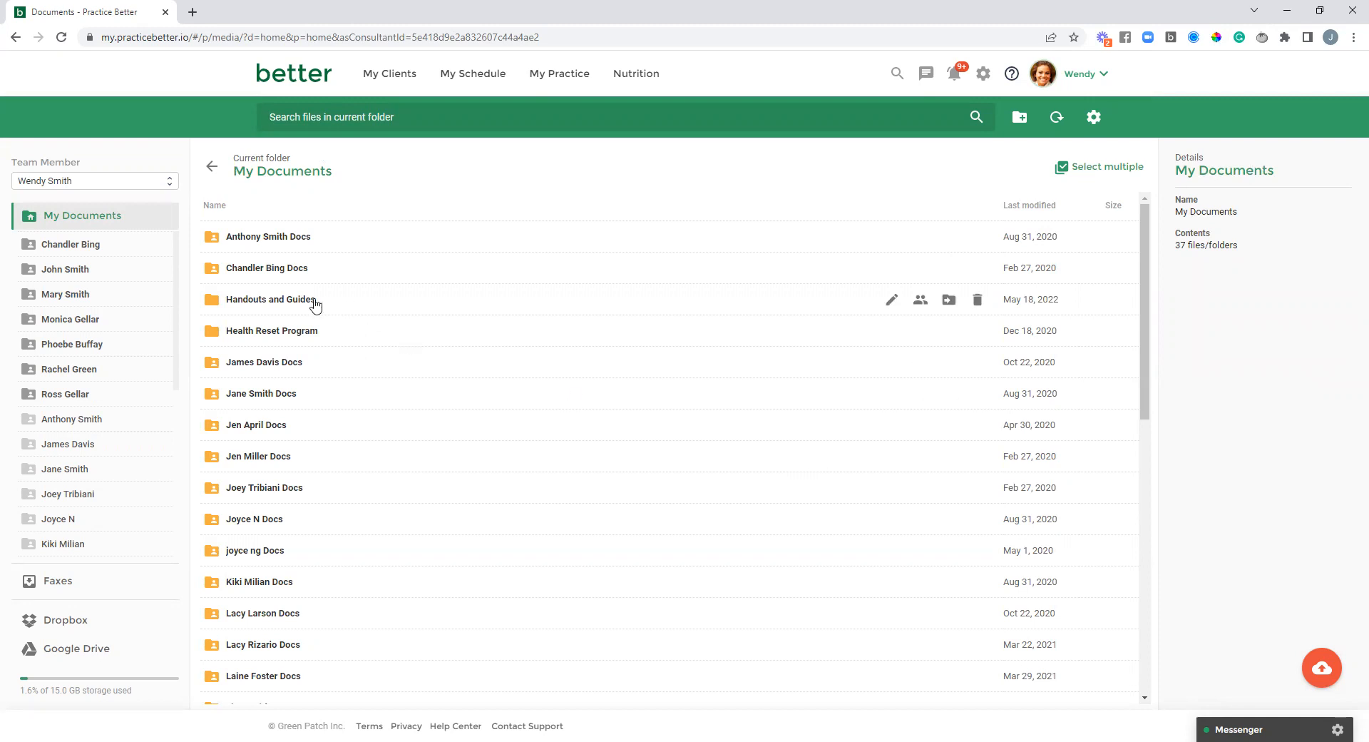
Open the Handouts and Guides folder from My Documents
click(271, 299)
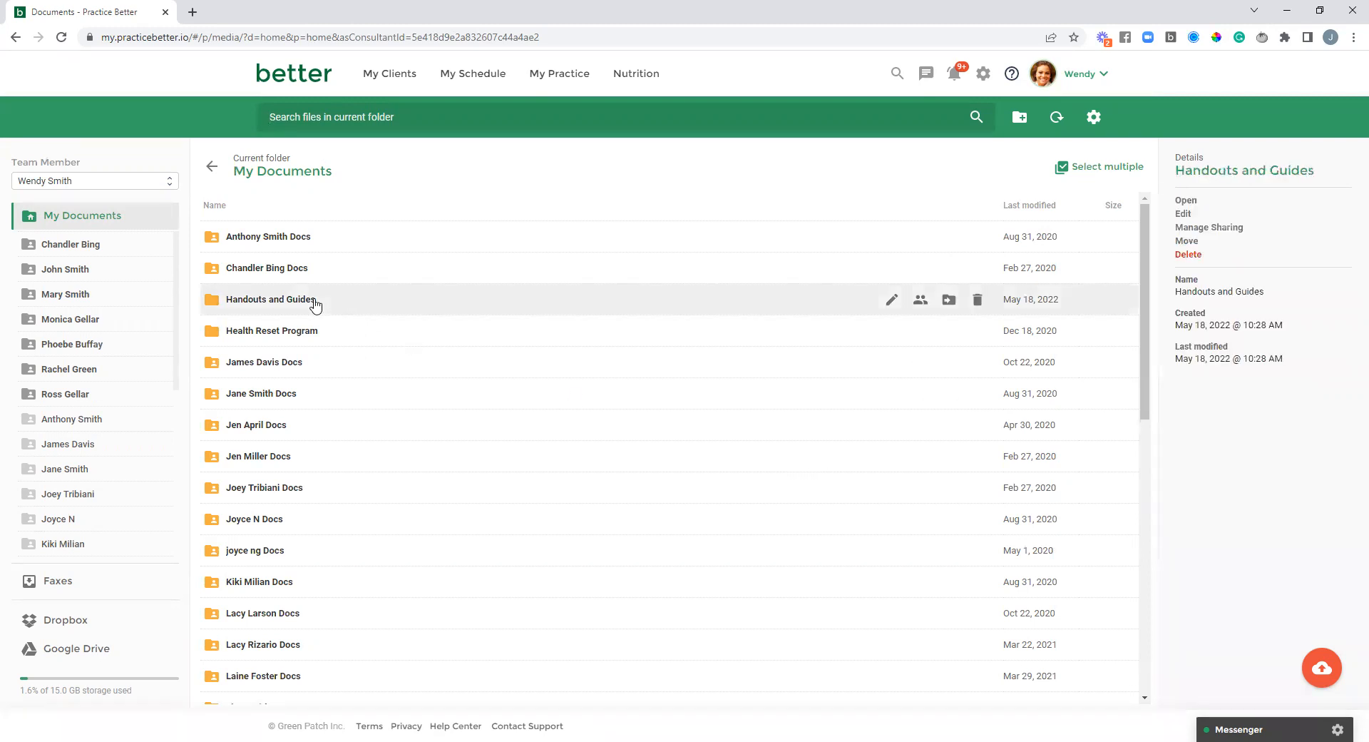
double_click(269, 299)
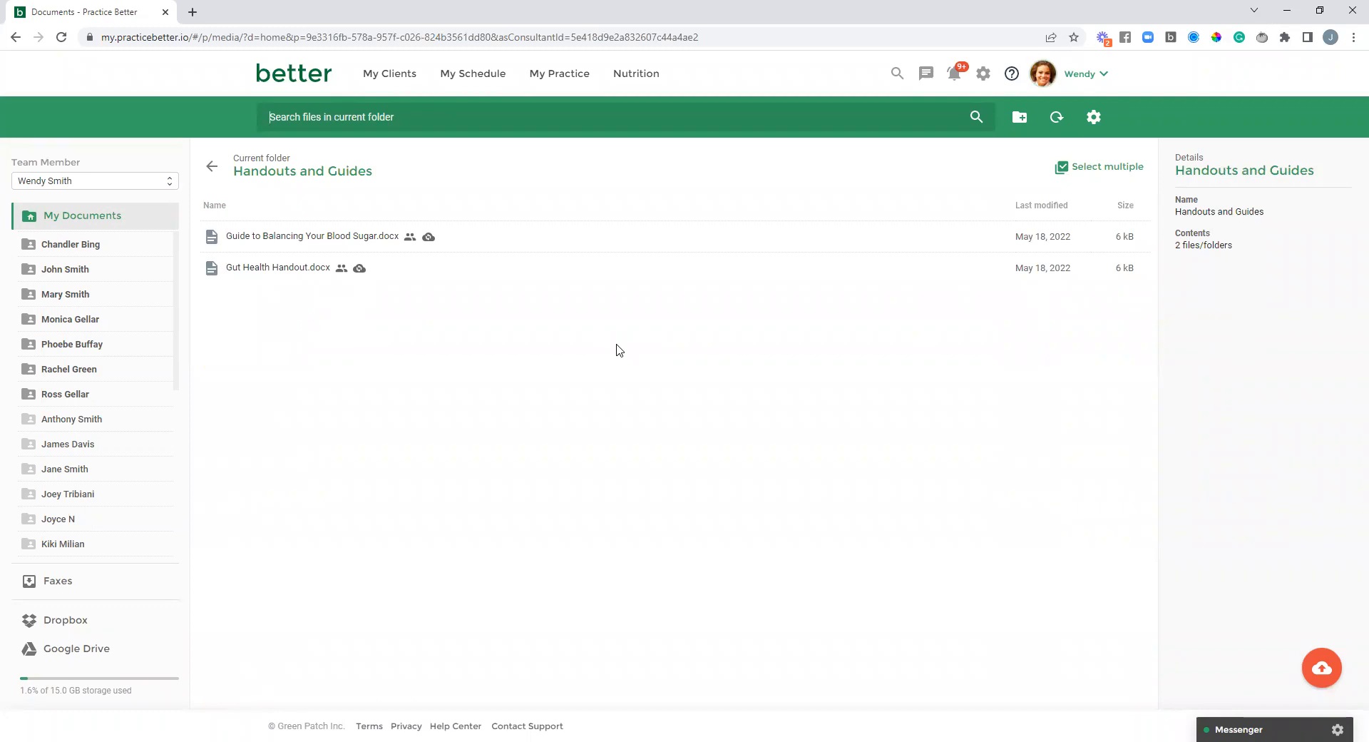
mouse_move(619, 350)
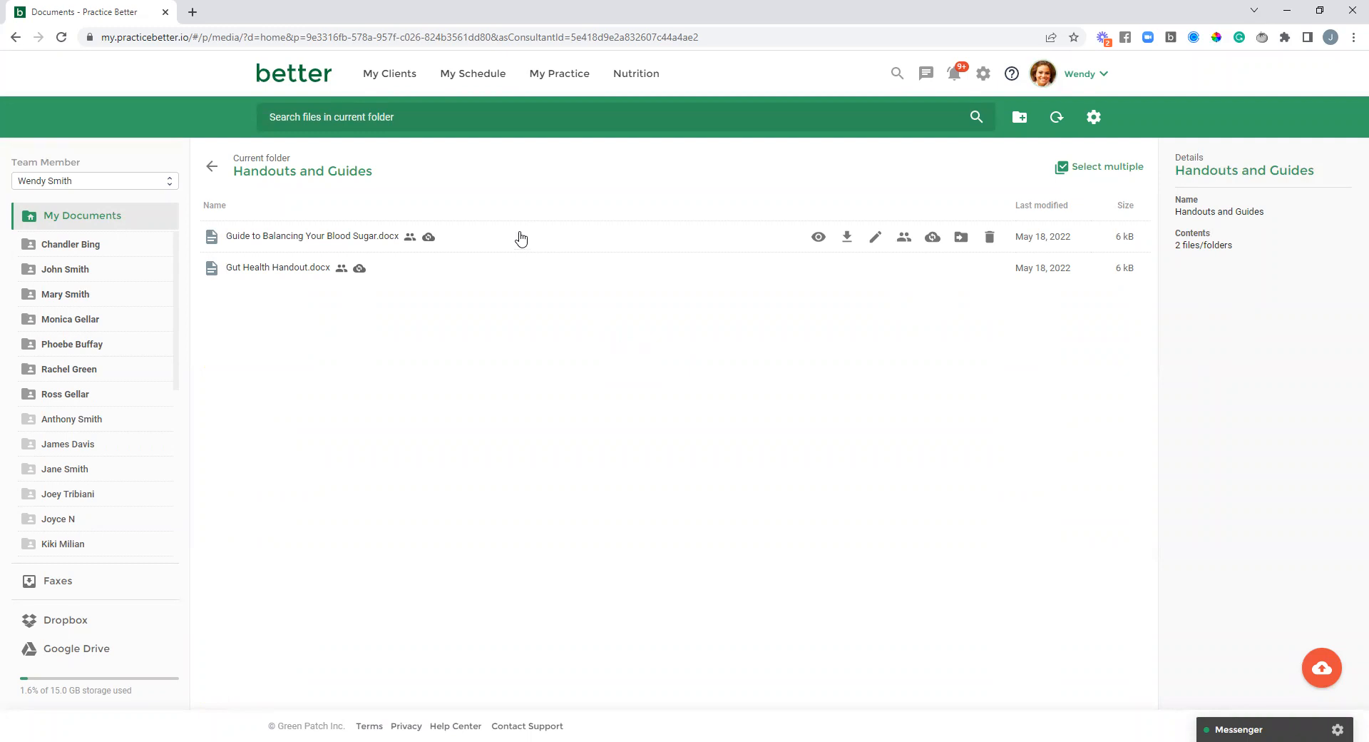
mouse_move(932, 236)
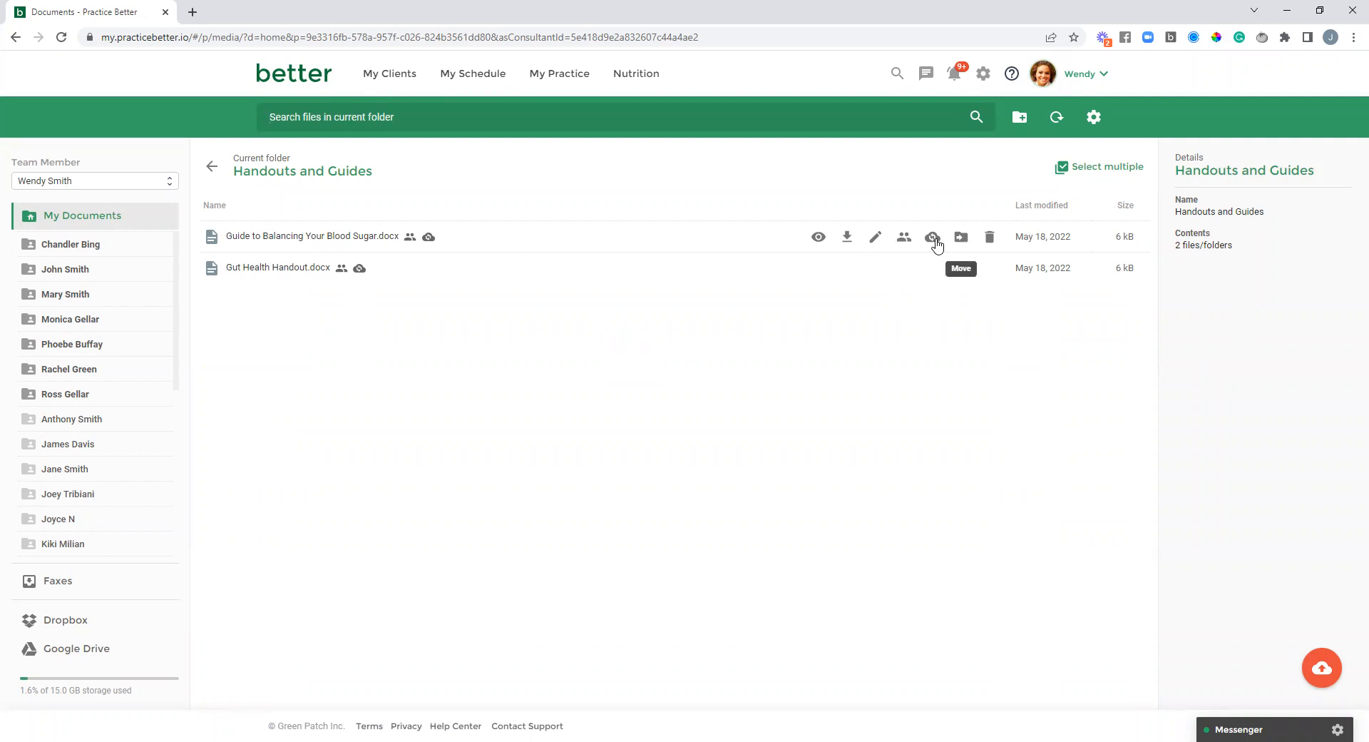
mouse_move(933, 238)
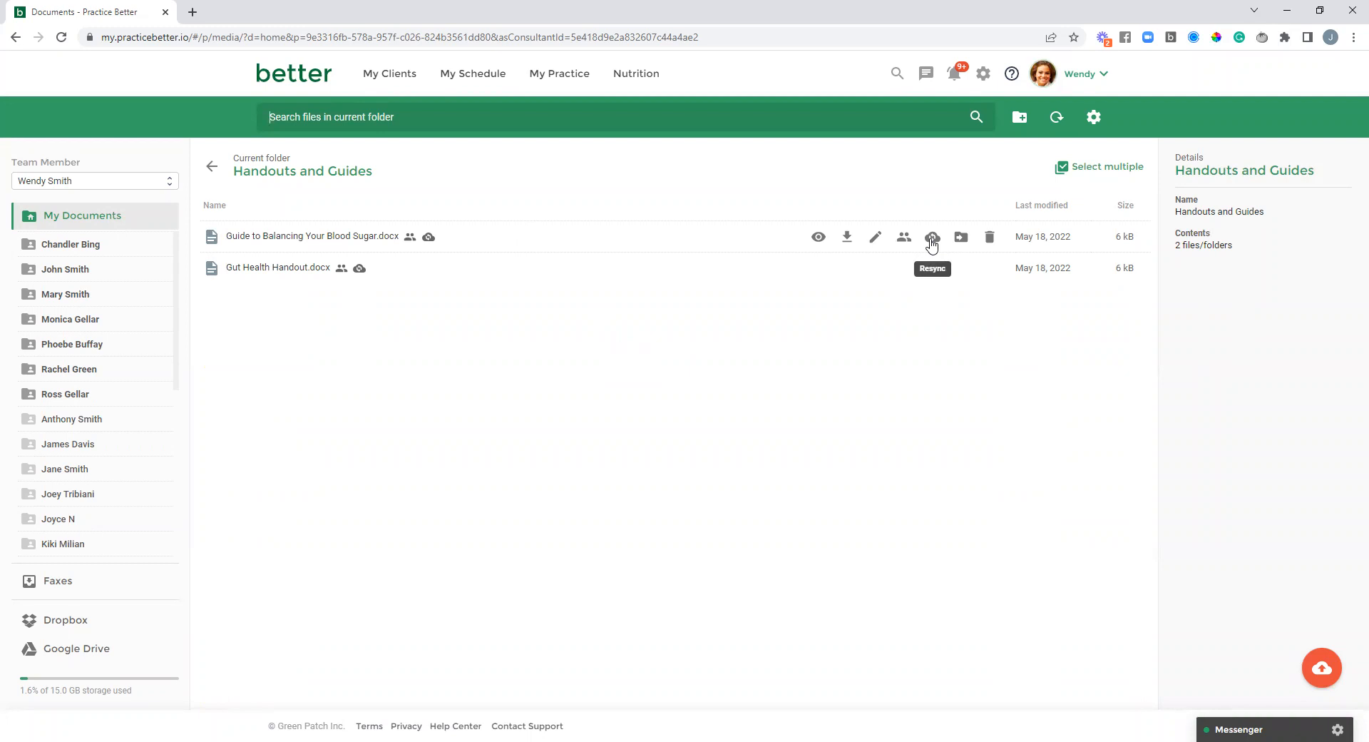
mouse_move(961, 237)
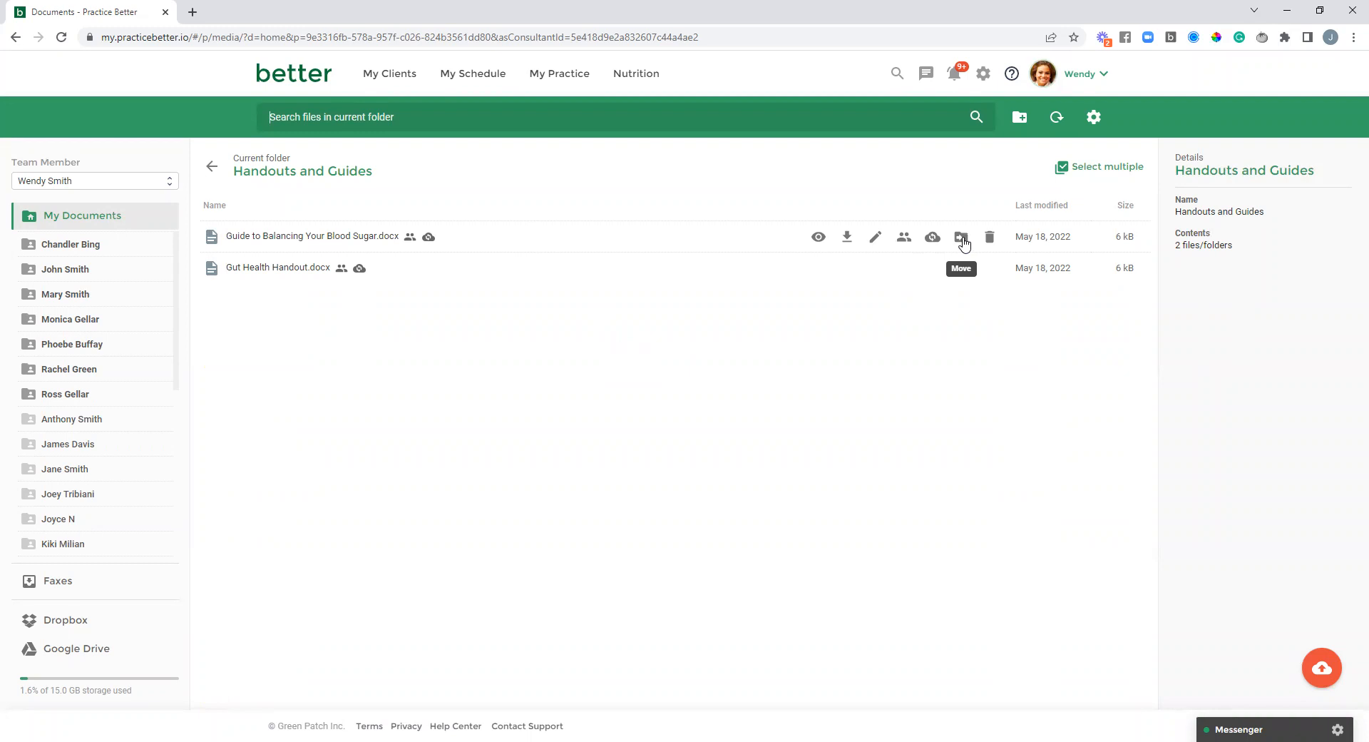
Open the move picker for the blood sugar guide and scroll Home's folder list
click(961, 237)
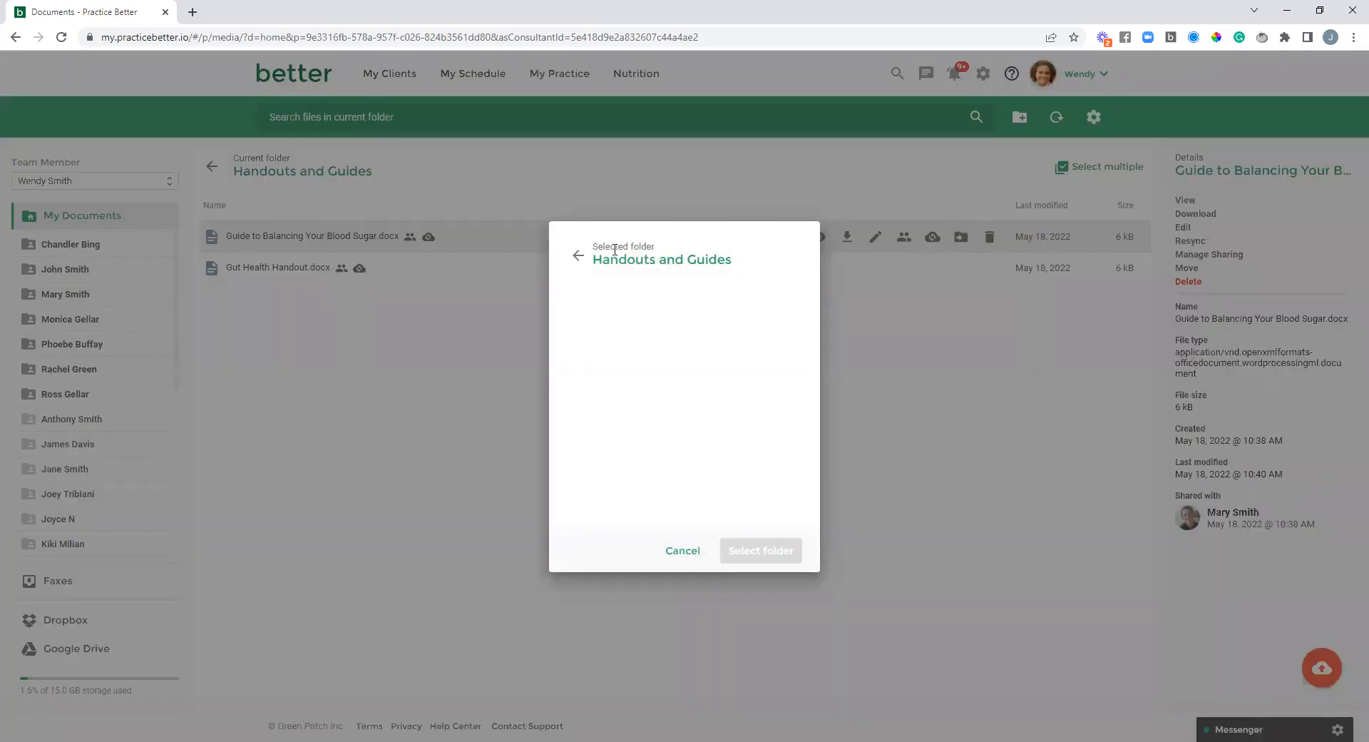
mouse_move(577, 260)
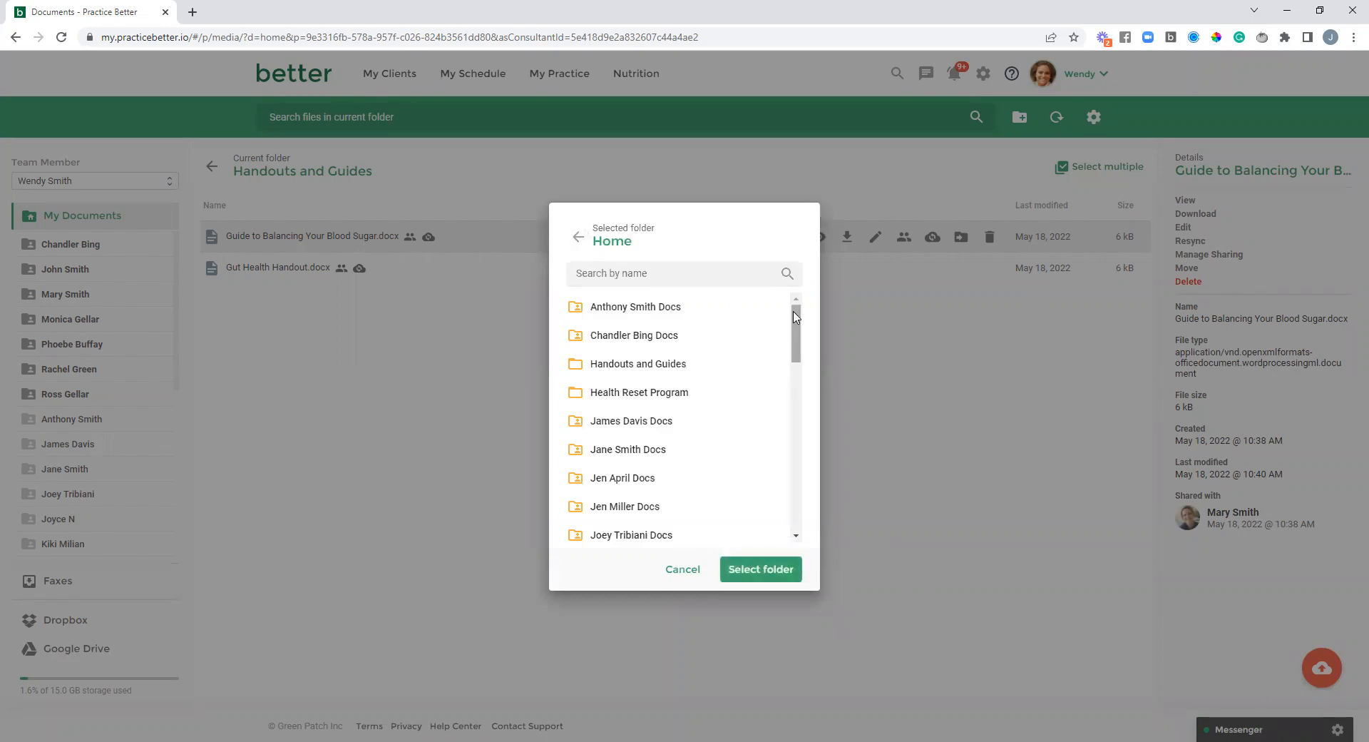
scroll(down, 3)
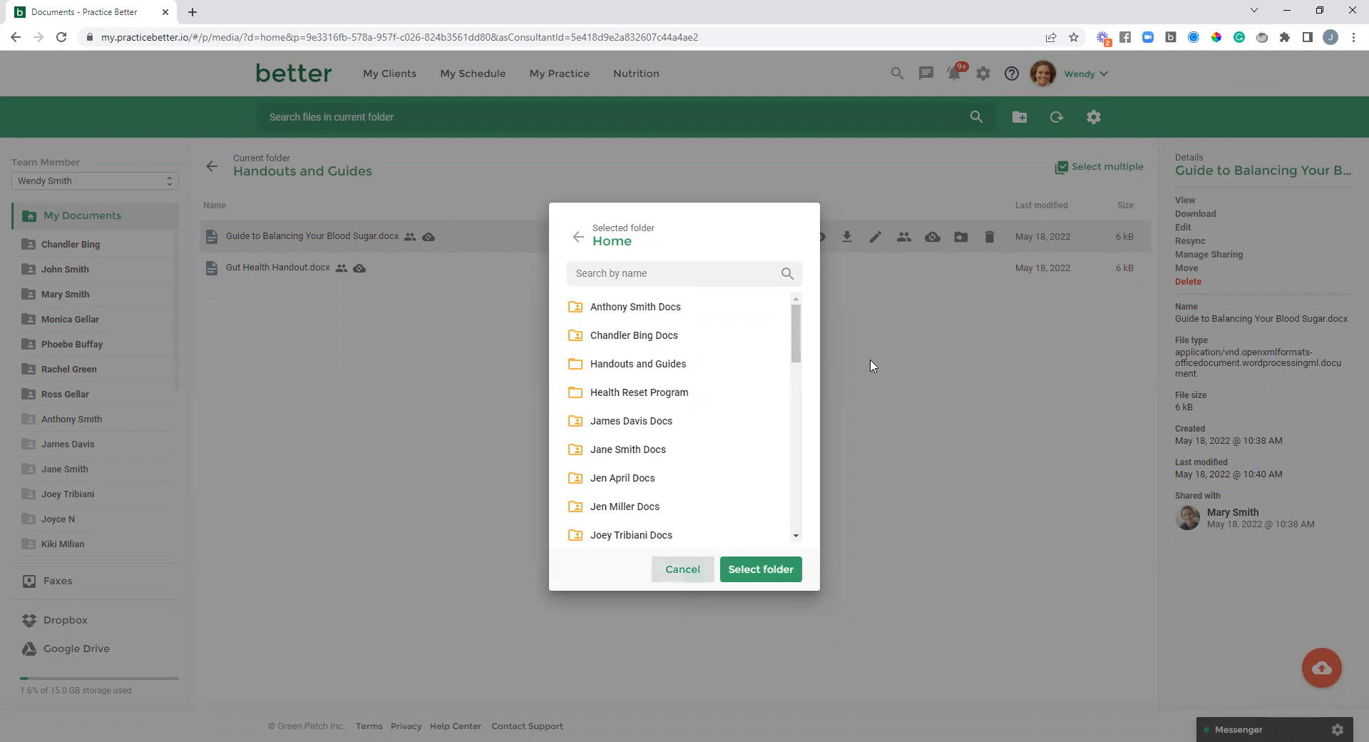
Cancel the move, keeping the blood sugar guide in Handouts and Guides
click(681, 569)
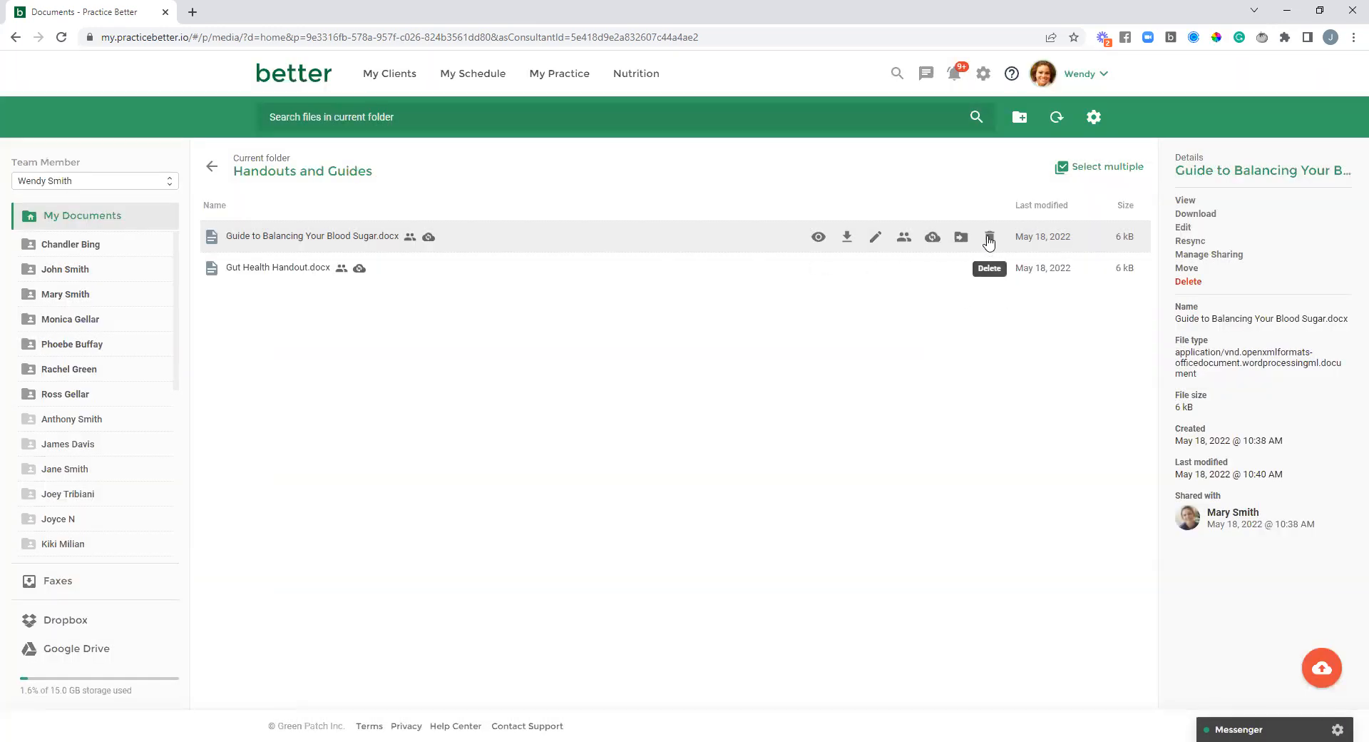
mouse_move(719, 244)
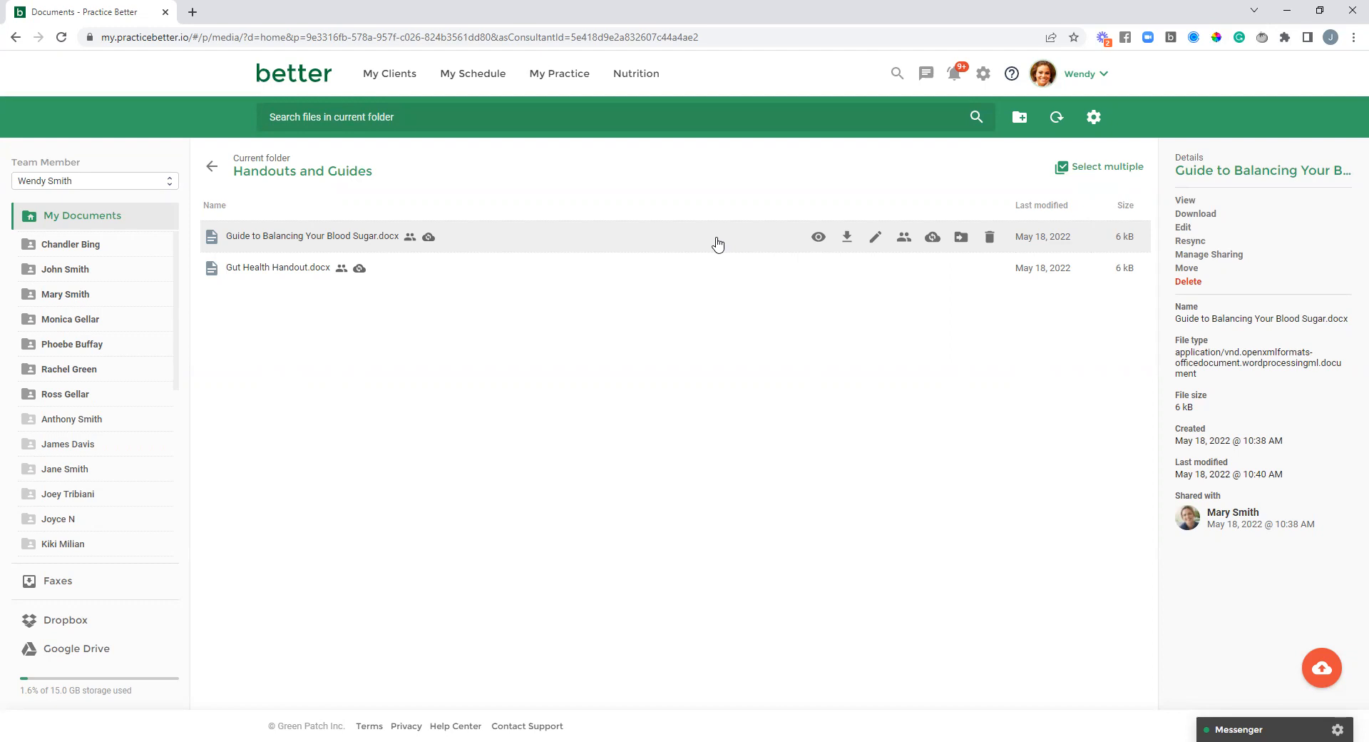
mouse_move(932, 237)
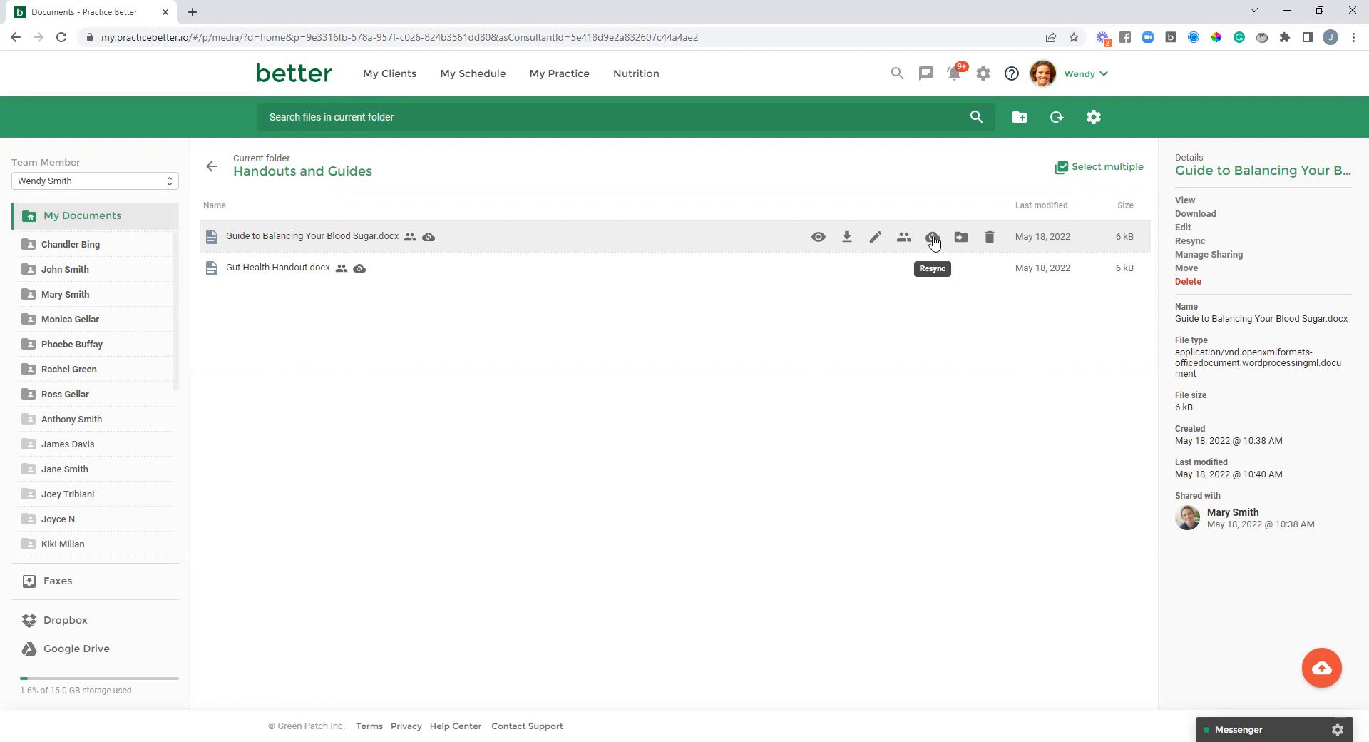